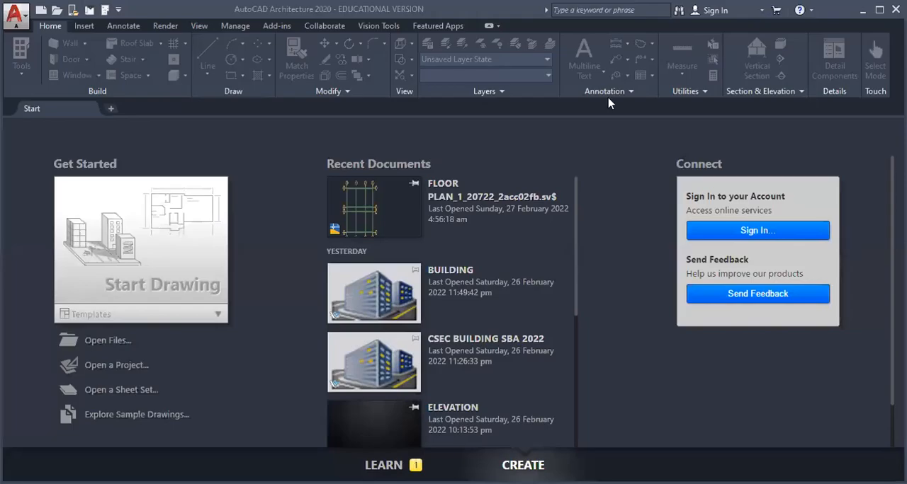
mouse_move(321, 116)
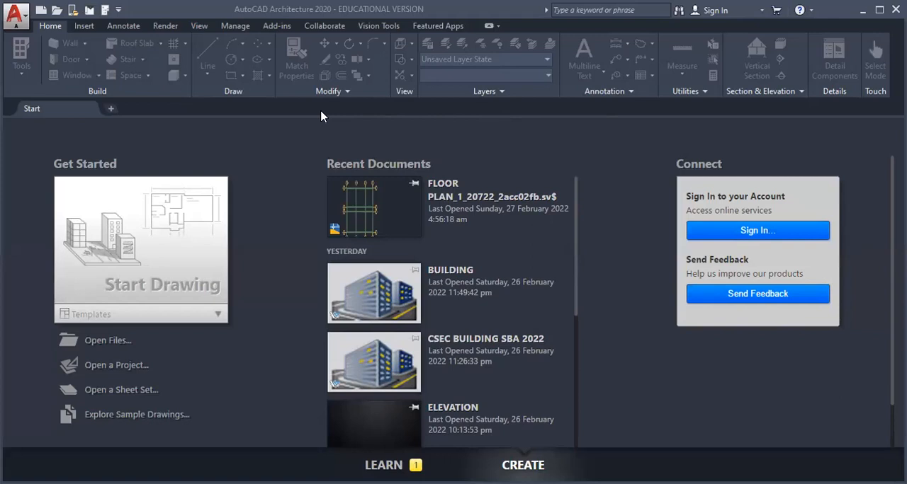
mouse_move(167, 207)
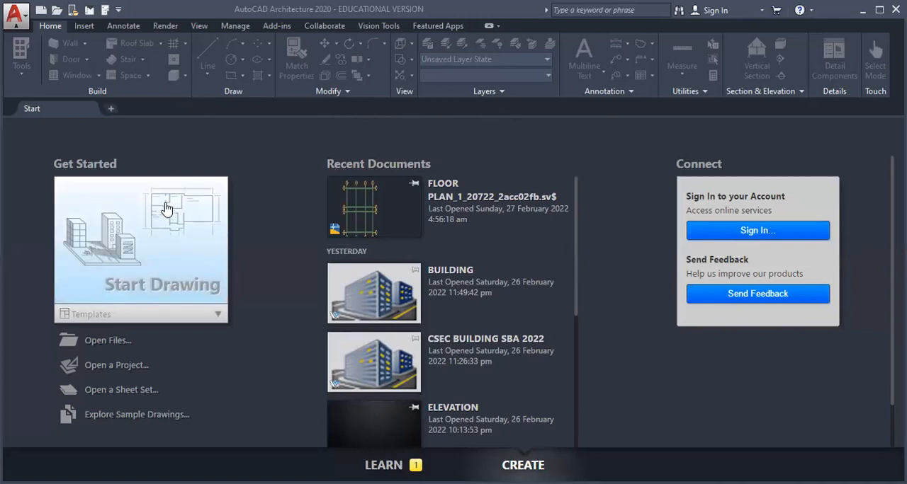
mouse_move(207, 154)
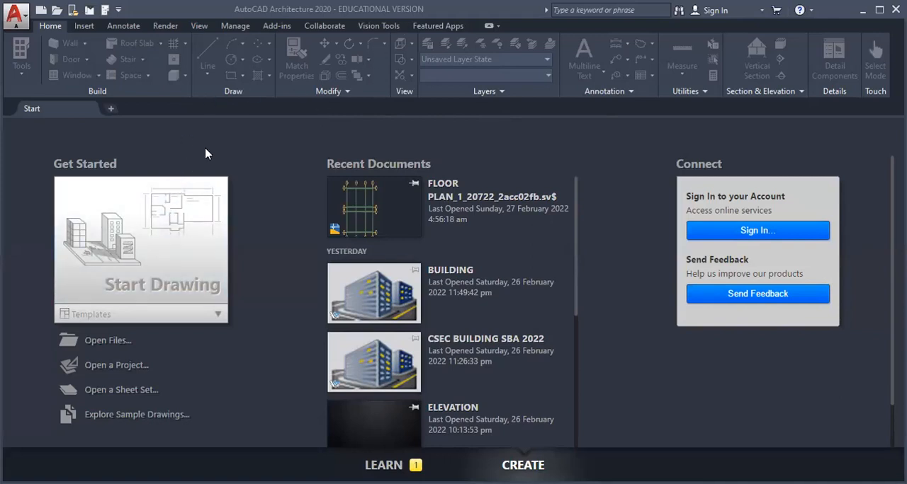
mouse_move(209, 146)
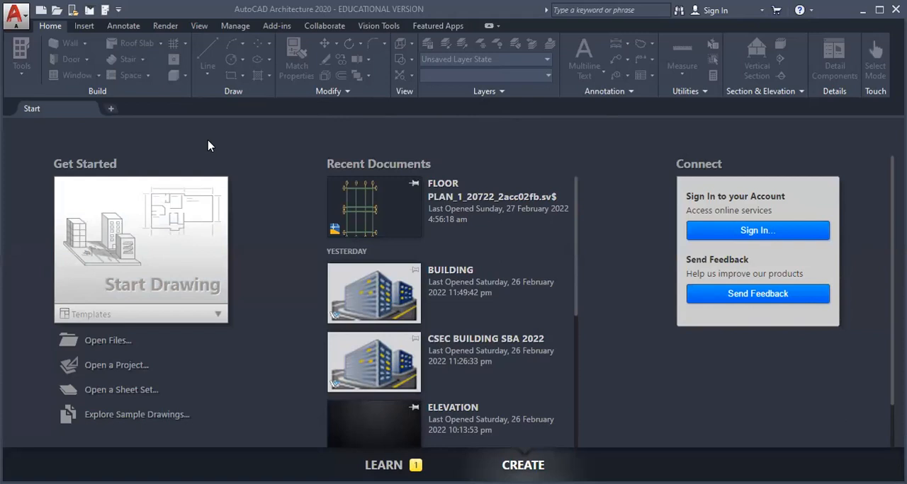
mouse_move(51, 56)
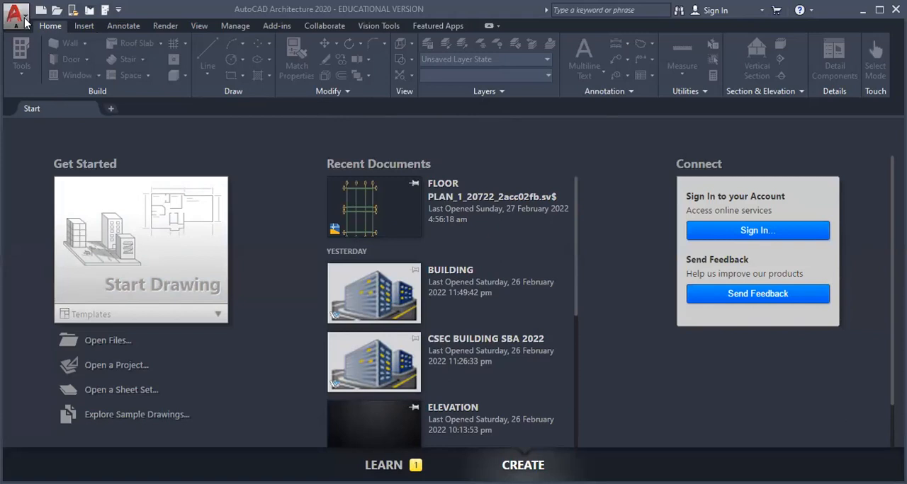
- Open the Project Browser through the application menu's New > Project option
click(16, 15)
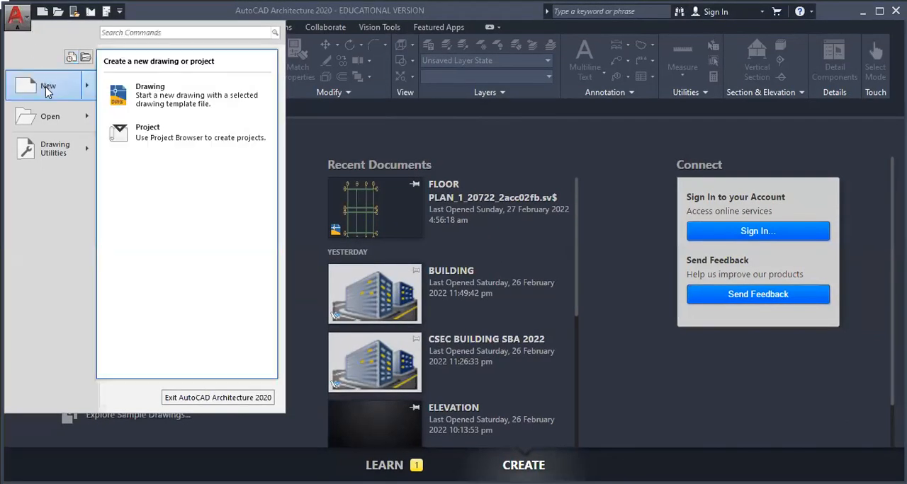
mouse_move(156, 133)
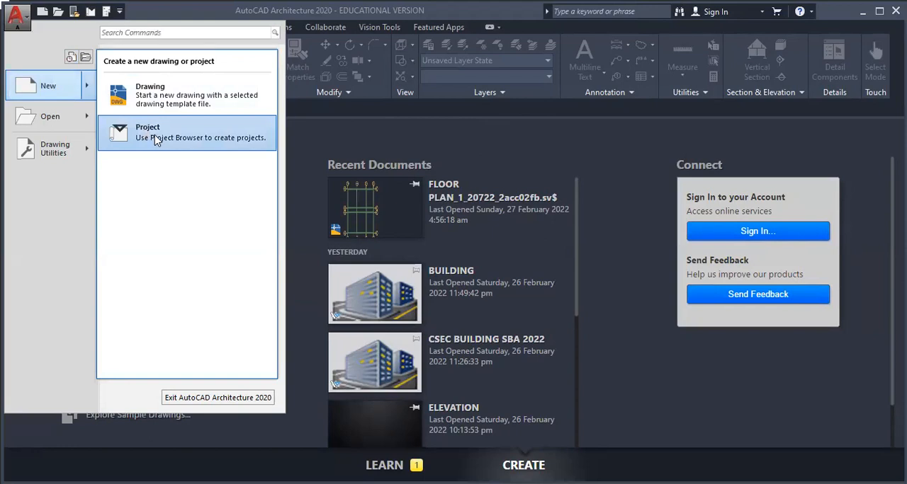
mouse_move(161, 124)
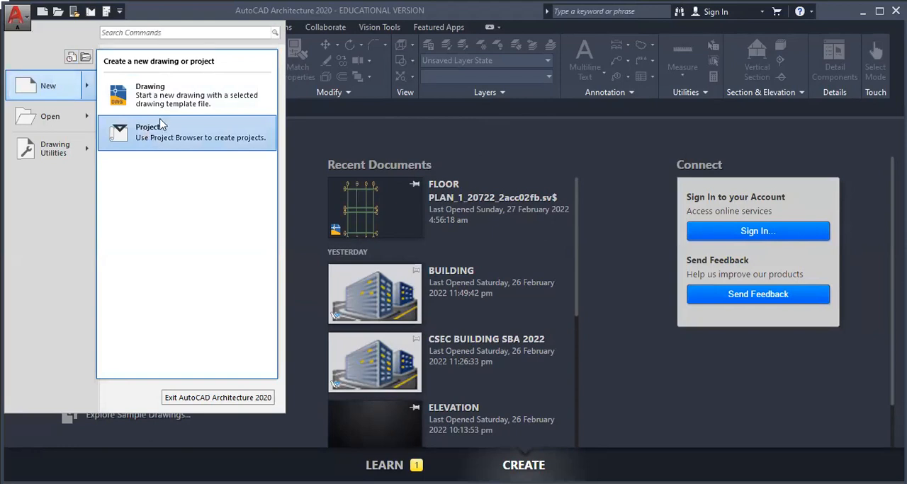
click(151, 132)
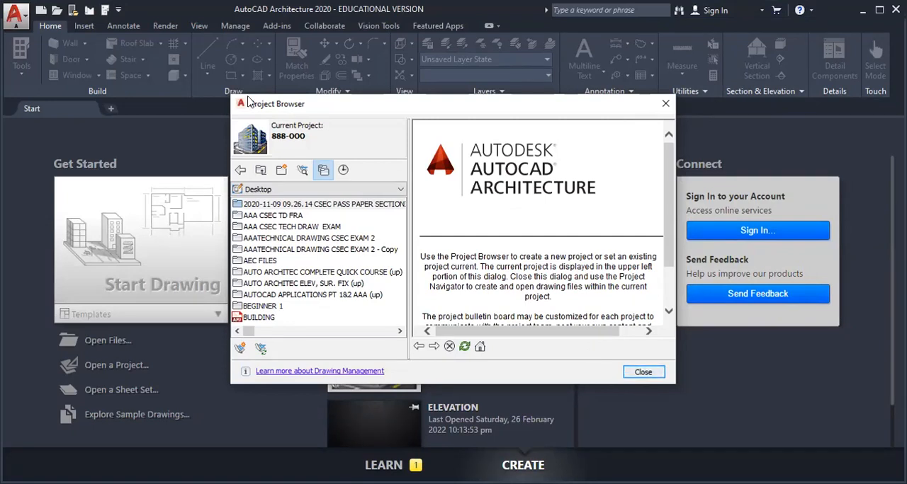
- Close the Project Browser so the Navigator shows project 888 OOO with one level
click(642, 371)
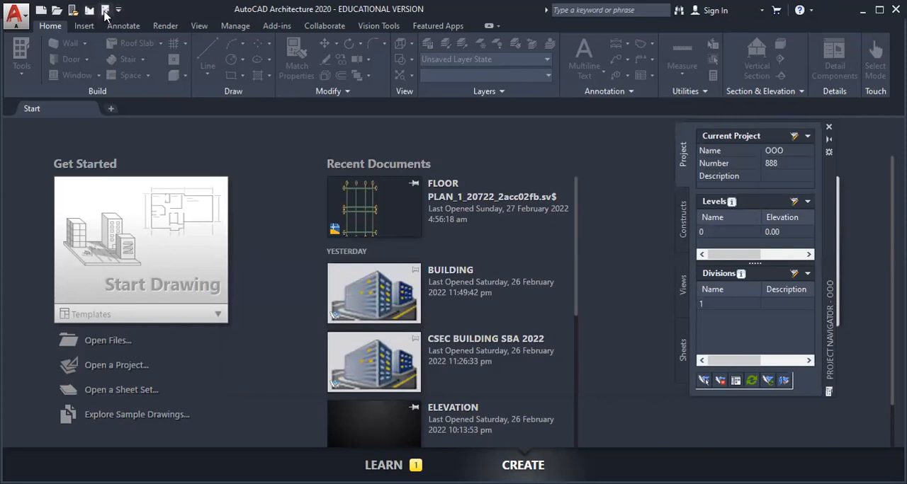
mouse_move(104, 9)
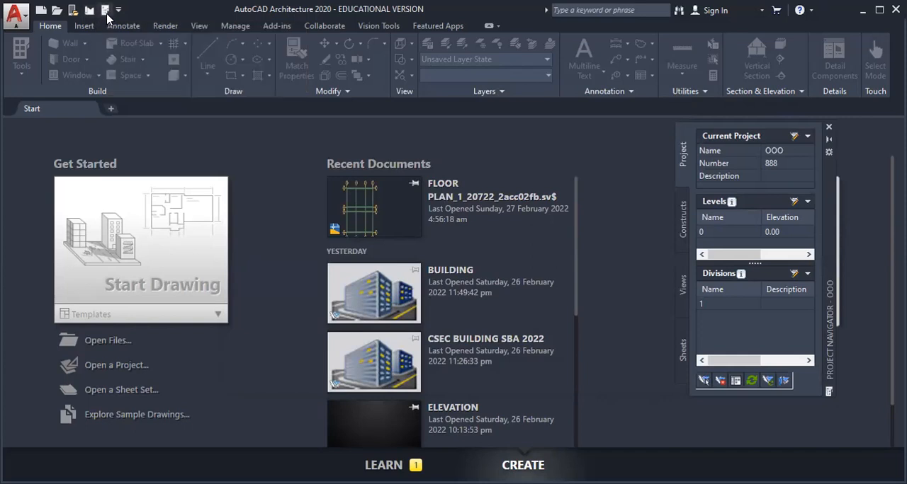
mouse_move(106, 10)
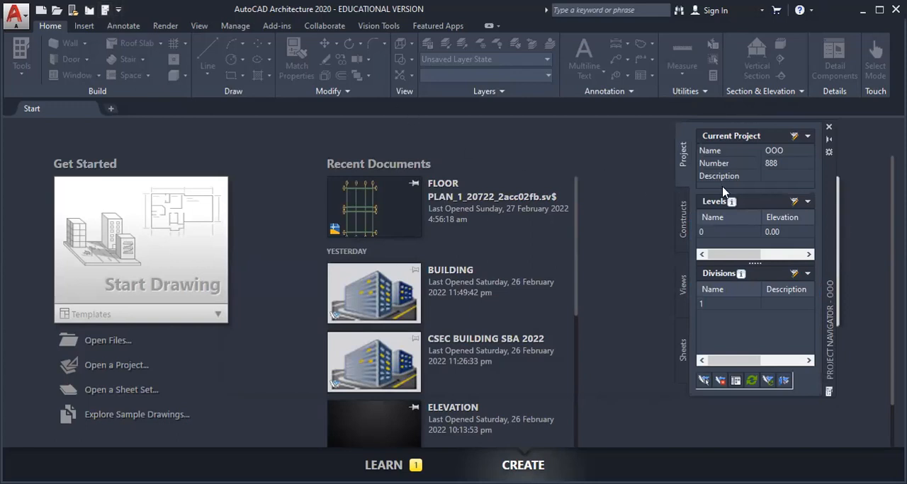
- Reopen the Project Browser and create a Desktop folder named CSEC BUILDING
click(116, 365)
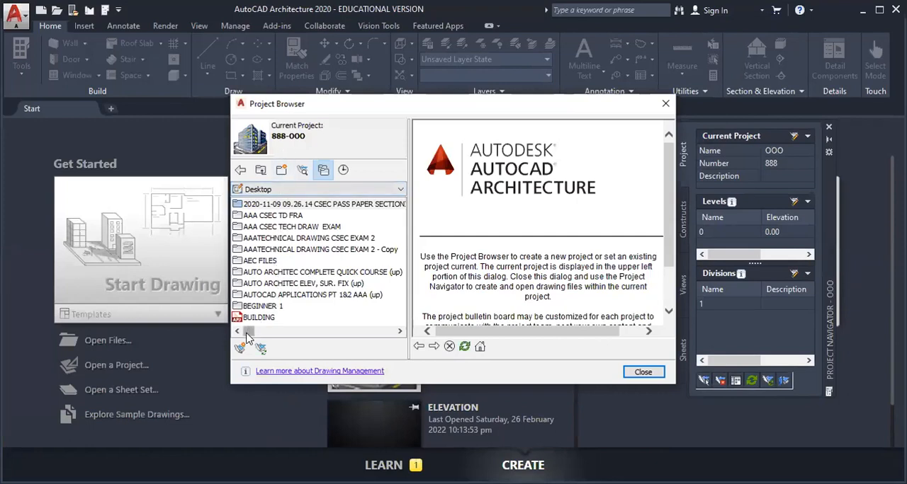
mouse_move(241, 349)
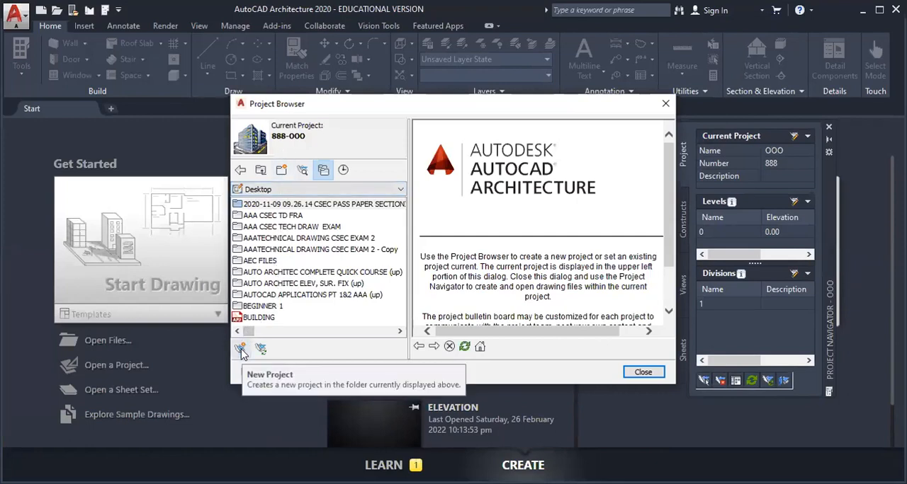
mouse_move(282, 170)
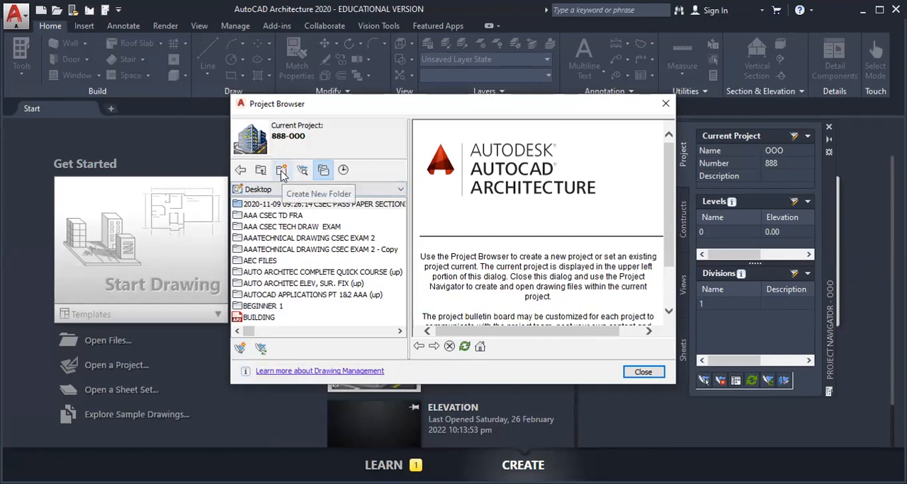
click(281, 170)
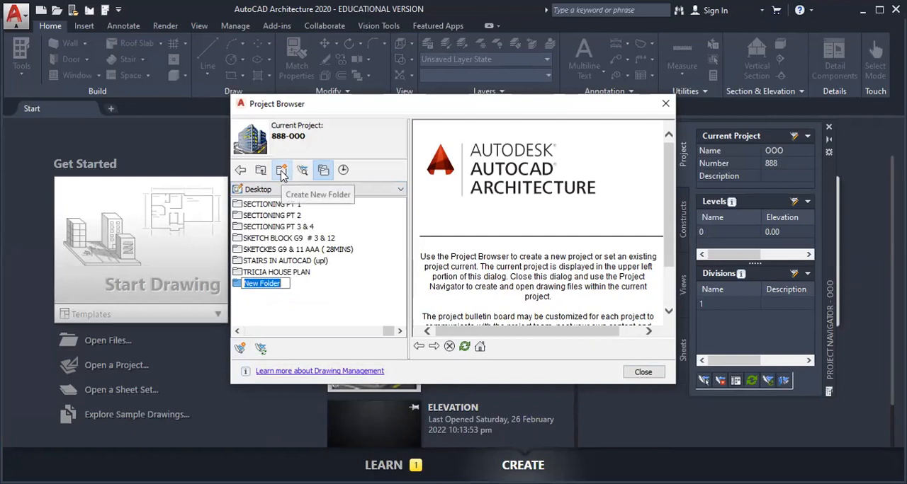
text(CSEC BUILDING)
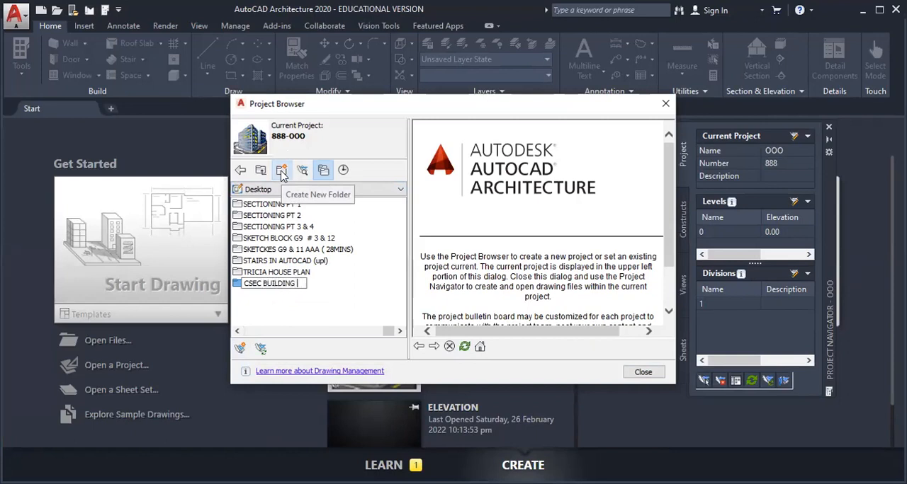
text(101)
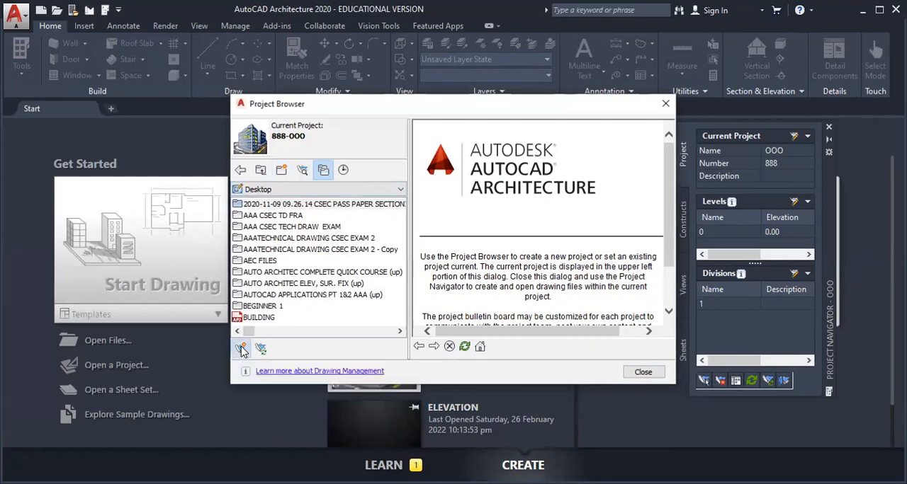
- Start a new project, then cancel the empty Add Project form
click(239, 347)
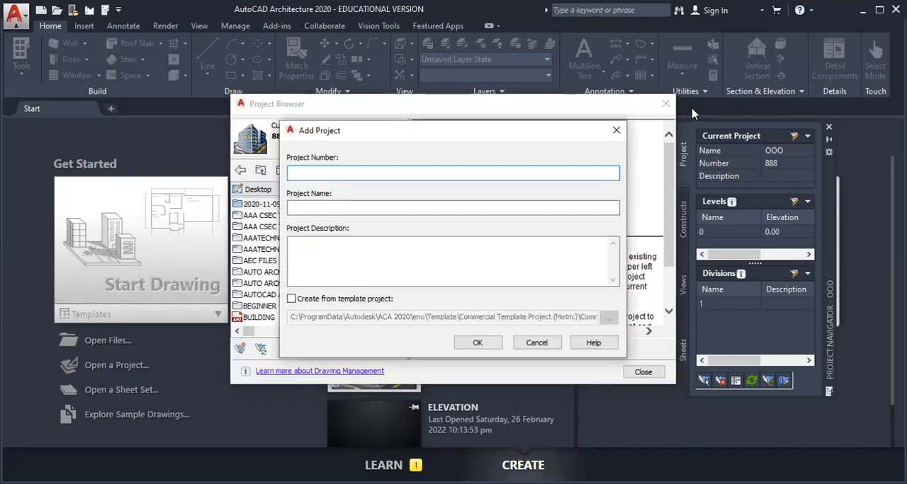
mouse_move(616, 132)
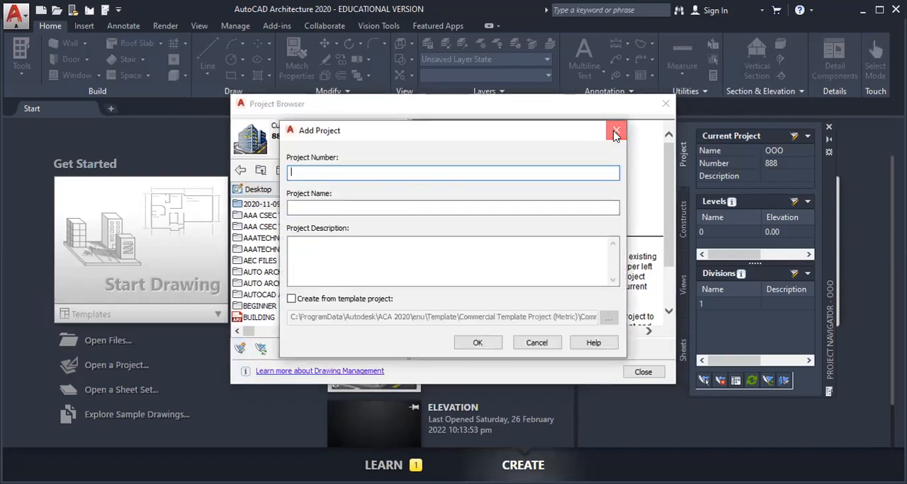
click(615, 134)
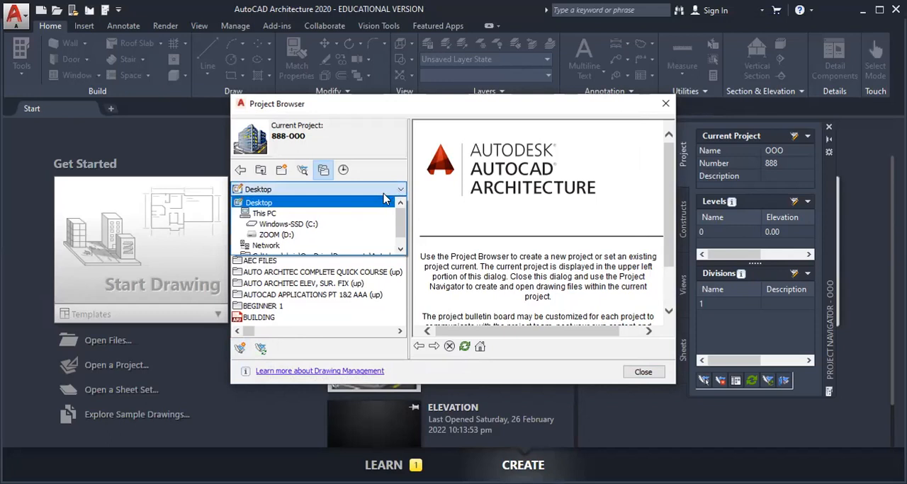
- Pick ZOOM (D:) from the Project Browser location list to show its folders
click(276, 234)
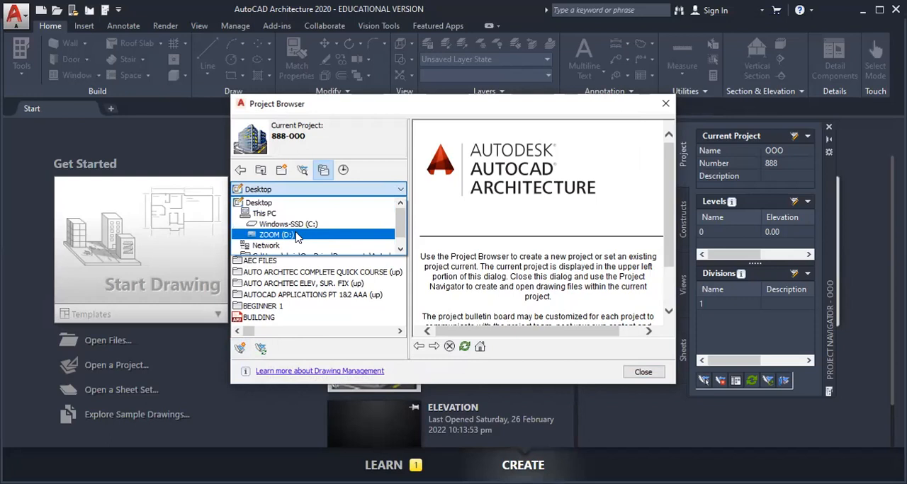
click(287, 224)
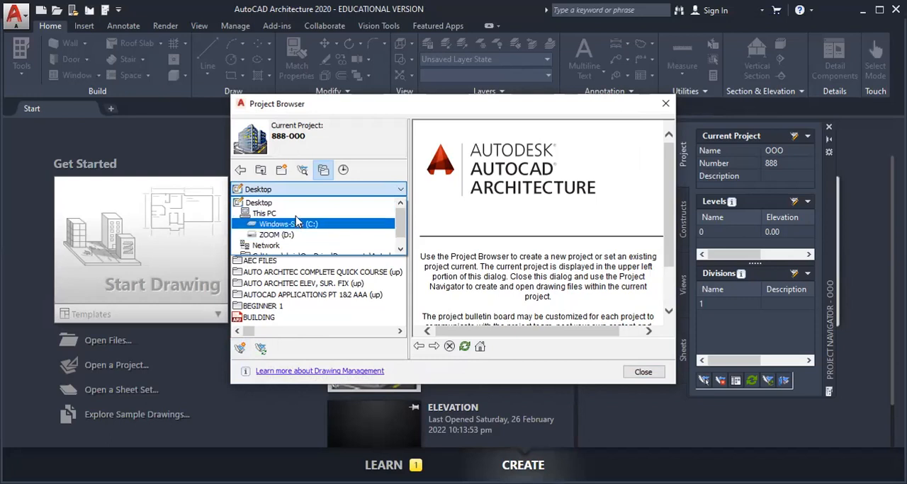
click(258, 203)
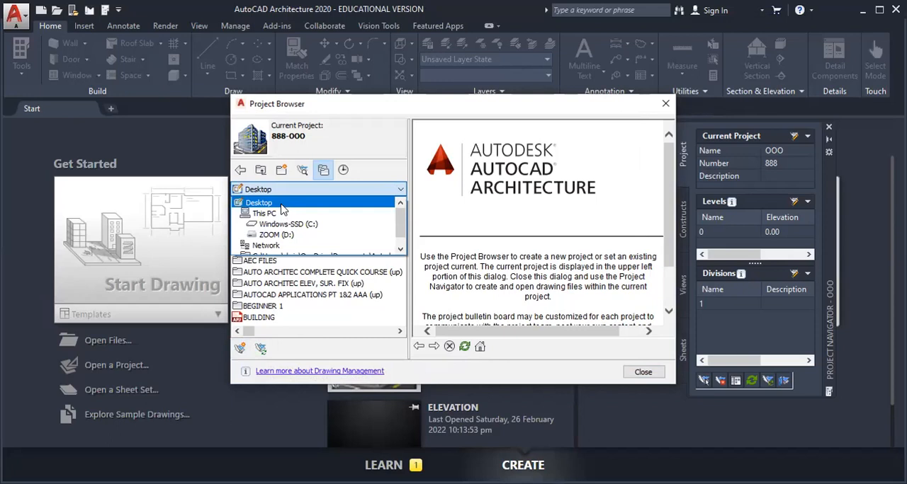
click(288, 224)
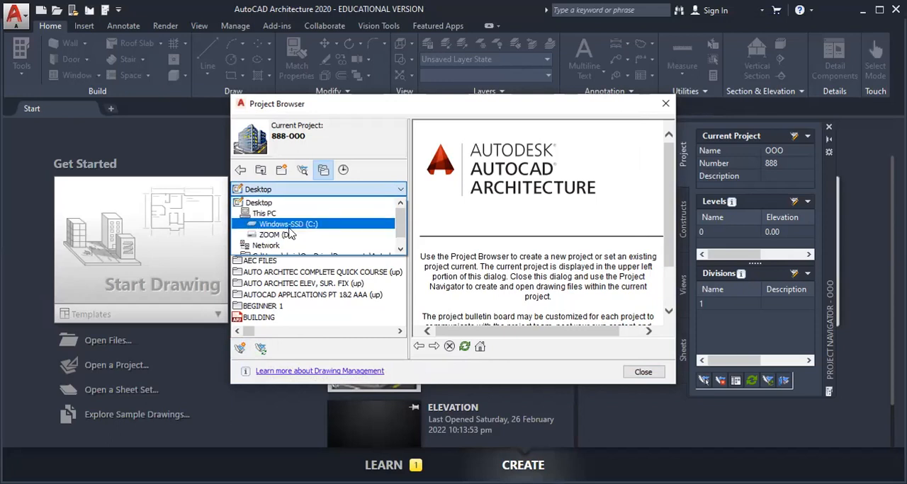
click(275, 228)
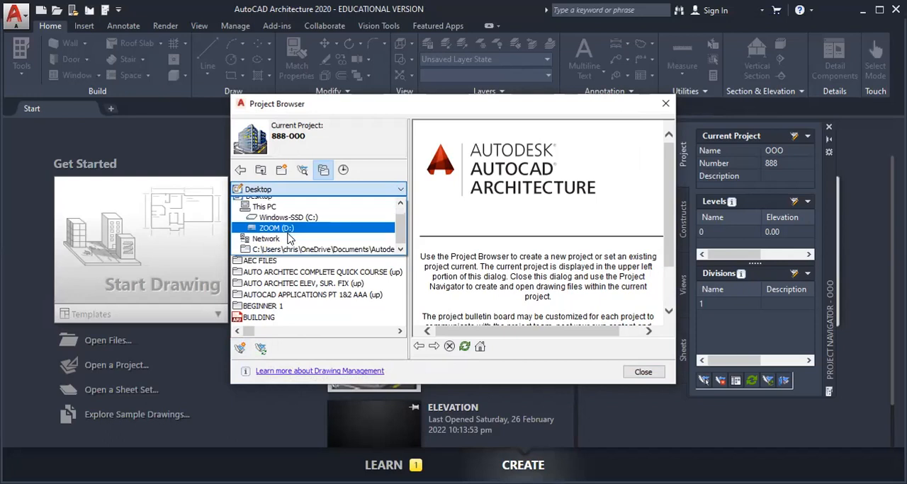
click(319, 245)
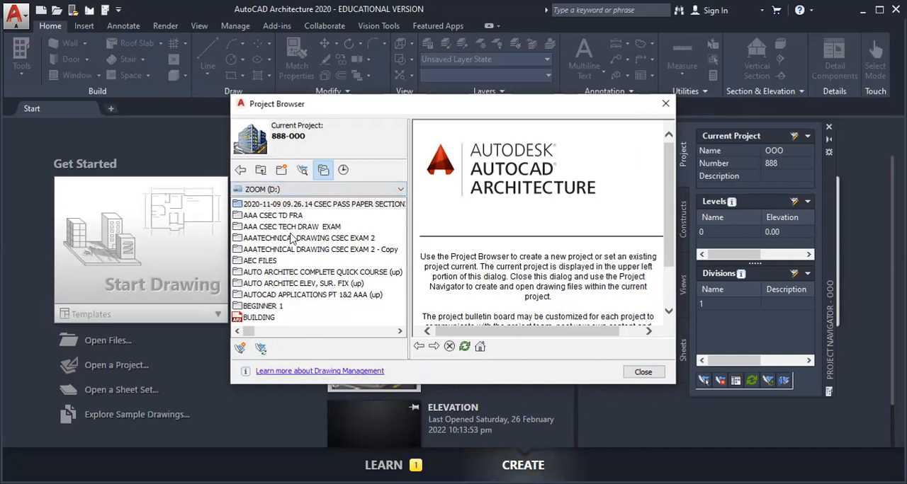
mouse_move(296, 278)
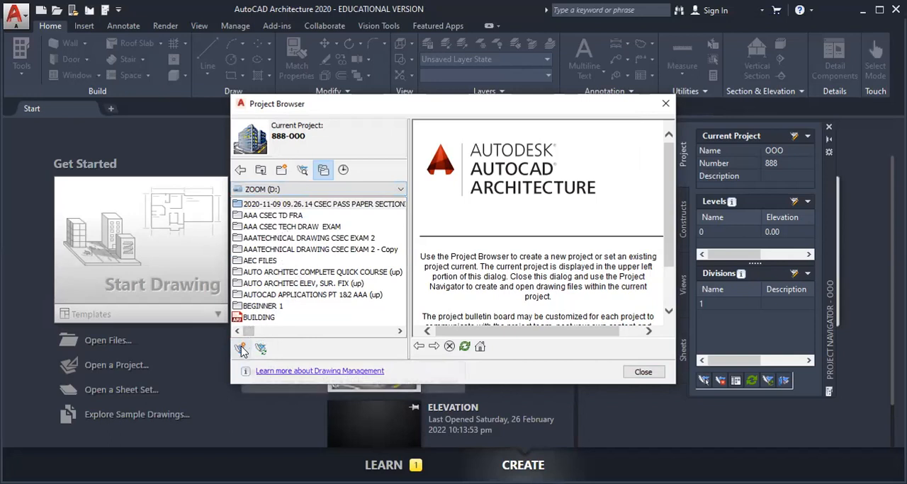
mouse_move(243, 349)
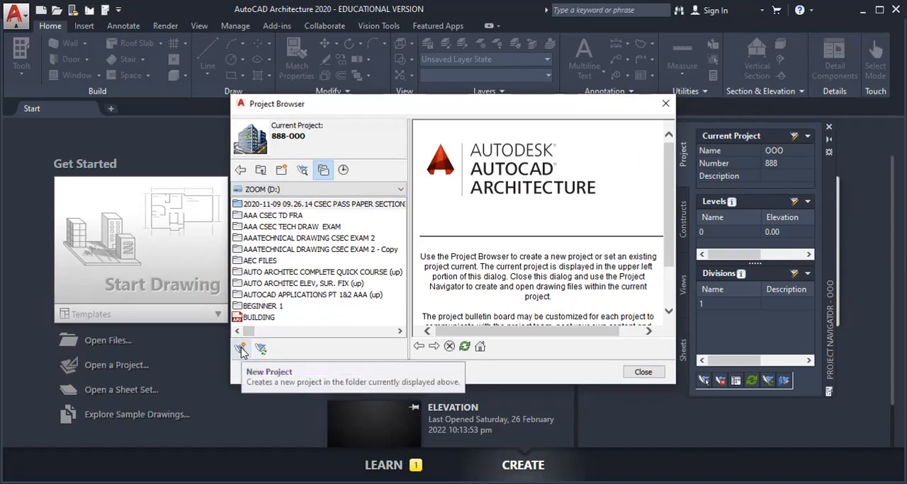
- Add a project on ZOOM (D:) numbered 101 and named CSEC BUILDING DRAWING
click(241, 349)
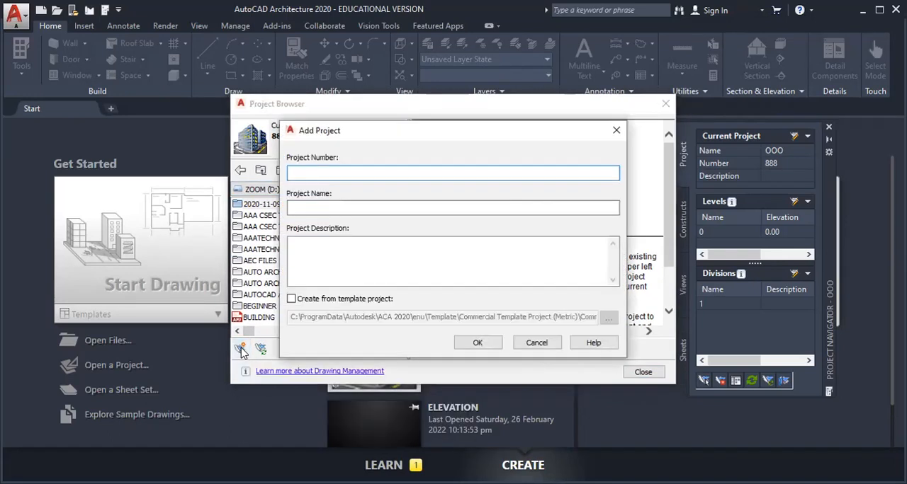
mouse_move(300, 146)
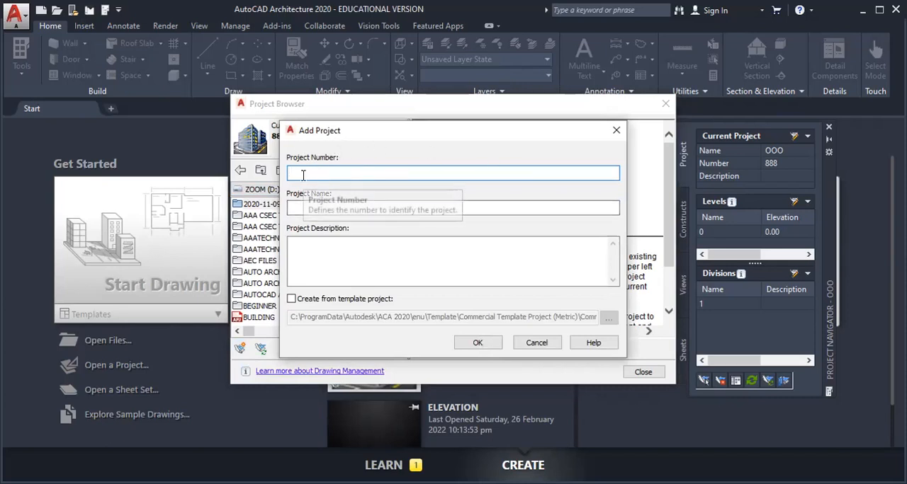
mouse_move(365, 185)
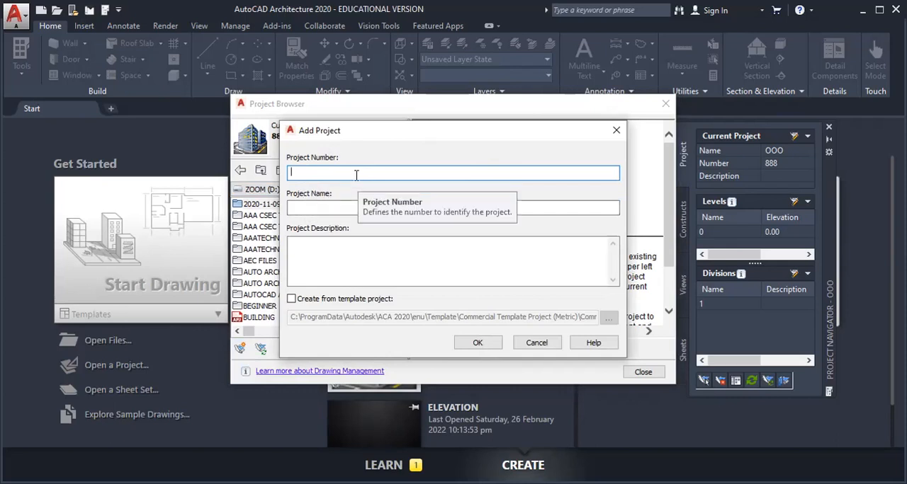
mouse_move(345, 177)
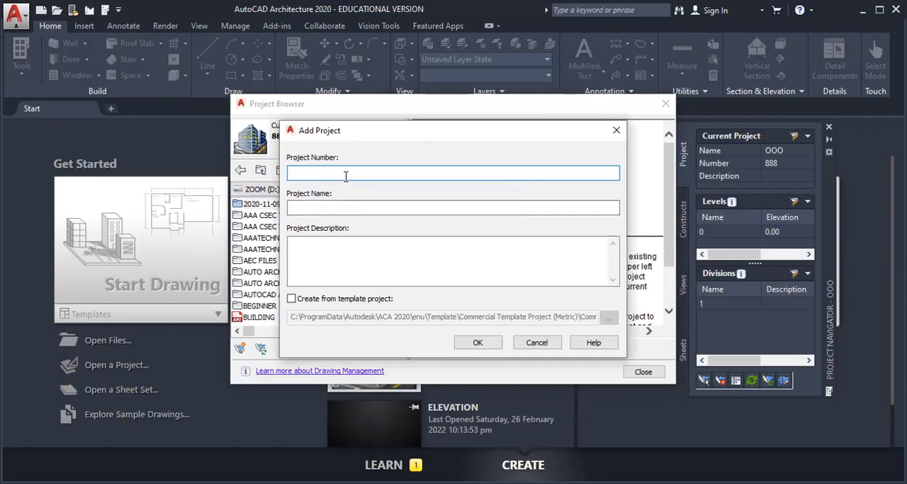
mouse_move(346, 174)
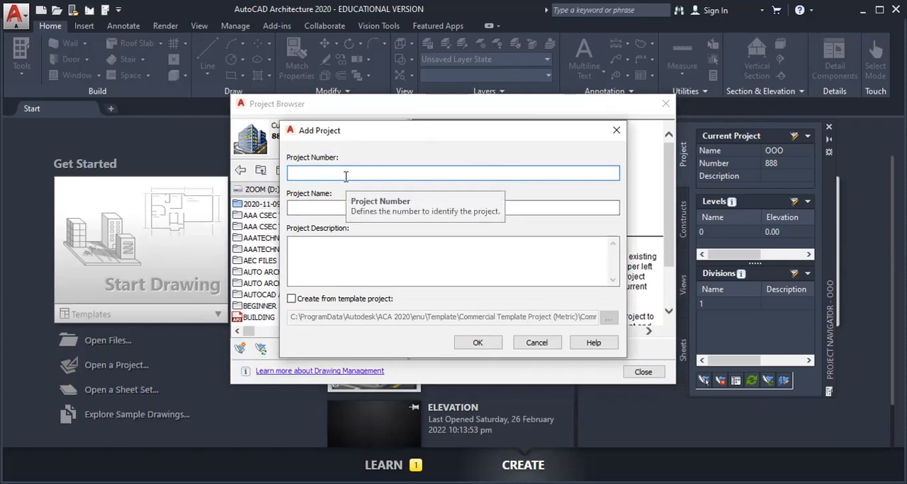
text(1)
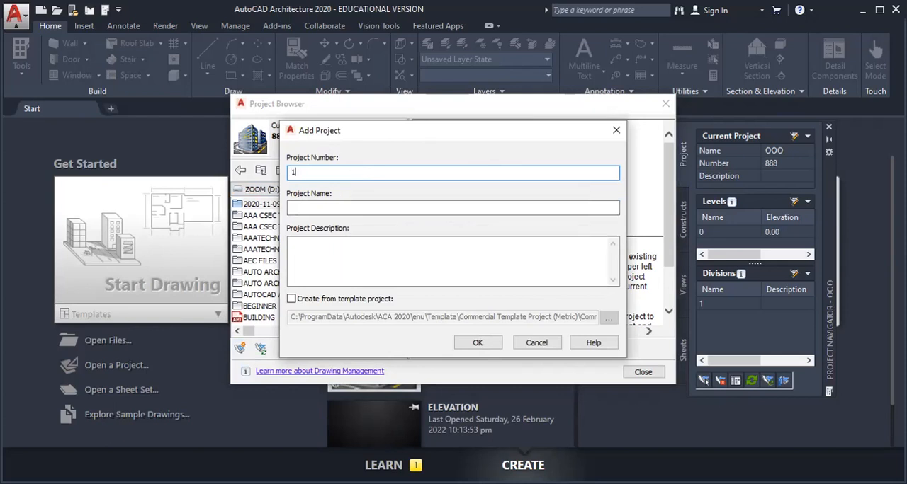
text(01)
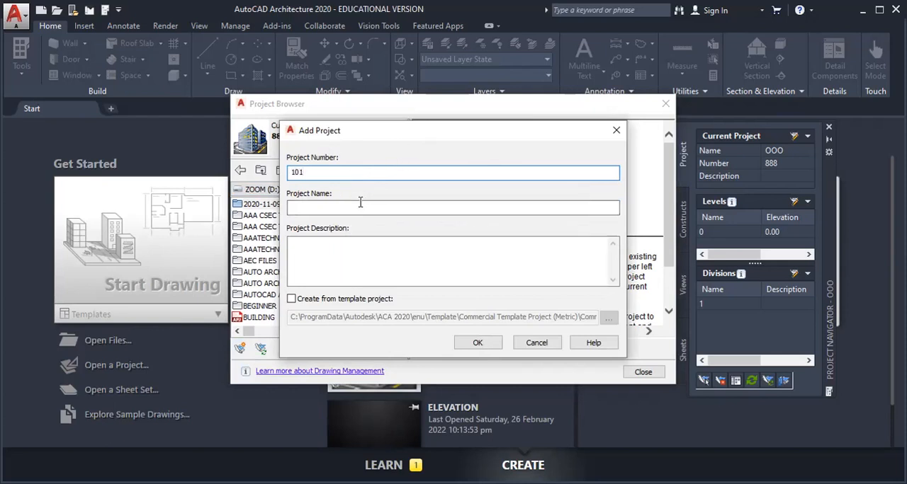
click(453, 207)
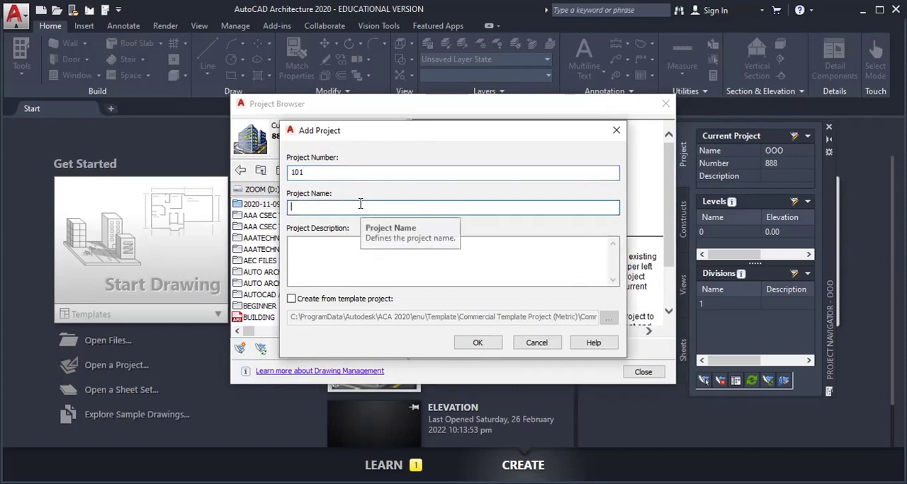
text(CSEC BUILD)
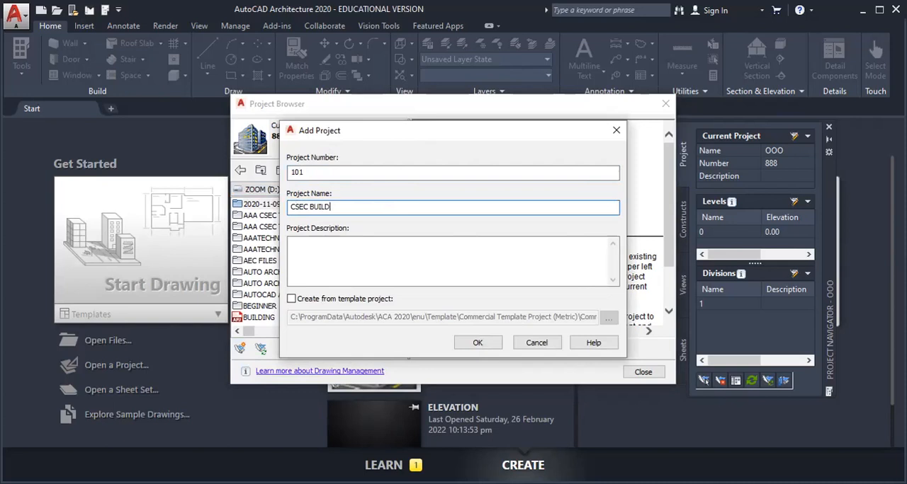
text(ING DR)
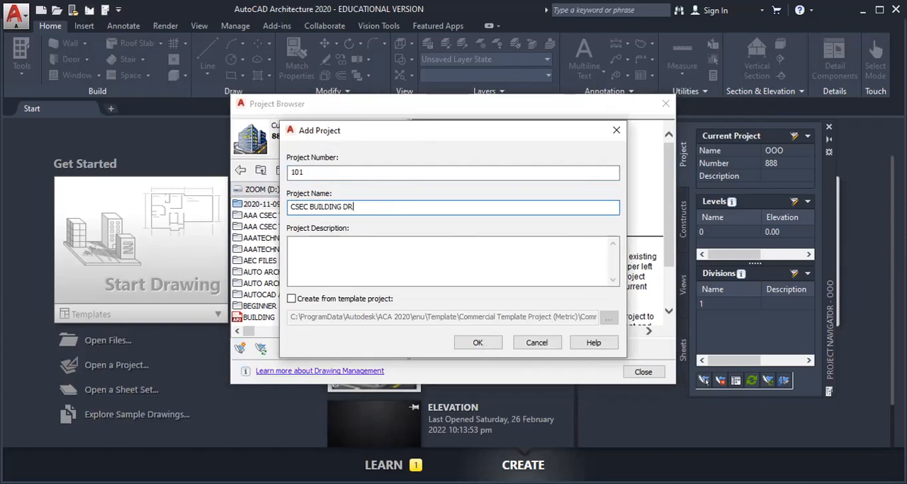
text(AWING)
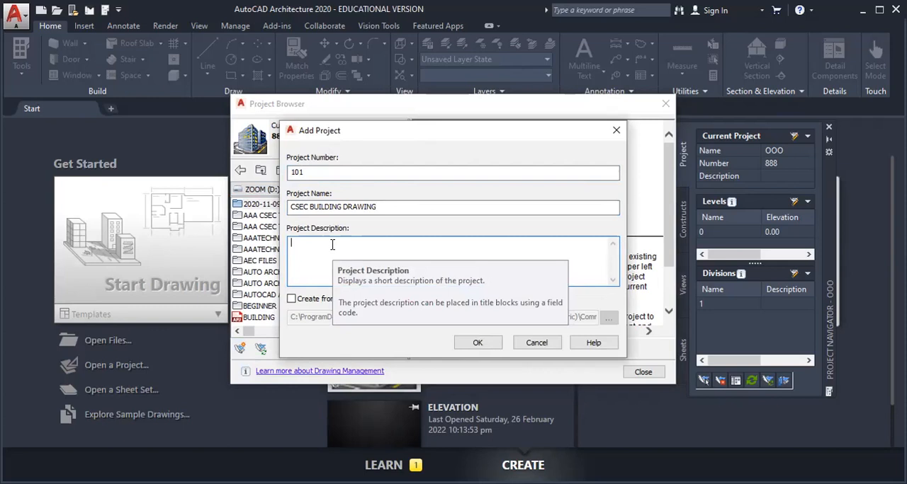
mouse_move(478, 358)
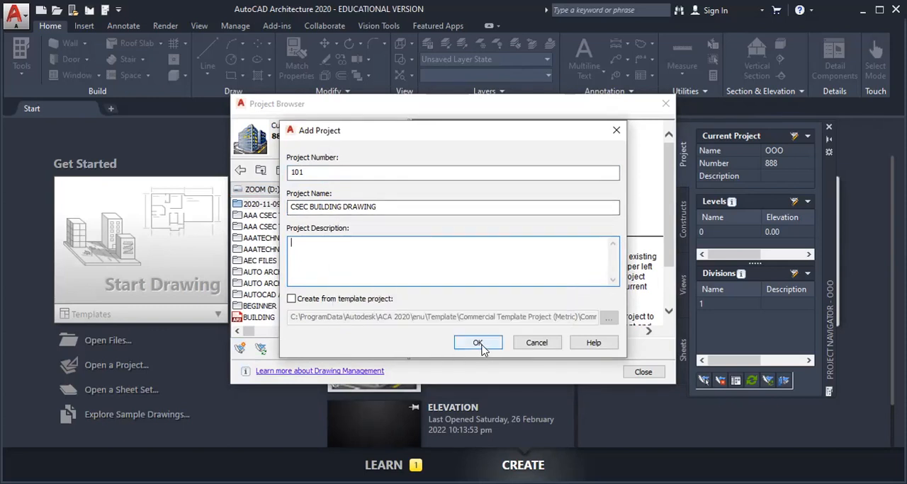
- Confirm project 101 CSEC BUILDING DRAWING as current and close the Project Browser
click(477, 343)
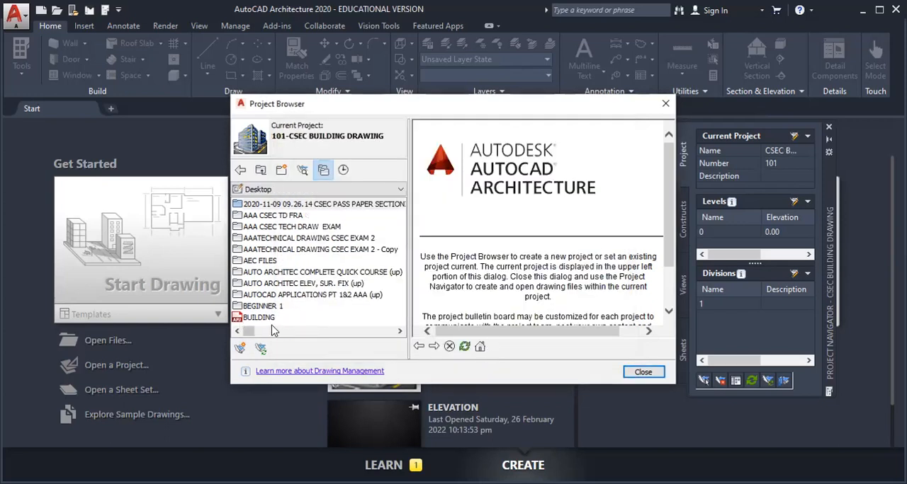
scroll(down, 3)
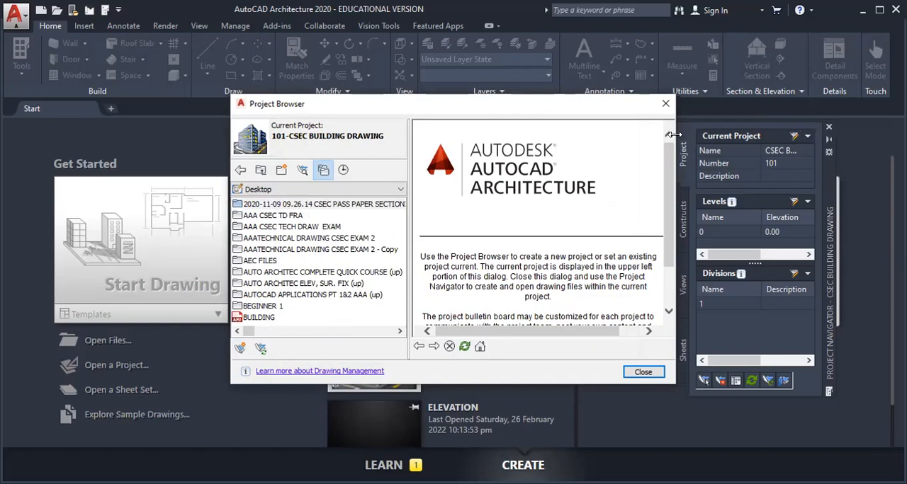
click(643, 371)
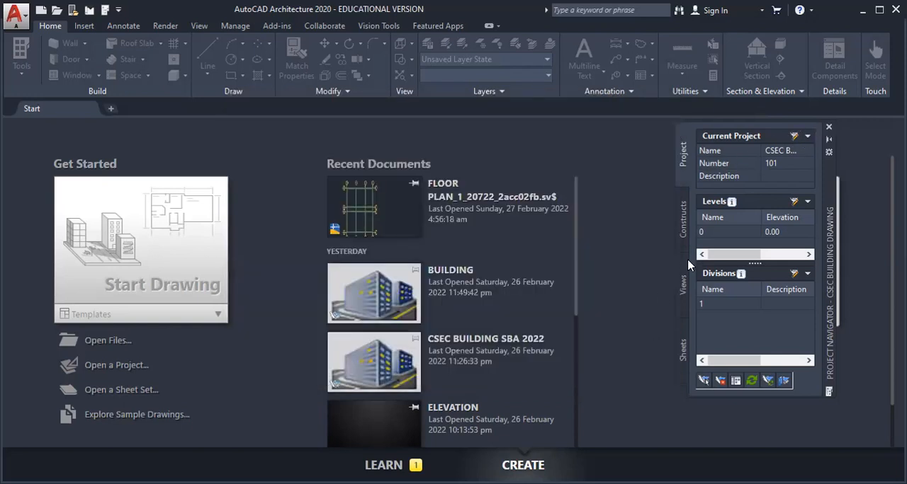
mouse_move(779, 151)
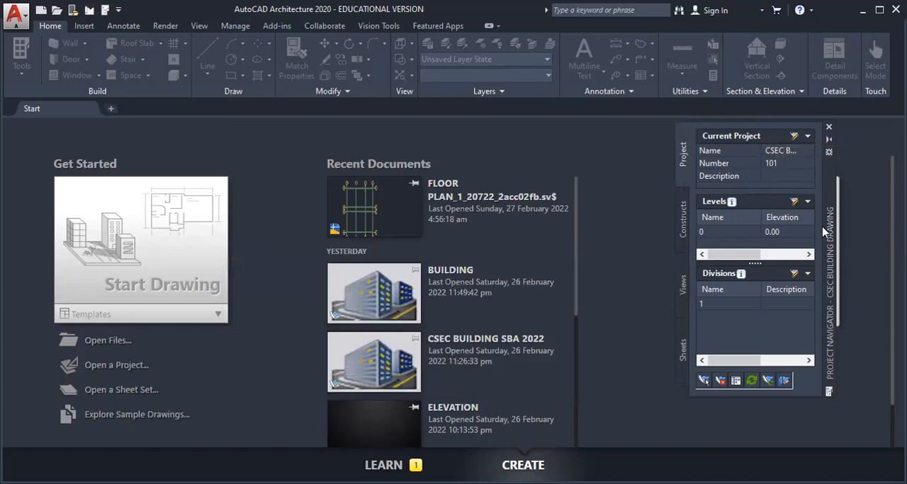
mouse_move(828, 190)
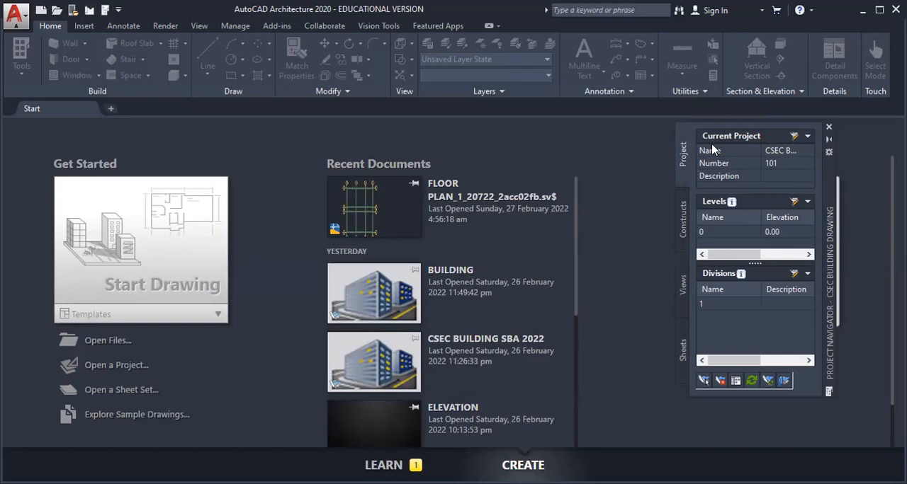
mouse_move(691, 163)
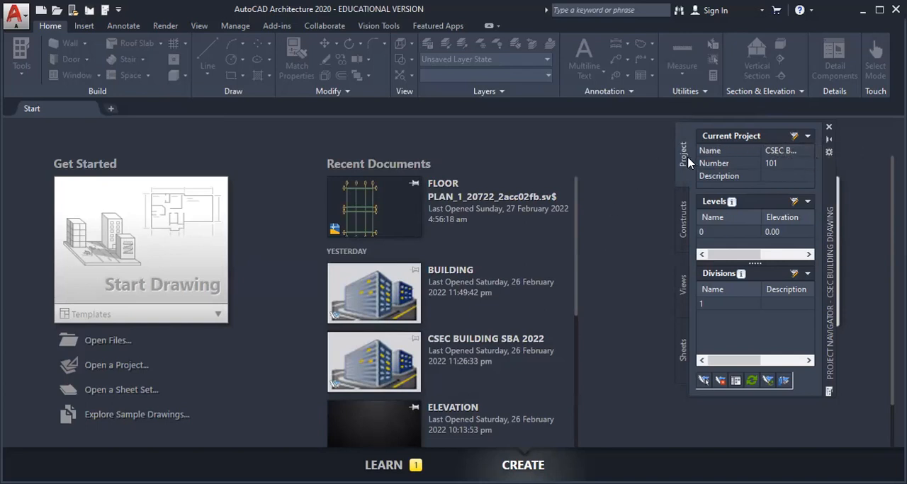
mouse_move(680, 193)
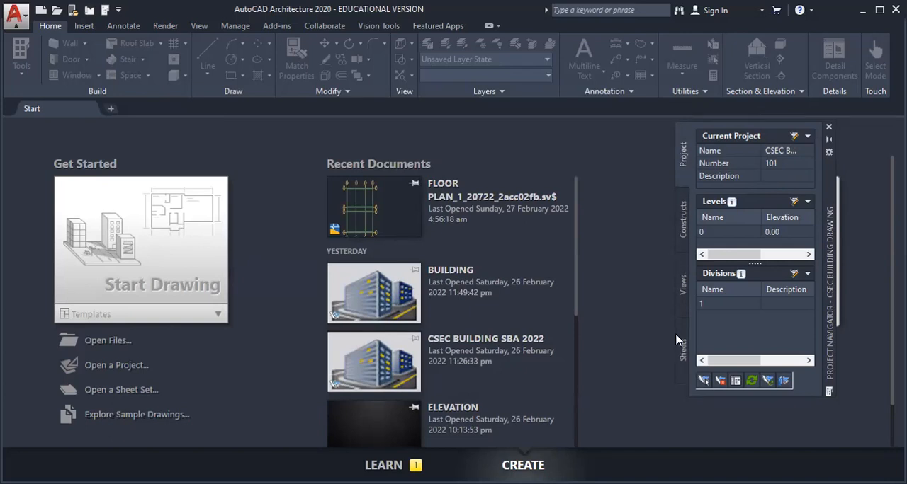
mouse_move(680, 158)
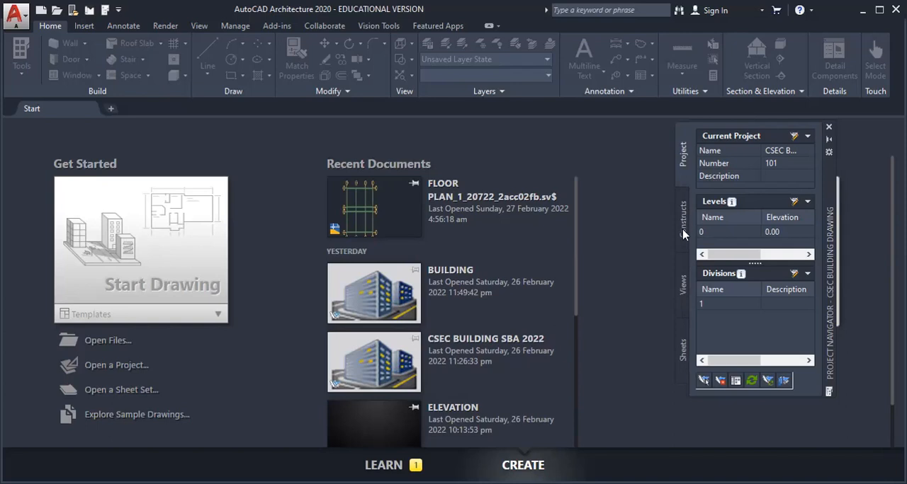
click(682, 219)
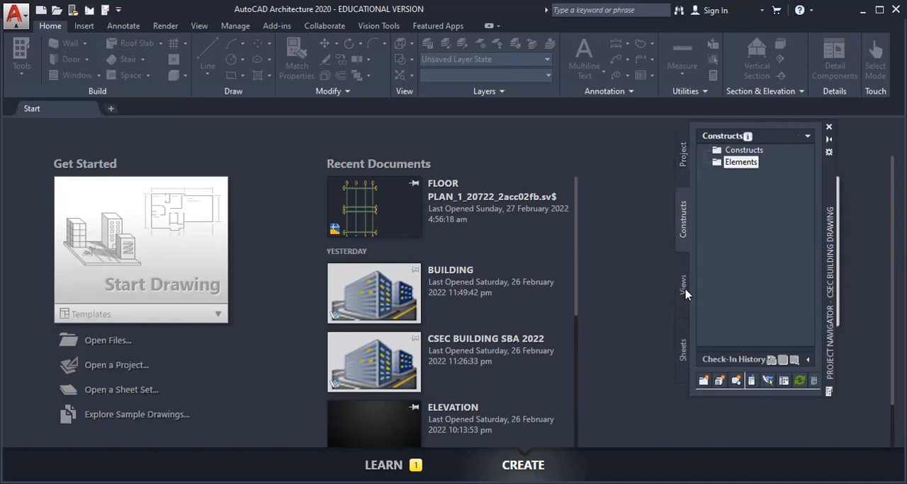
click(681, 347)
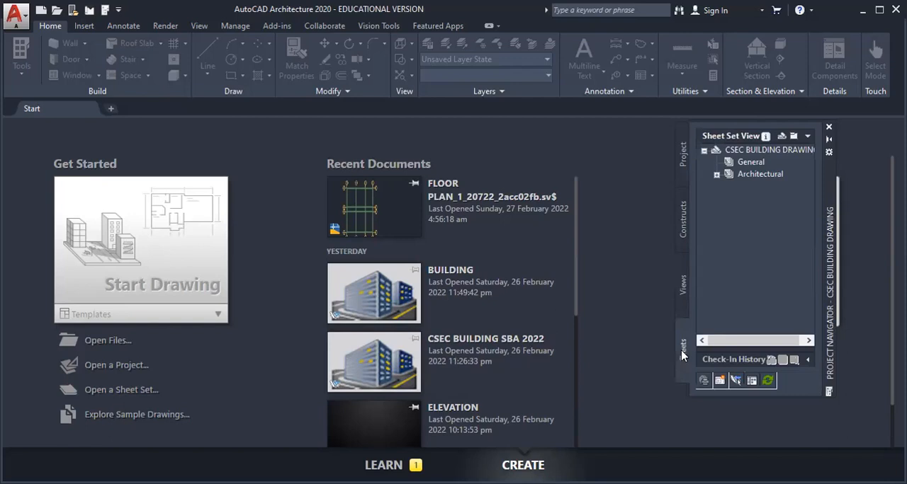
click(682, 152)
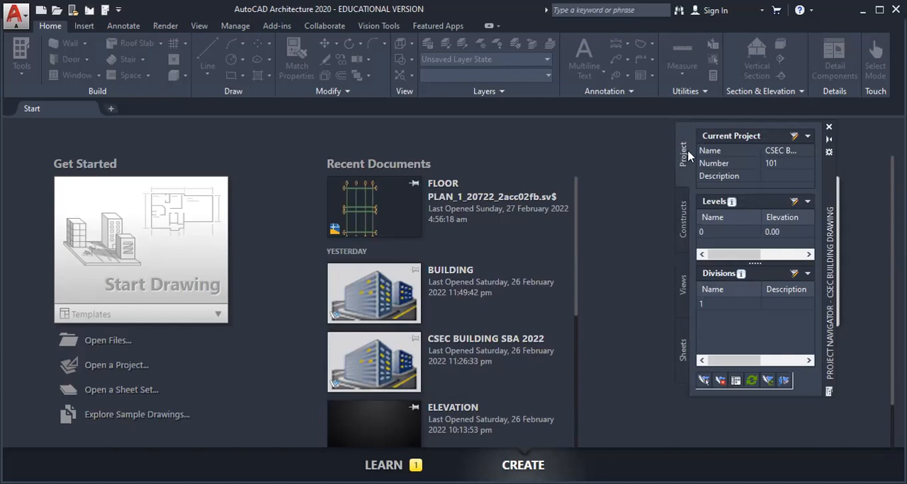
mouse_move(684, 234)
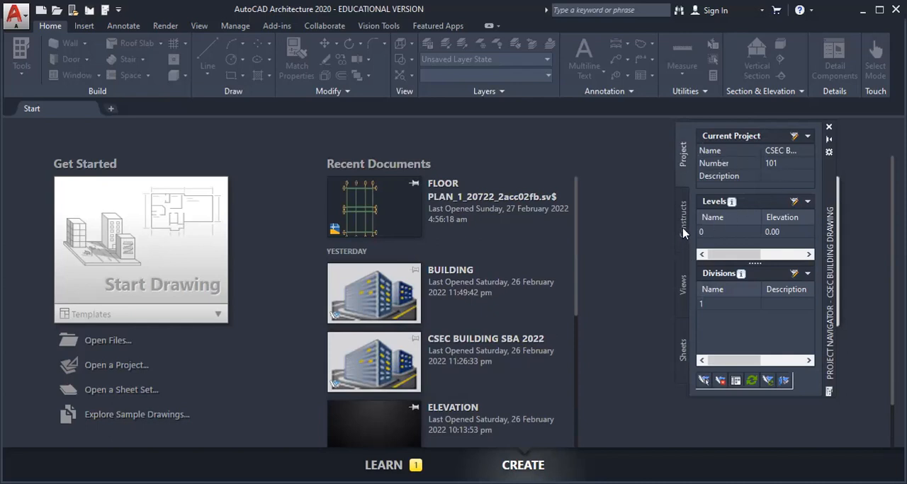
click(682, 212)
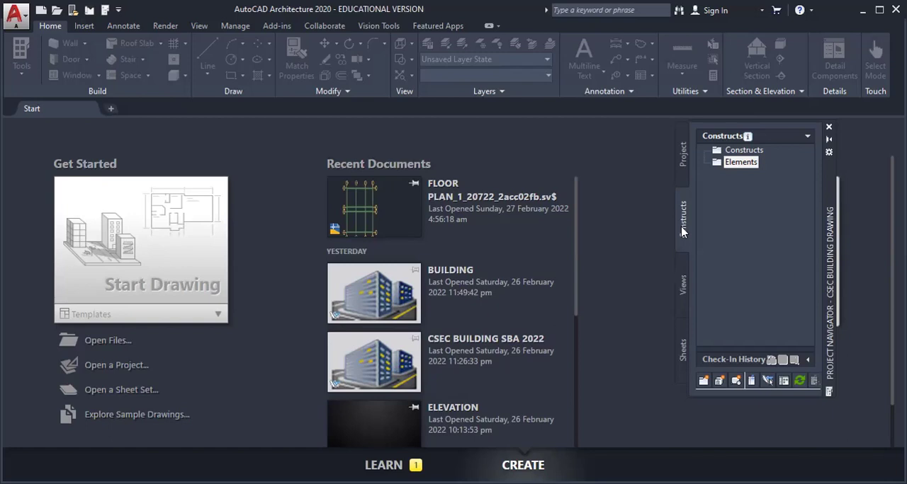
mouse_move(678, 233)
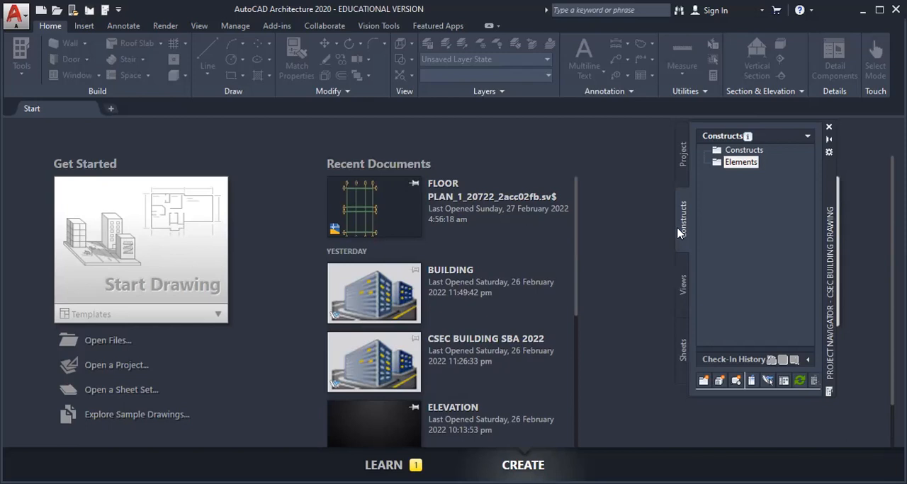
click(682, 285)
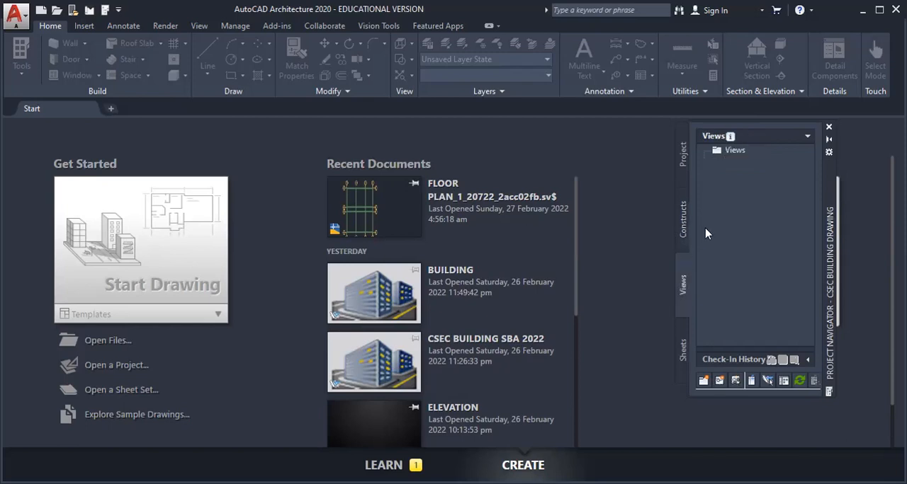
mouse_move(750, 210)
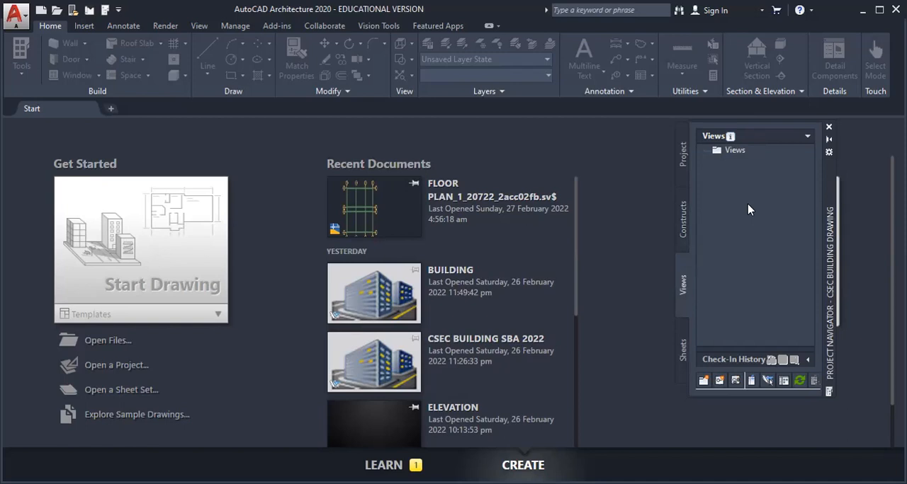
mouse_move(602, 203)
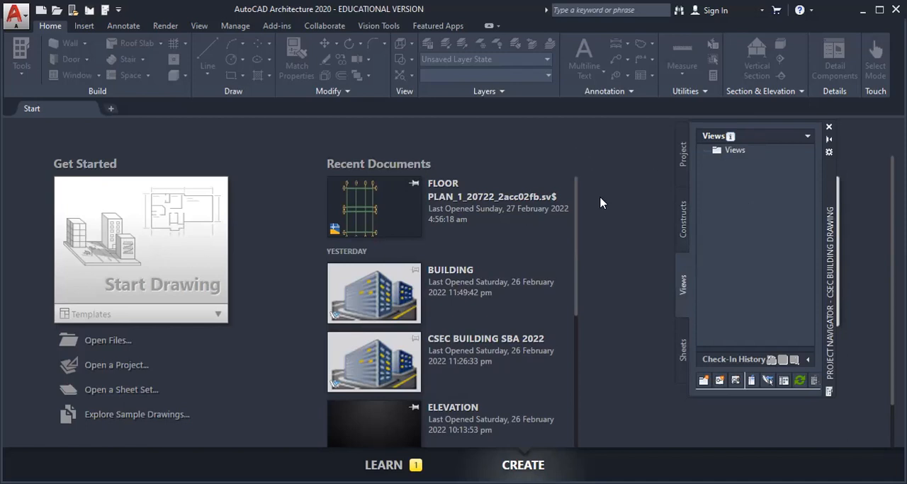
click(682, 347)
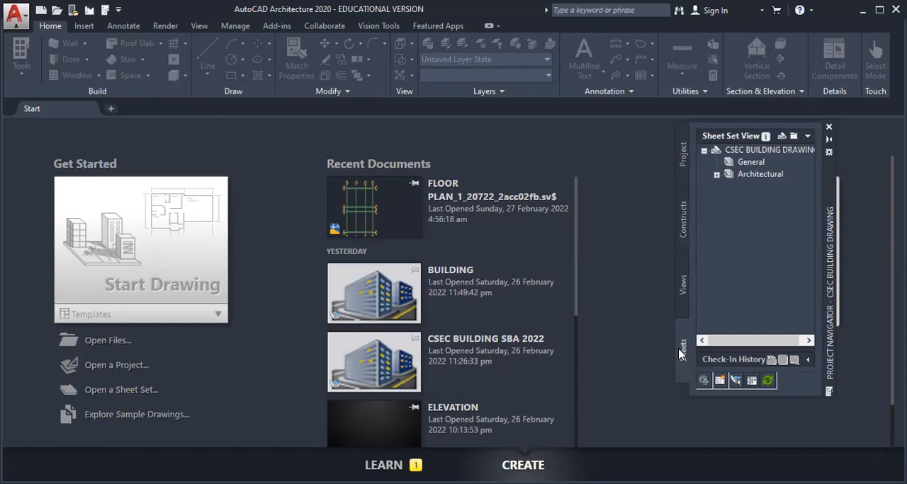
mouse_move(679, 165)
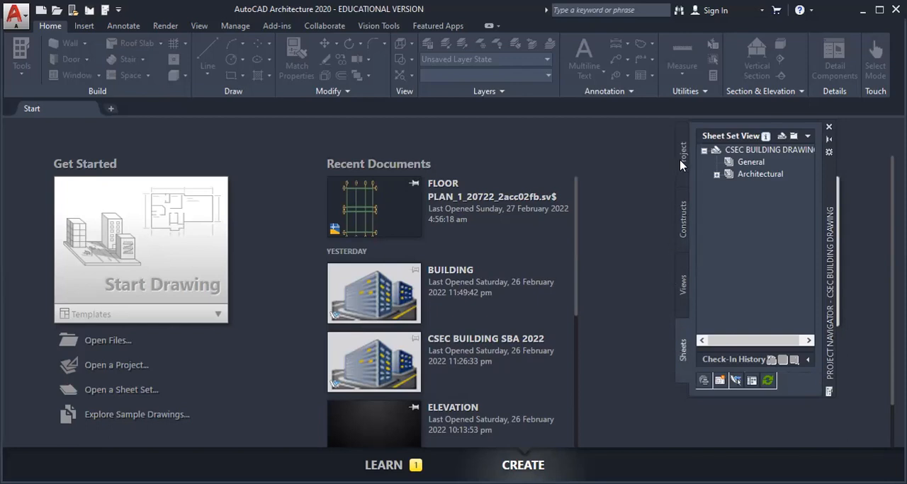
click(681, 153)
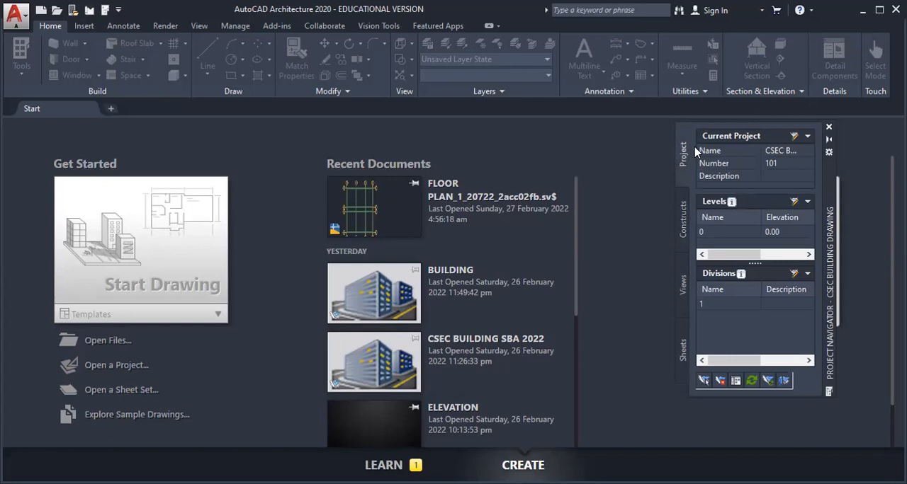
mouse_move(744, 136)
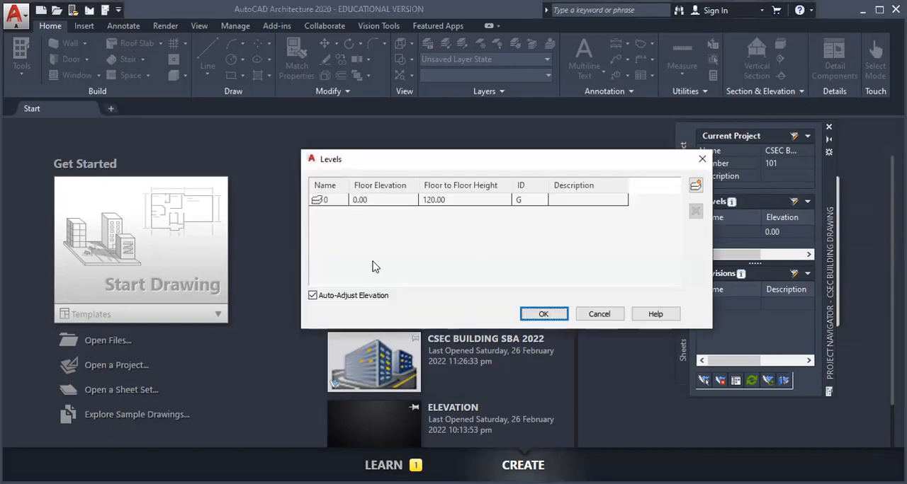
mouse_move(352, 186)
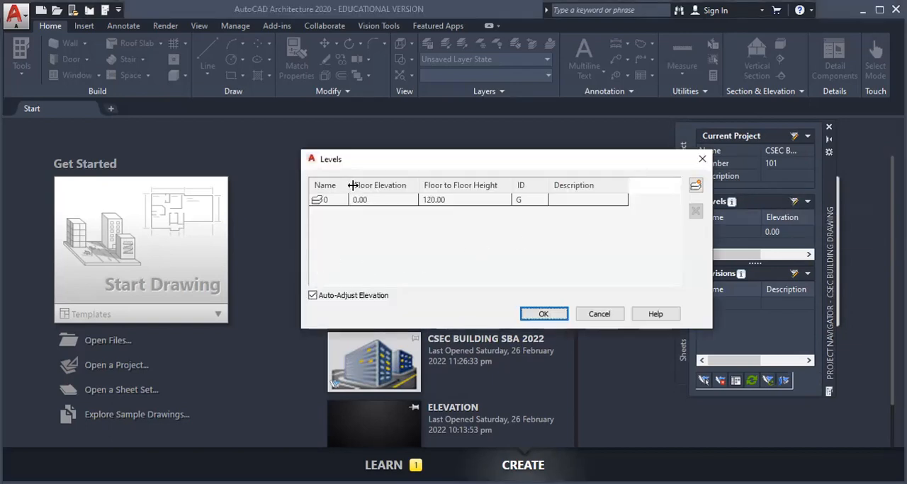
mouse_move(528, 106)
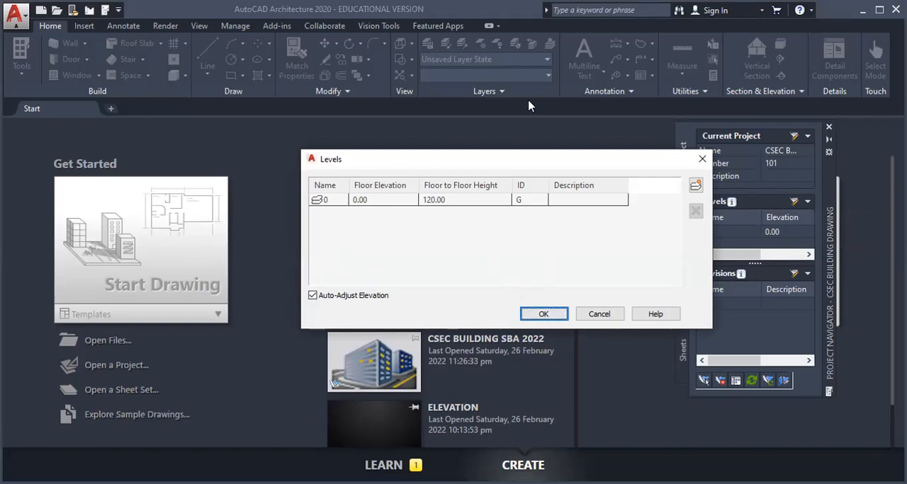
mouse_move(540, 37)
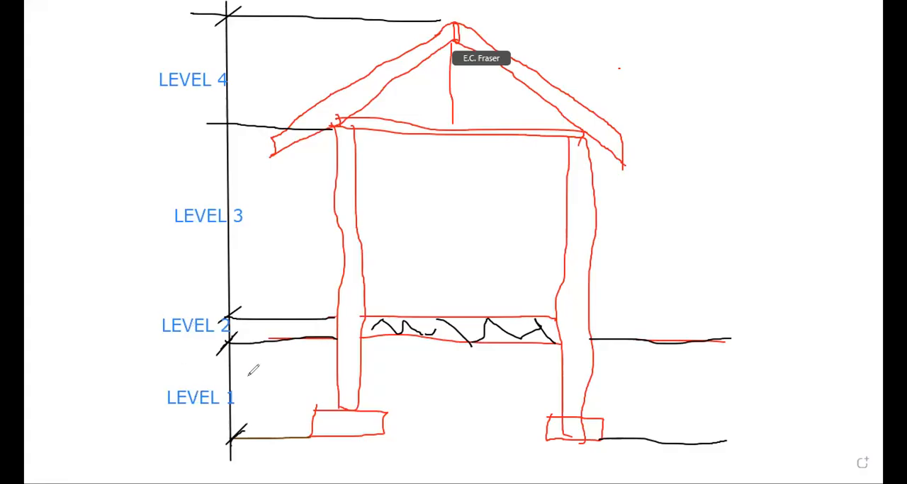
mouse_move(340, 450)
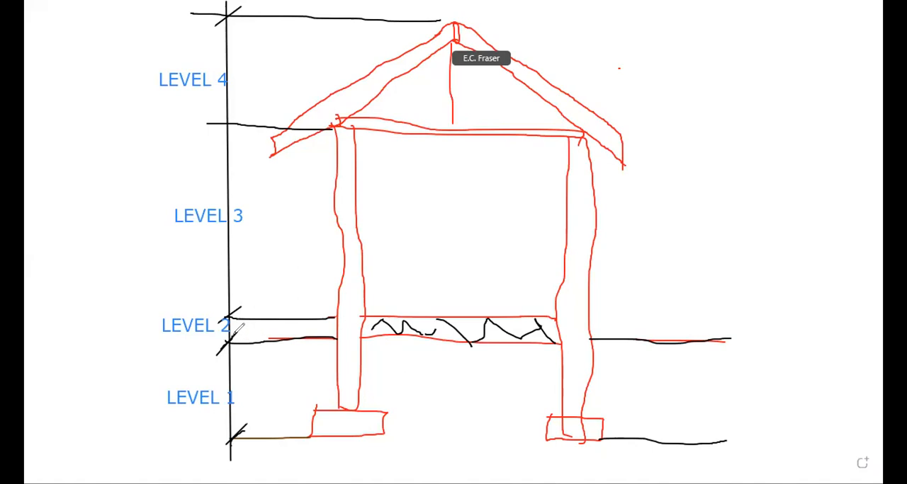
mouse_move(145, 383)
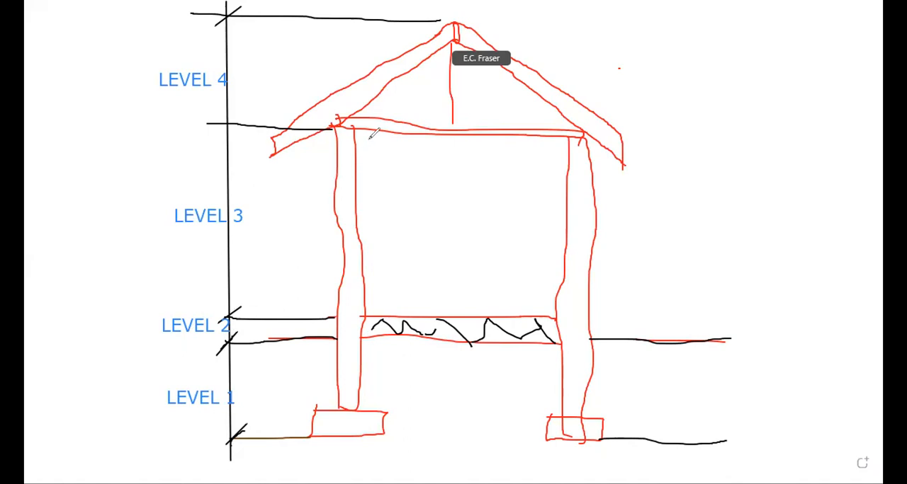
mouse_move(382, 226)
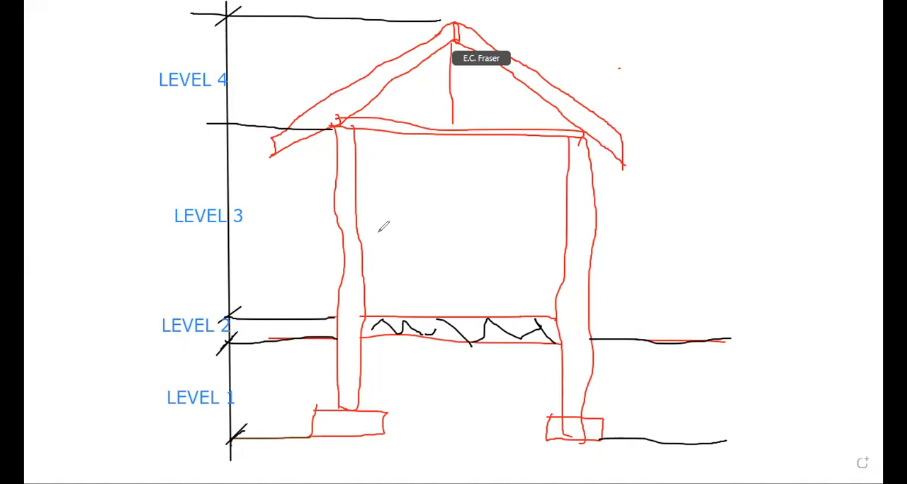
mouse_move(390, 308)
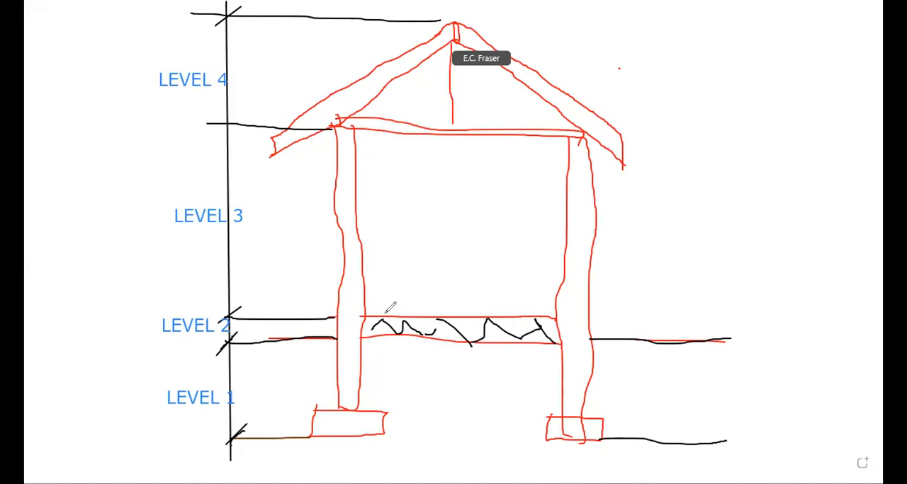
mouse_move(386, 297)
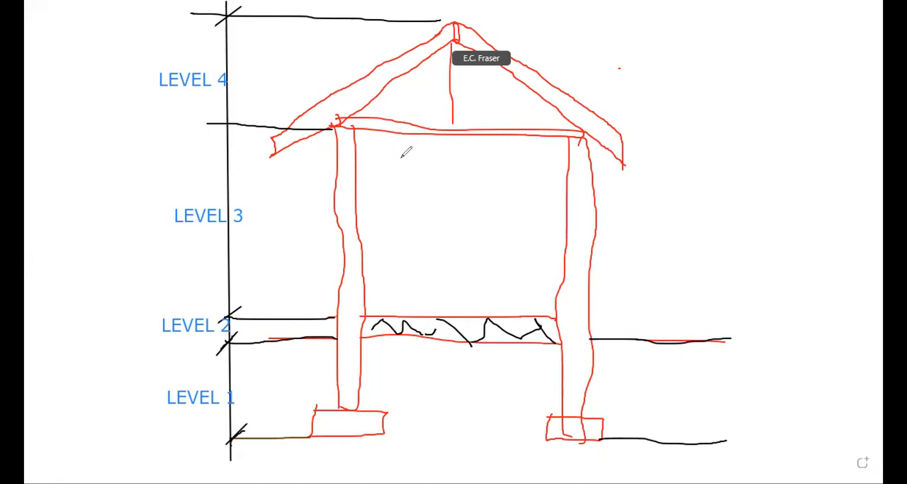
- Draw a vertical black arrow from the Level 3 ceiling beam down to the floor slab
drag(402, 138, 409, 240)
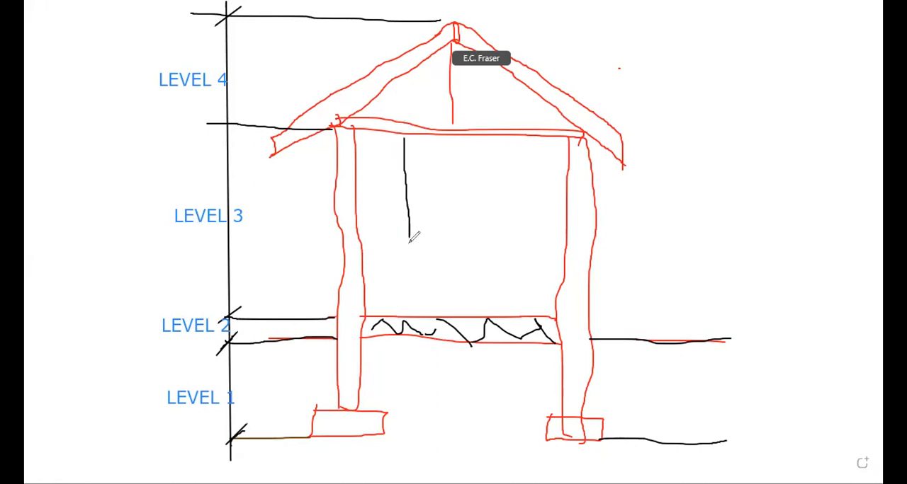
drag(410, 238, 404, 312)
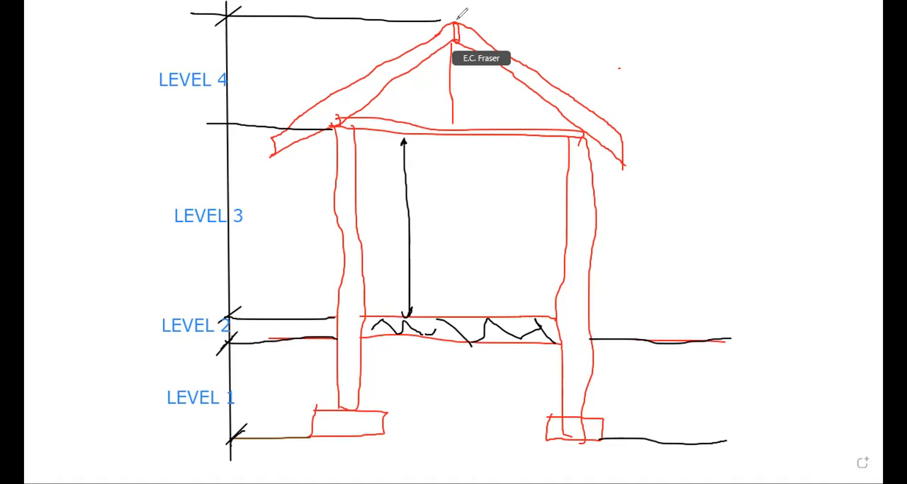
mouse_move(320, 74)
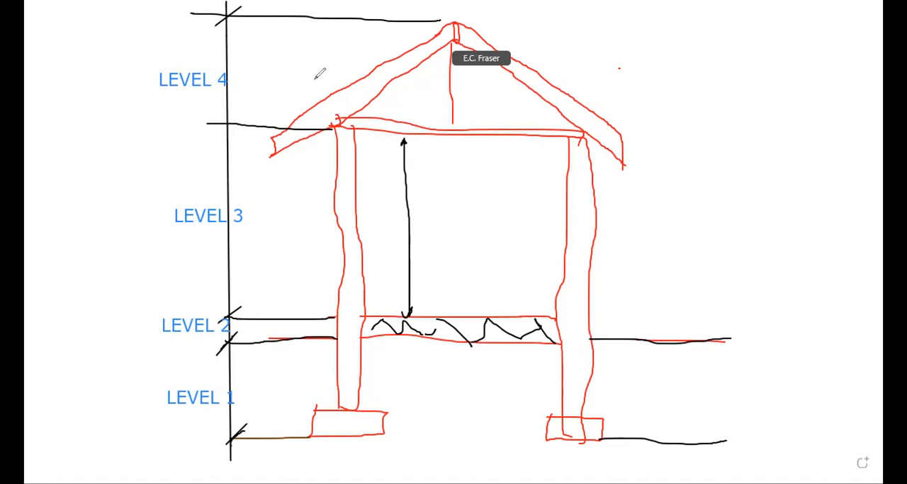
mouse_move(576, 110)
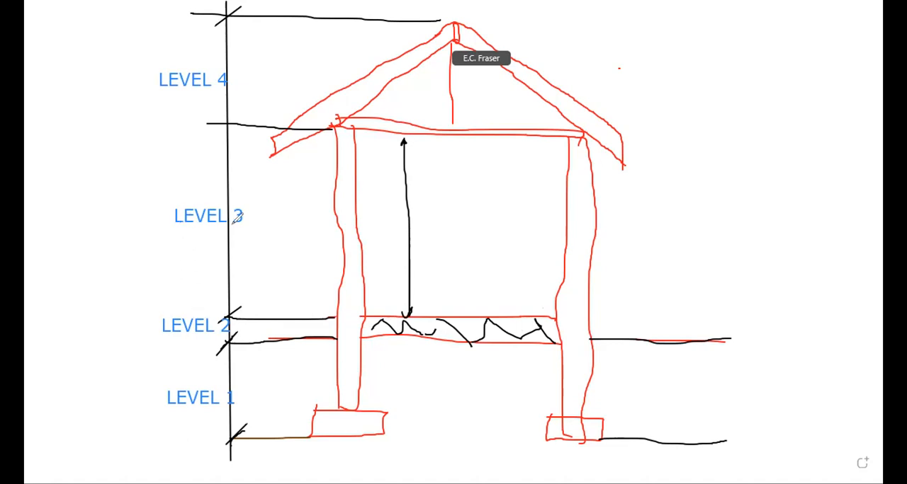
mouse_move(294, 213)
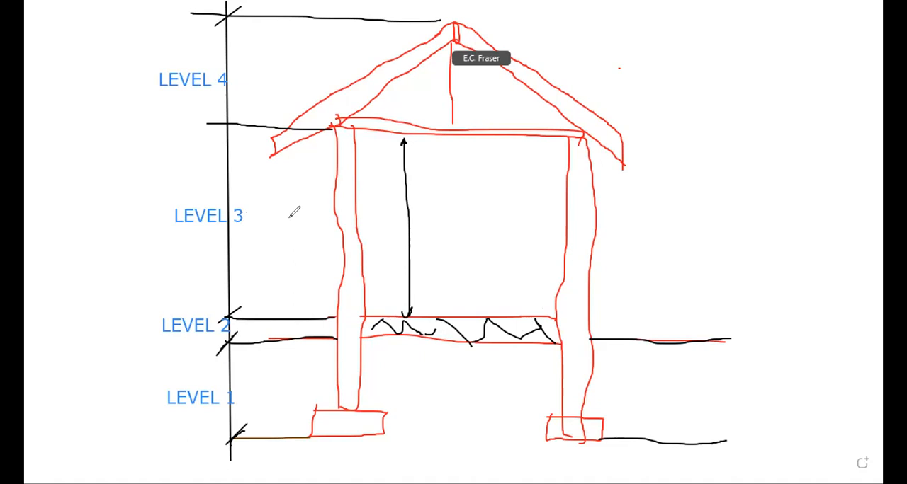
mouse_move(359, 190)
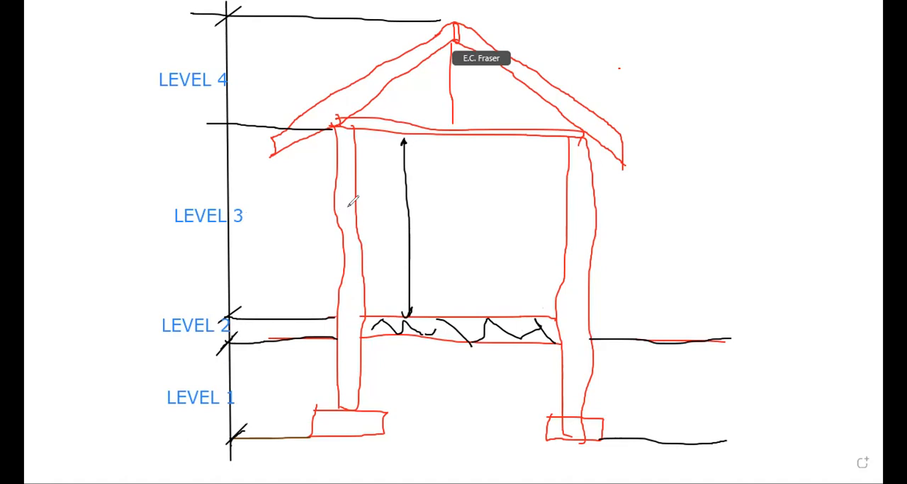
mouse_move(243, 58)
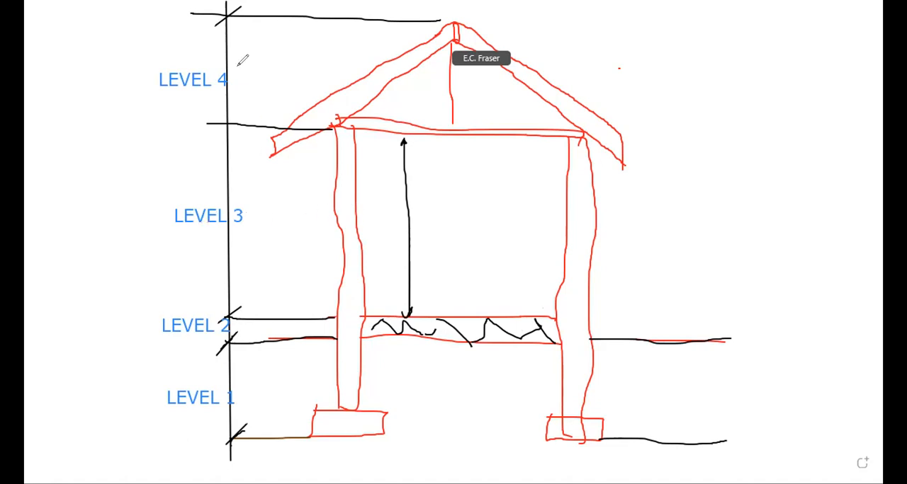
mouse_move(251, 48)
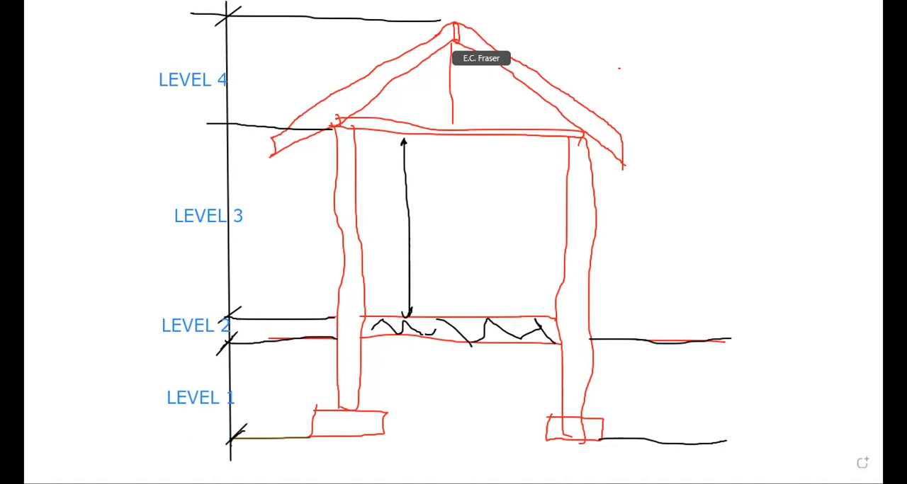
mouse_move(446, 139)
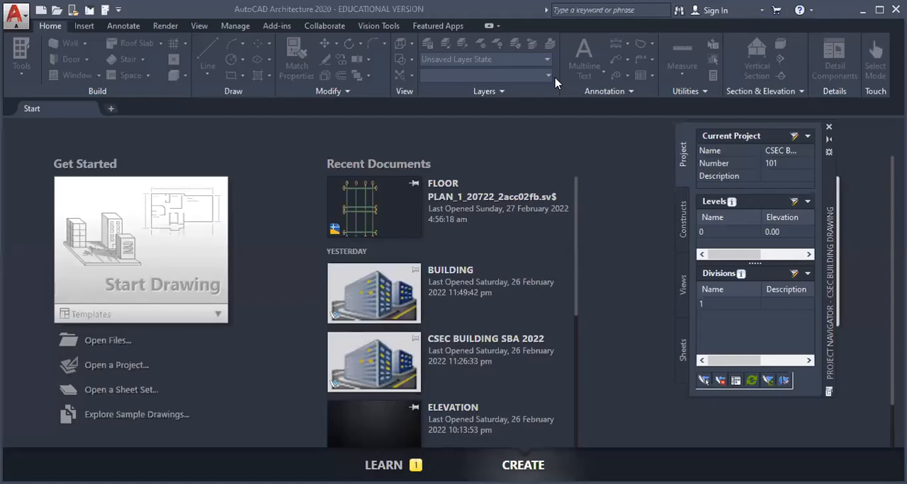
mouse_move(792, 139)
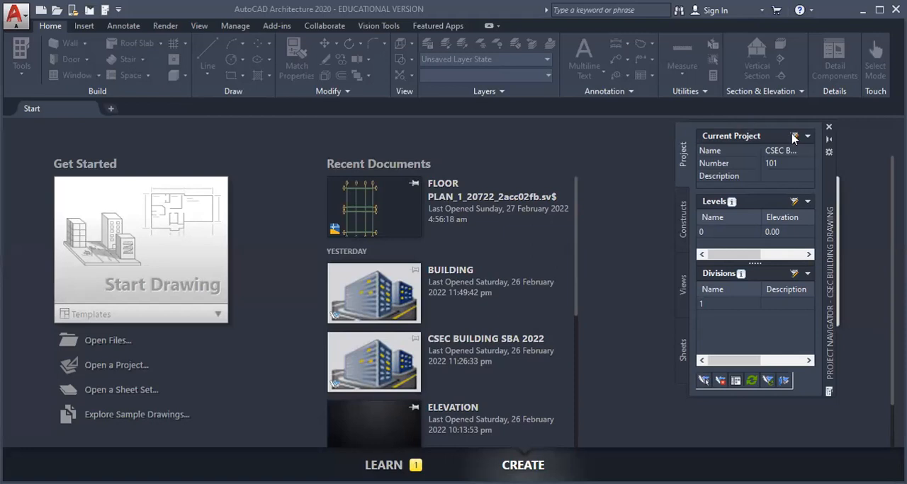
- Open Project Properties for 101 CSEC BUILDING DRAWING from the Project Navigator
click(793, 136)
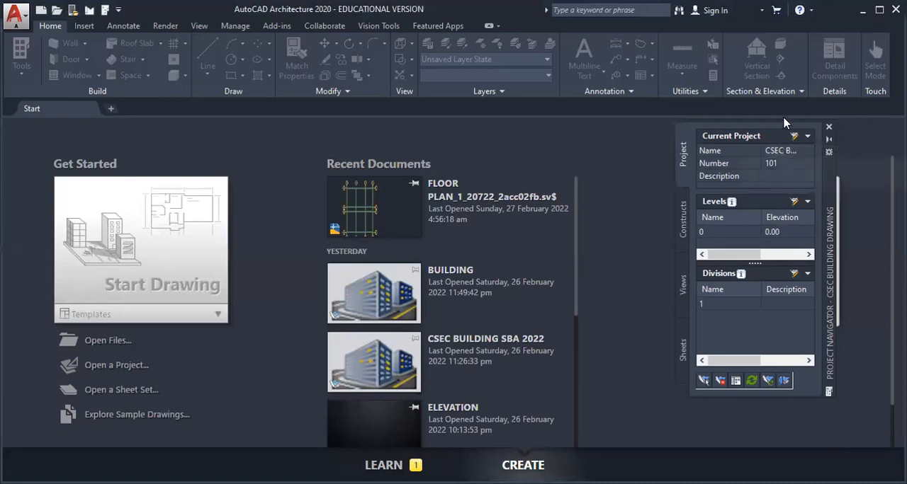
mouse_move(794, 139)
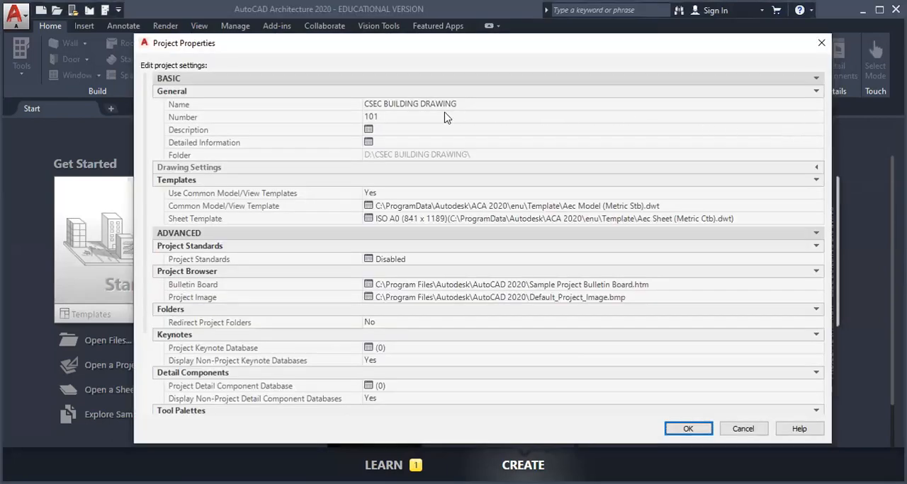
mouse_move(423, 128)
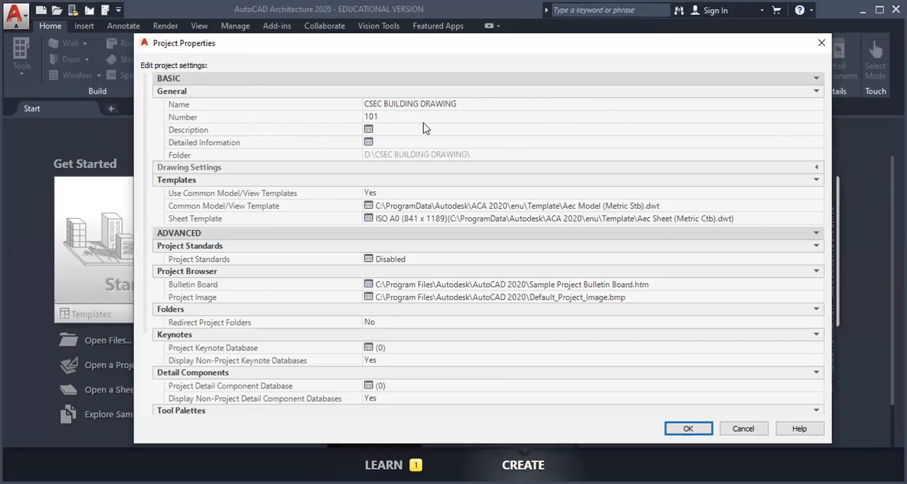
mouse_move(434, 155)
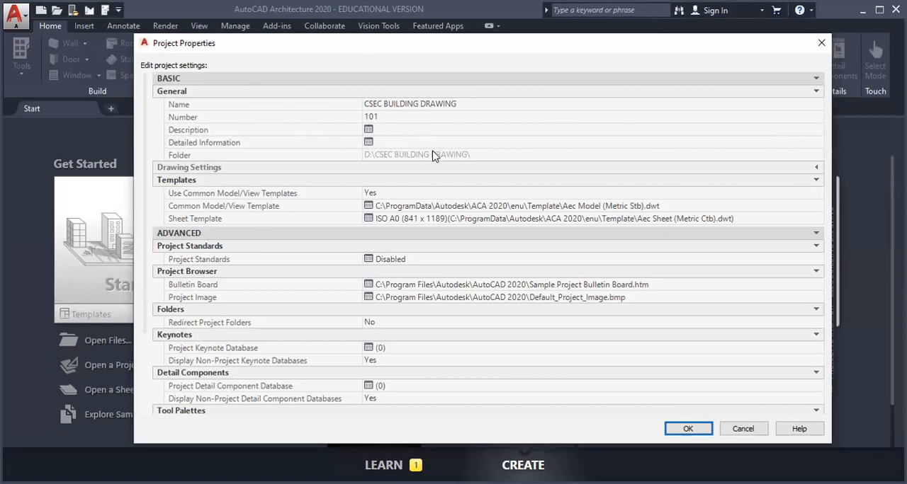
mouse_move(379, 196)
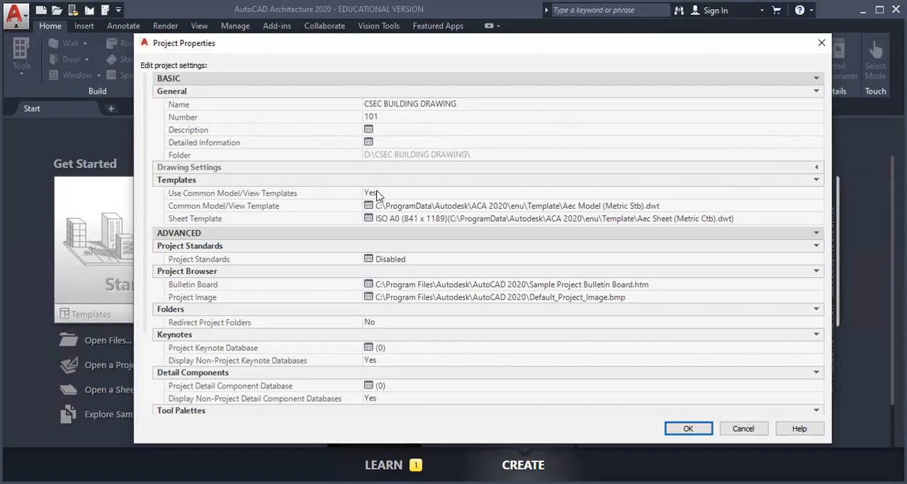
mouse_move(363, 221)
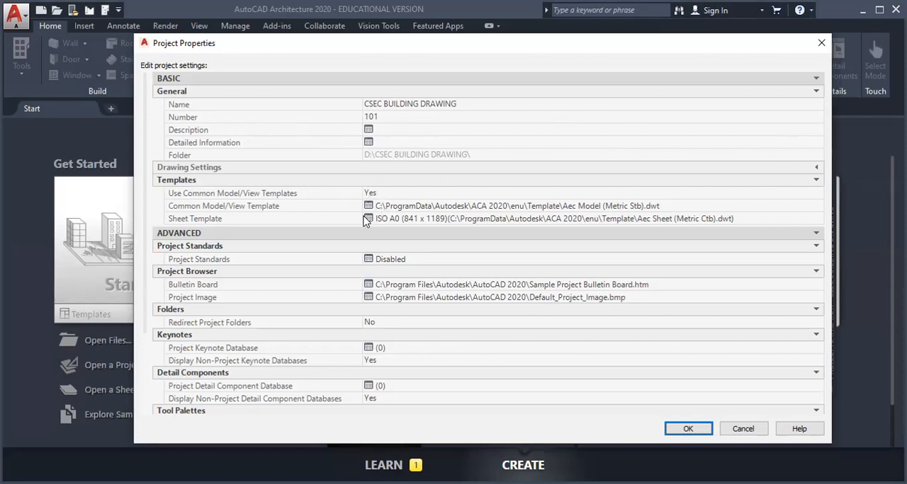
mouse_move(347, 223)
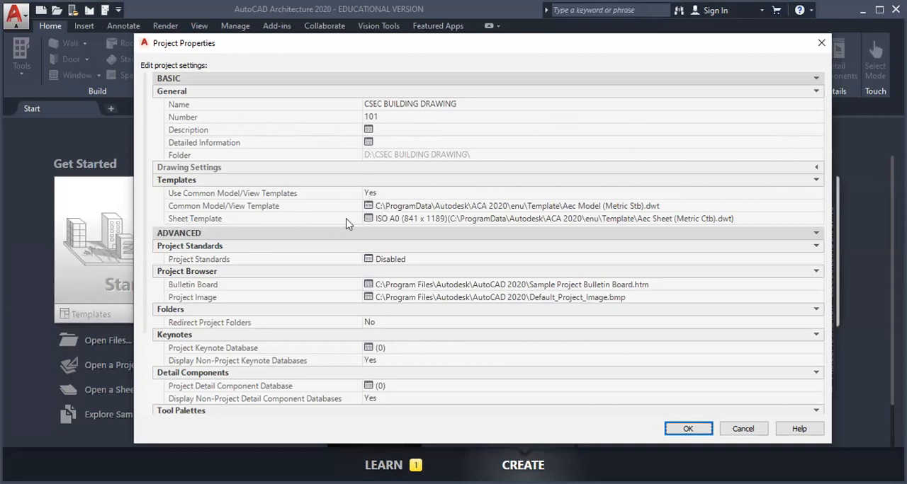
mouse_move(400, 222)
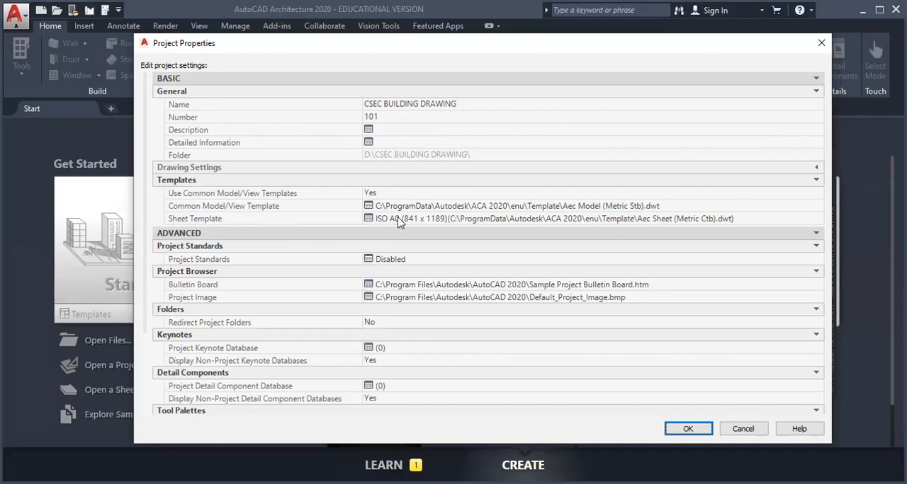
mouse_move(412, 224)
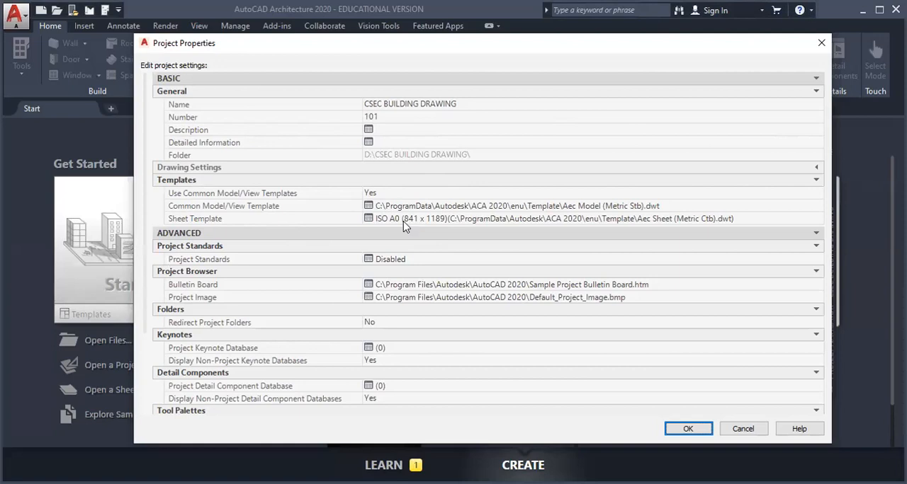
mouse_move(434, 227)
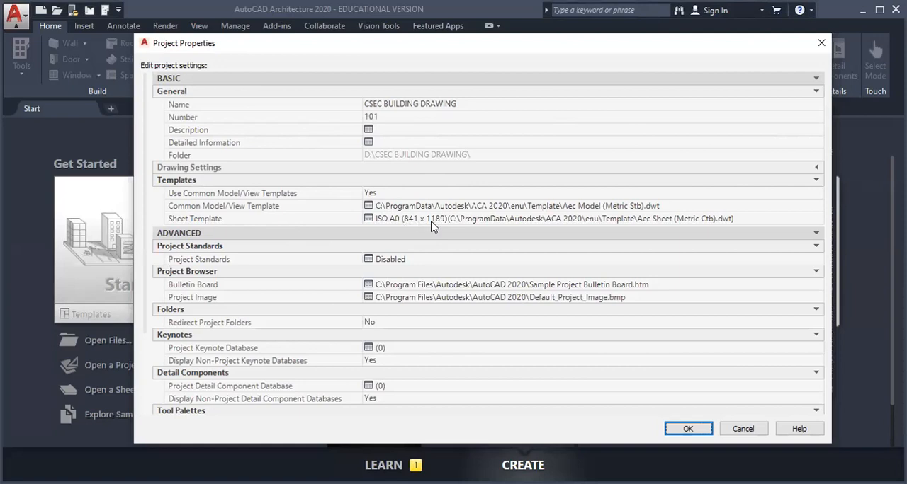
mouse_move(416, 232)
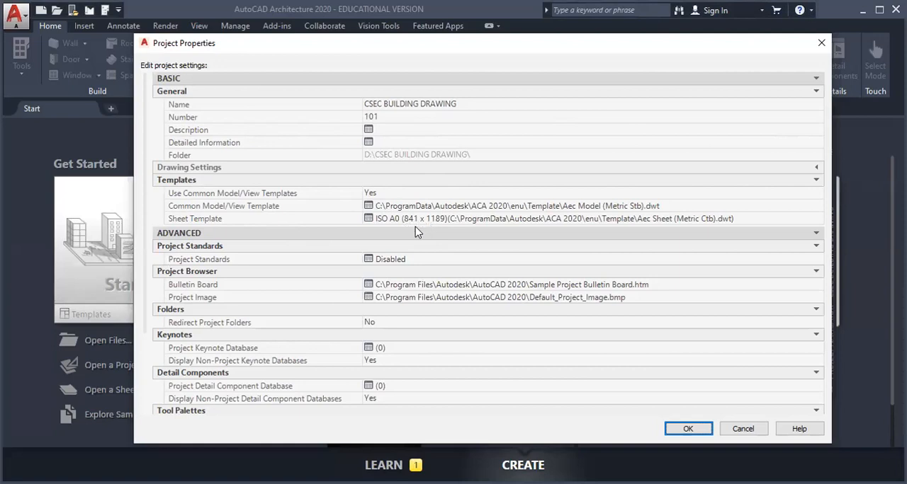
mouse_move(394, 226)
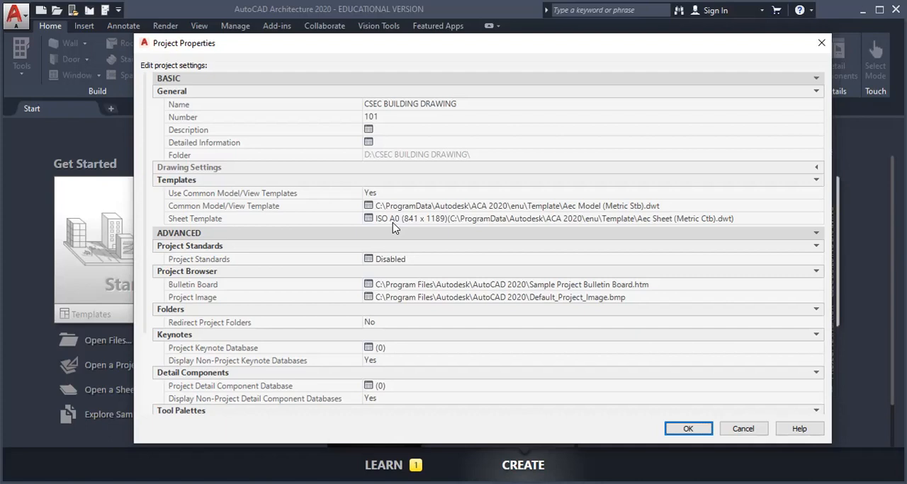
mouse_move(380, 224)
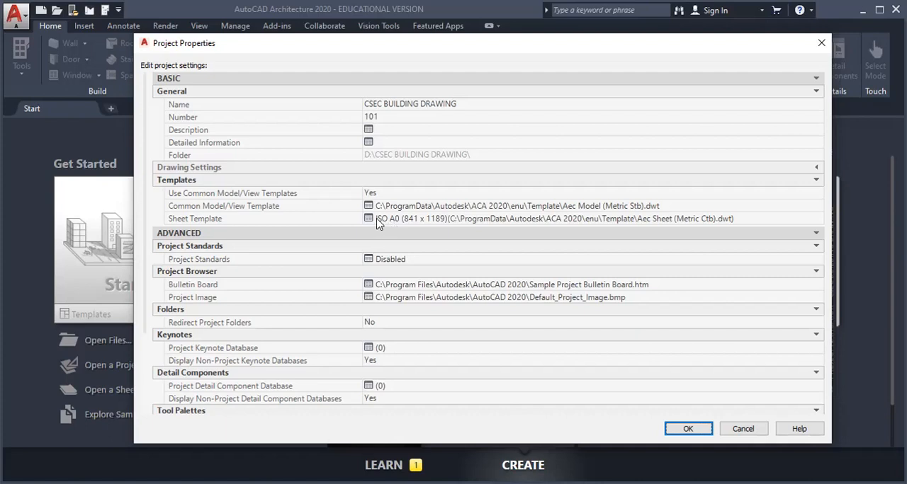
mouse_move(374, 222)
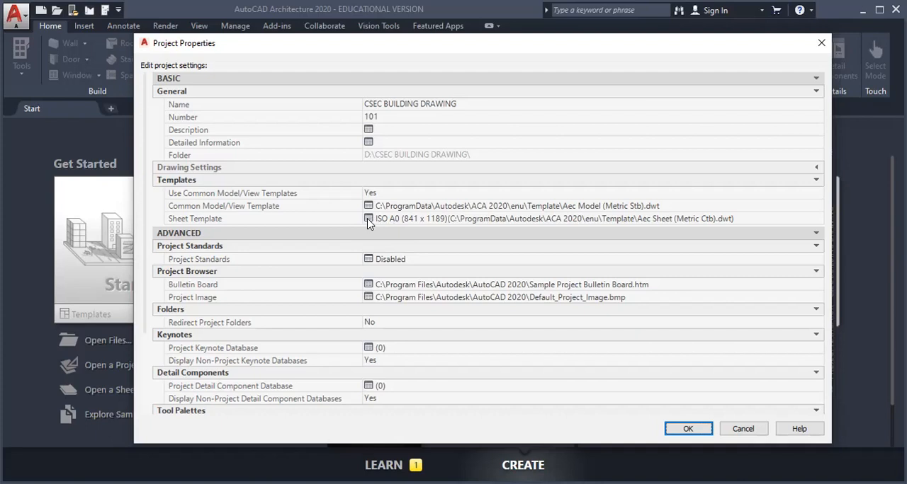
- Set the sheet template layout to ISO A3 (297 x 420) for all nested subsets
click(368, 218)
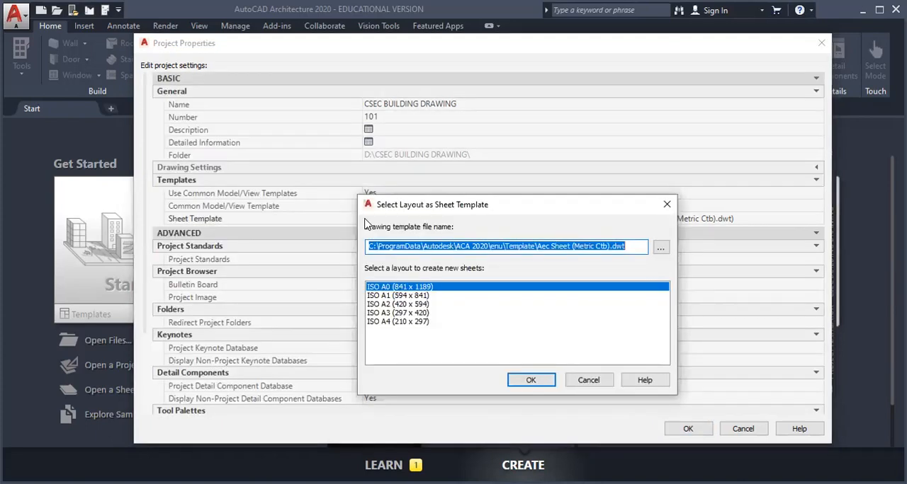
mouse_move(380, 334)
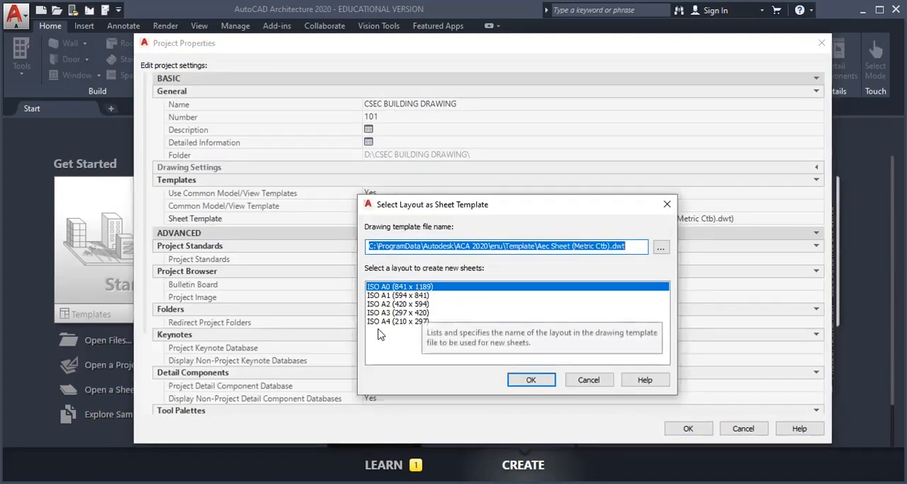
mouse_move(386, 340)
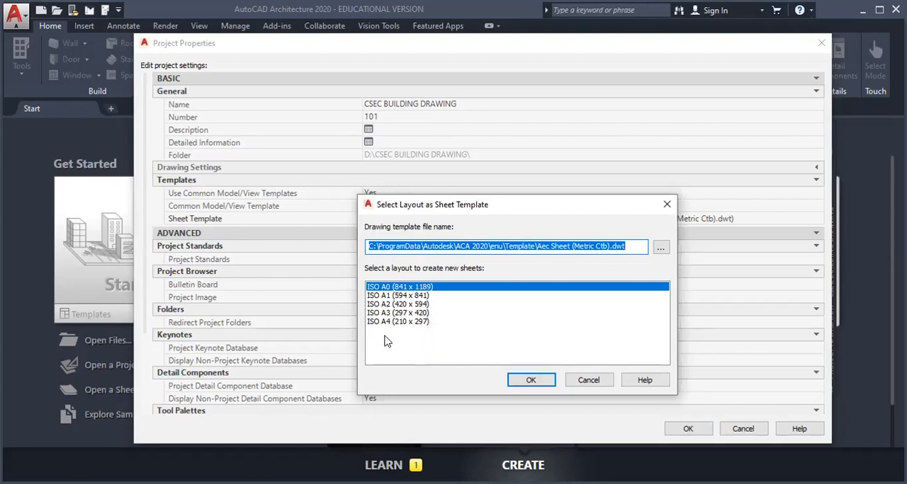
mouse_move(425, 309)
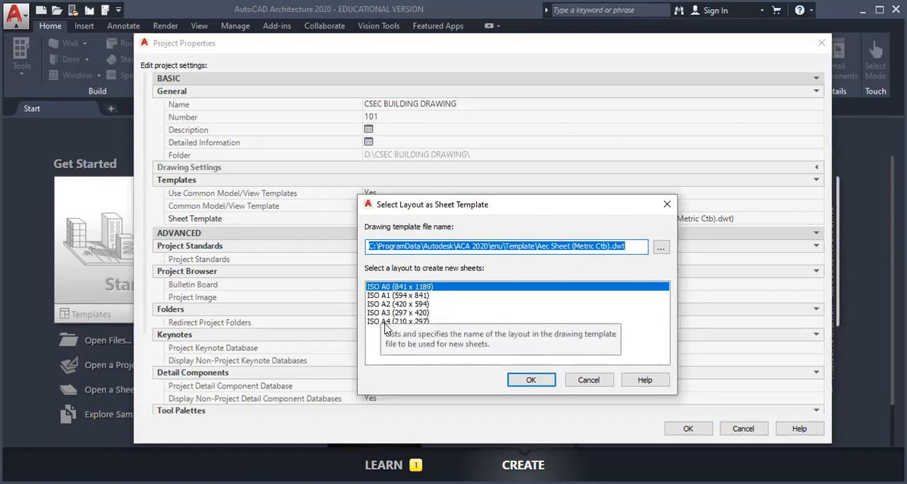
mouse_move(435, 342)
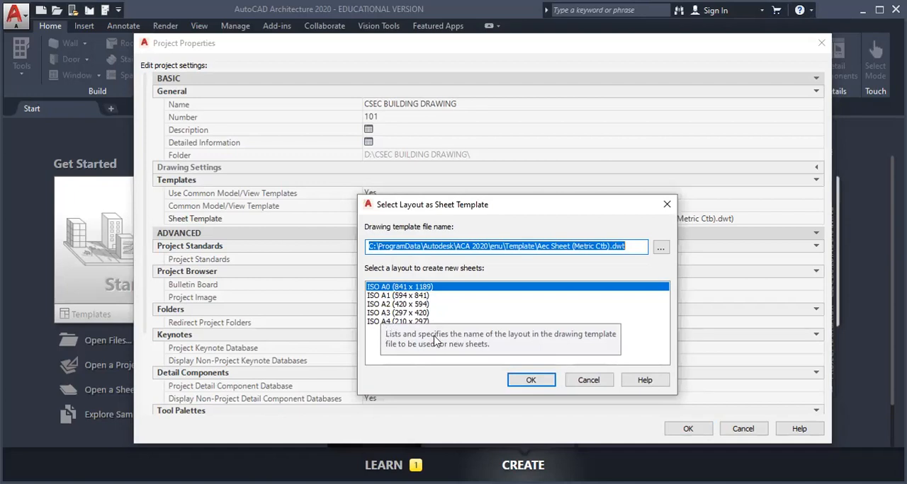
mouse_move(376, 332)
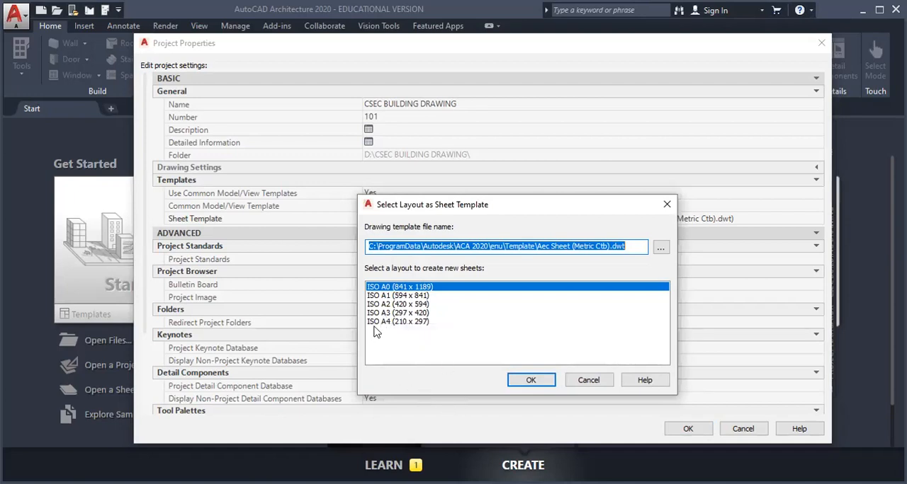
mouse_move(378, 332)
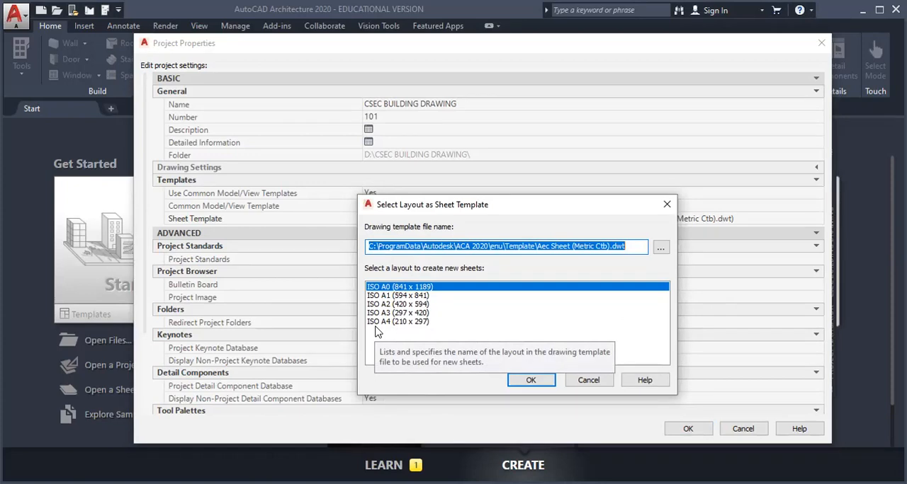
mouse_move(402, 330)
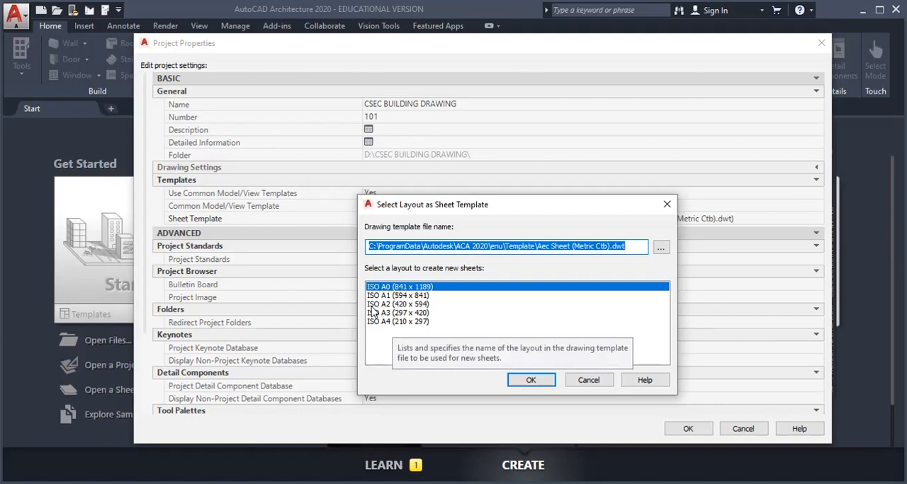
mouse_move(425, 308)
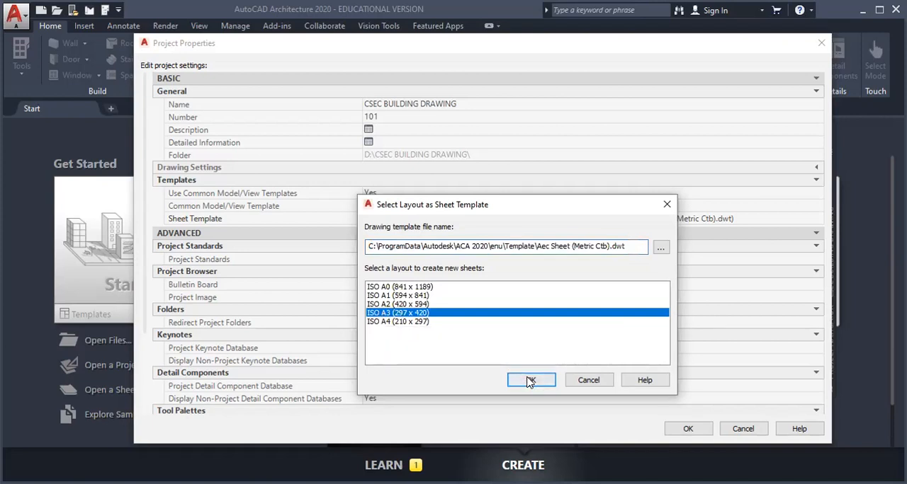
click(530, 380)
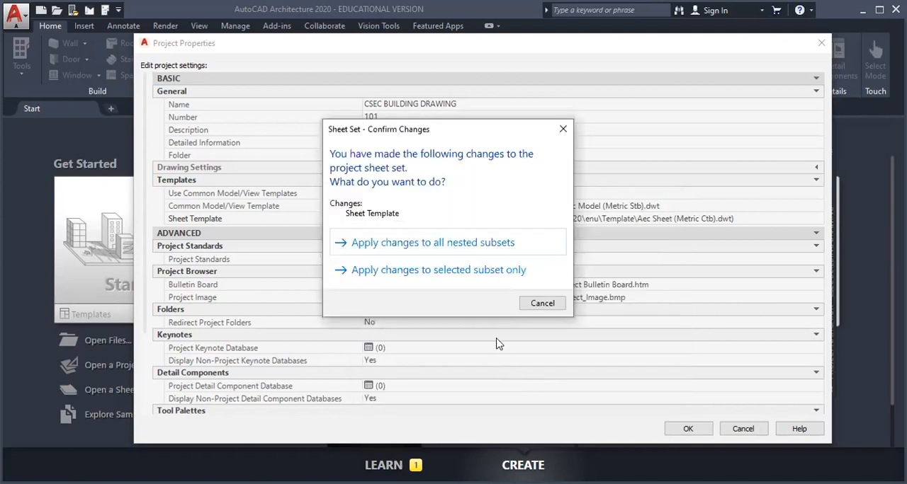
mouse_move(443, 249)
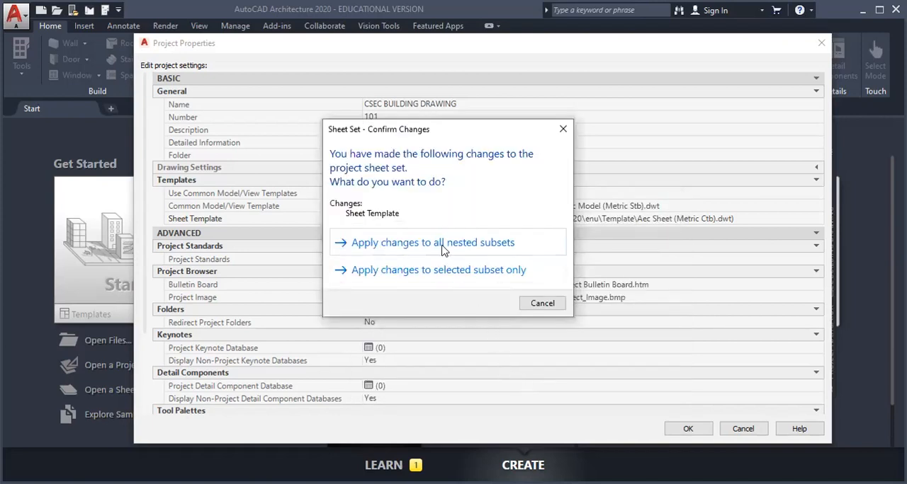
click(432, 242)
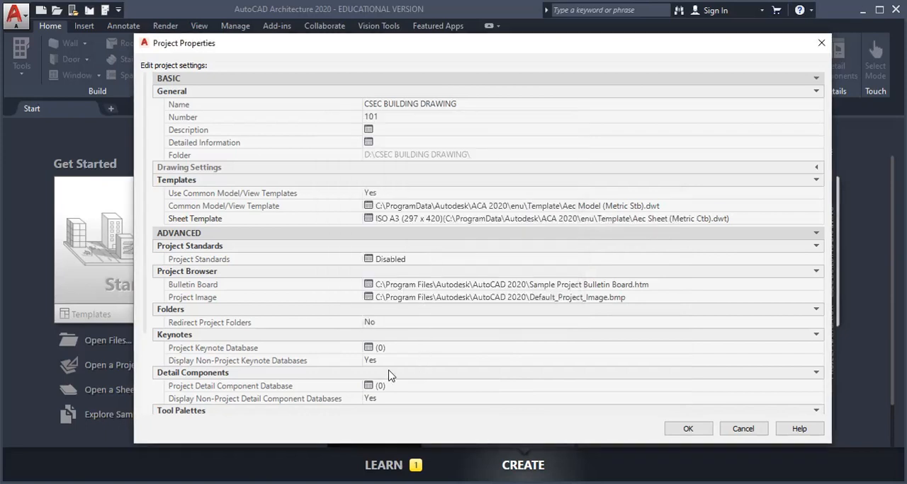
mouse_move(476, 293)
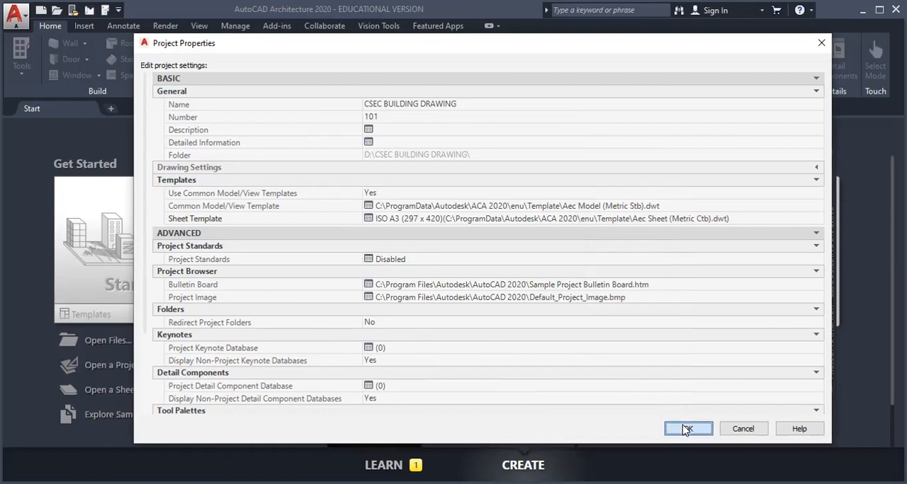
click(686, 429)
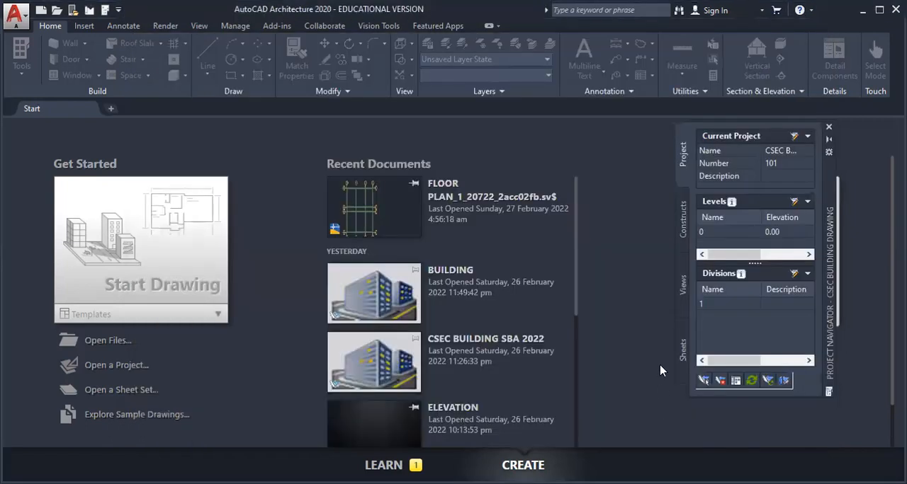
mouse_move(664, 245)
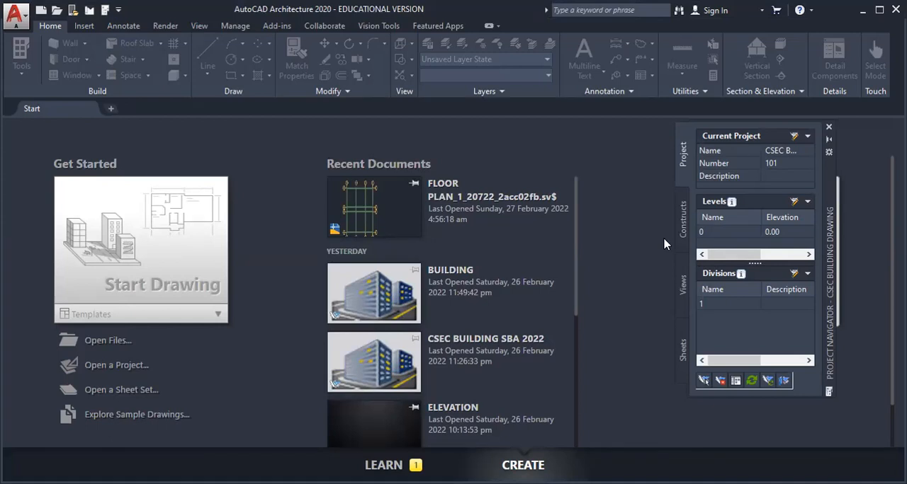
mouse_move(772, 227)
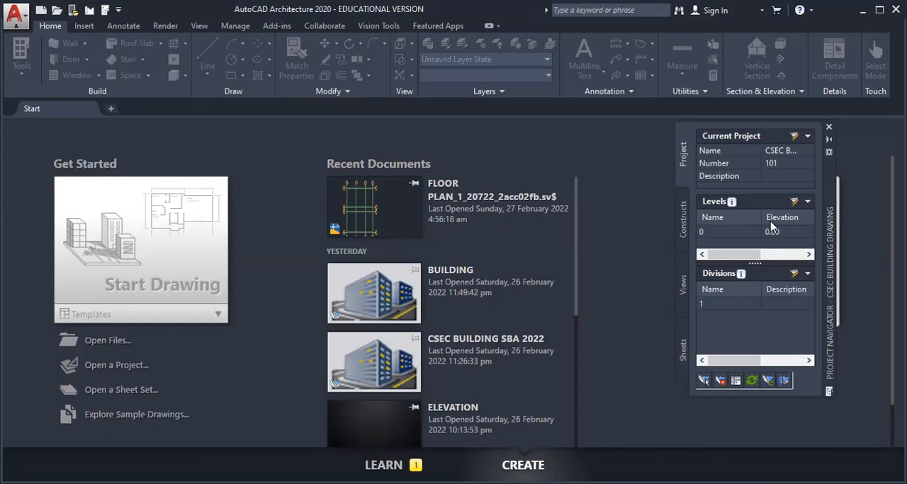
mouse_move(794, 202)
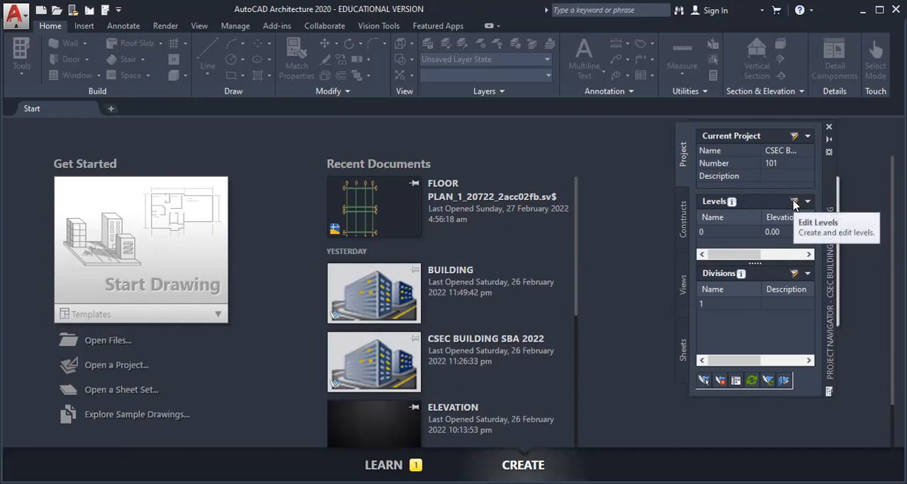
mouse_move(793, 202)
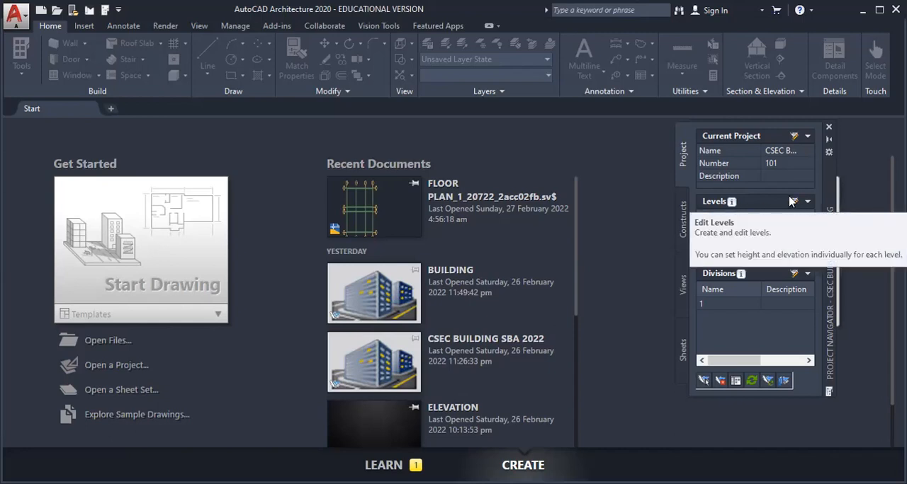
- Open the Levels editor from the Project Navigator's Edit Levels icon
click(806, 202)
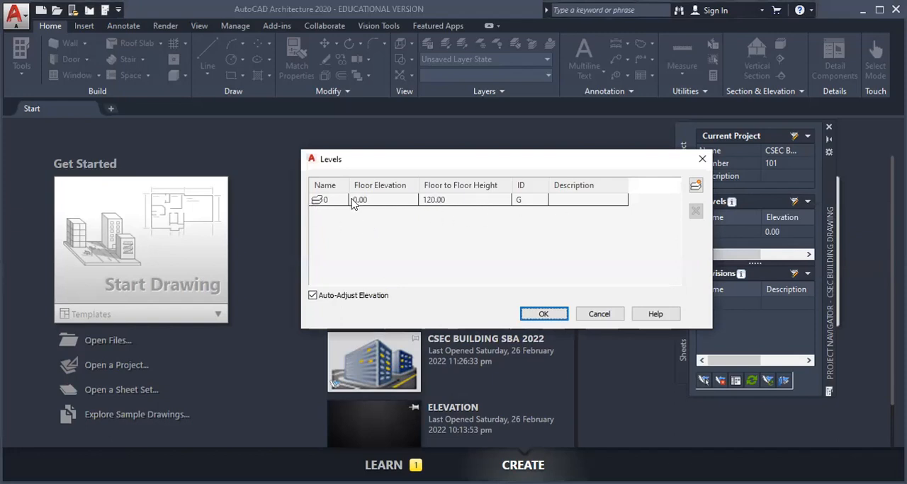
mouse_move(401, 201)
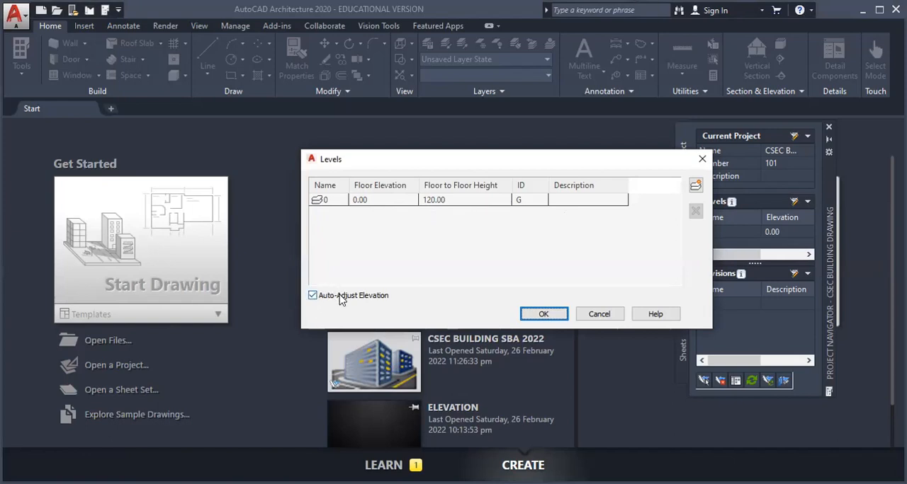
mouse_move(318, 301)
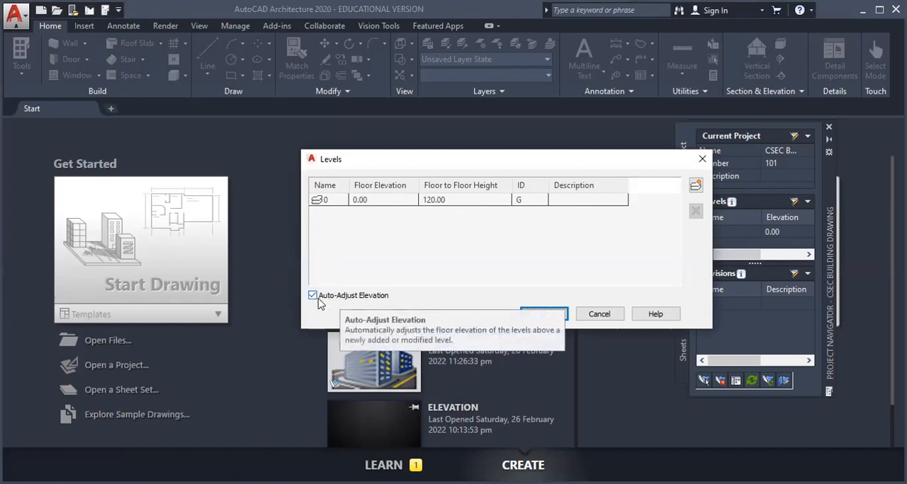
mouse_move(329, 258)
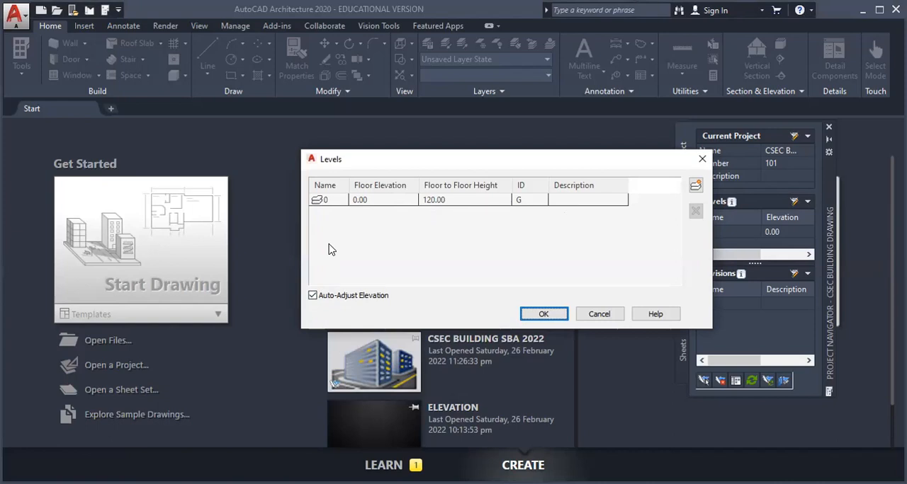
mouse_move(401, 203)
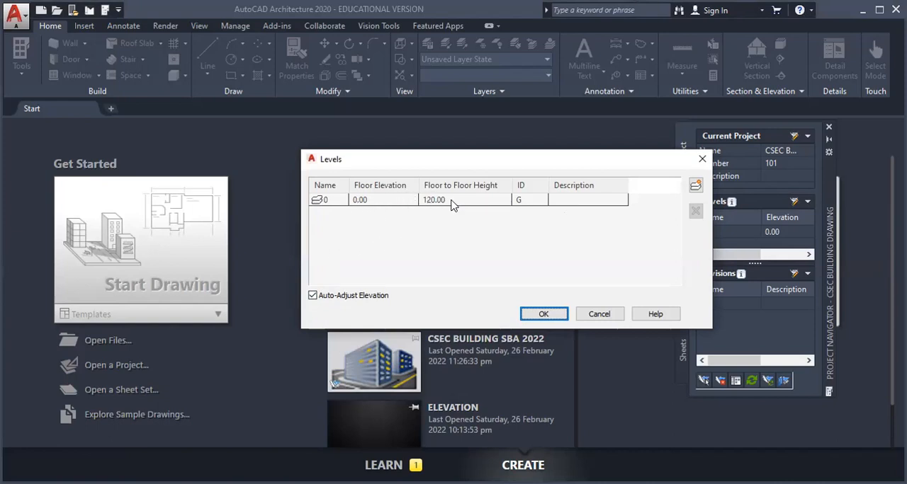
mouse_move(389, 193)
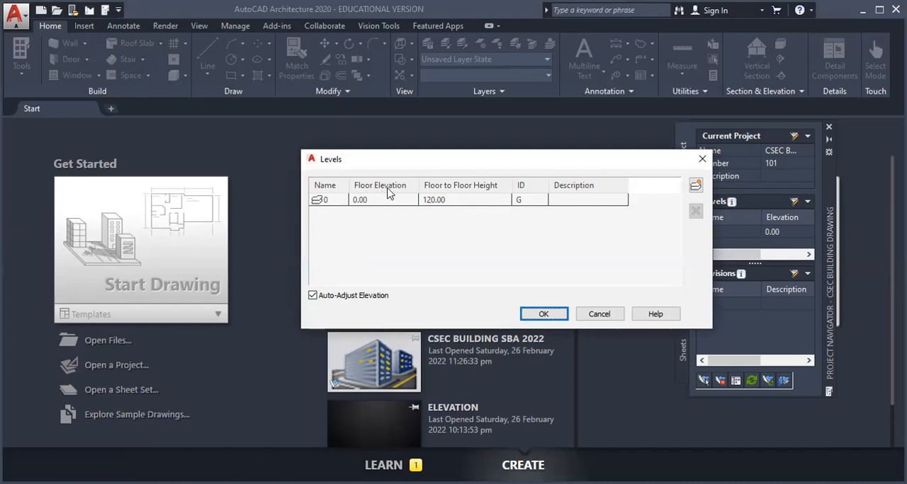
mouse_move(392, 209)
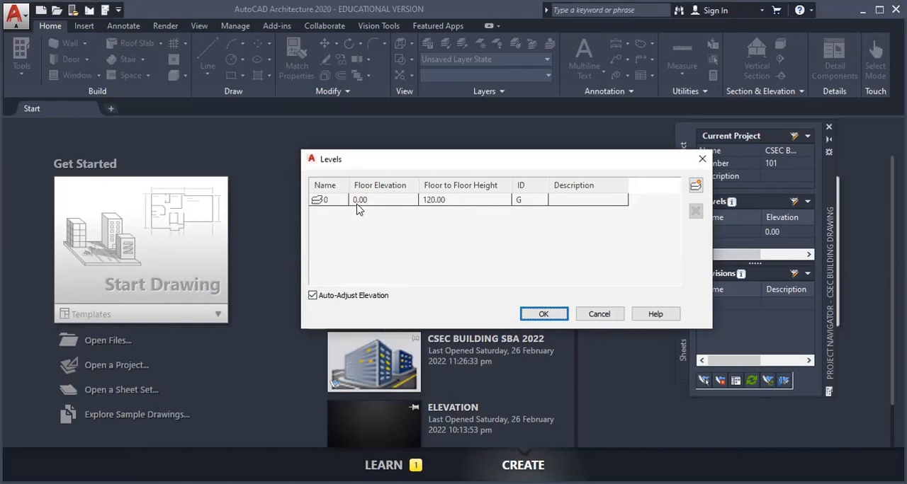
mouse_move(367, 212)
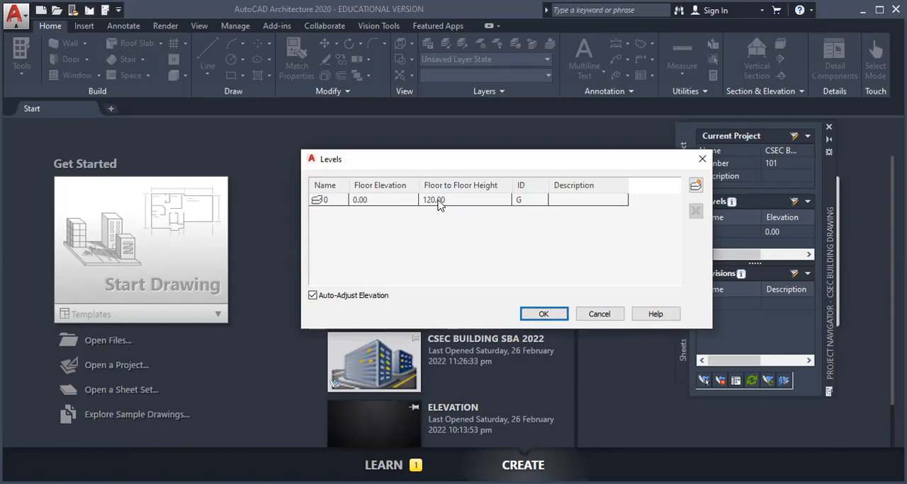
- Add level 1 above level 0 with a 2700 floor-to-floor height, described GROUND FLOOR
right_click(326, 200)
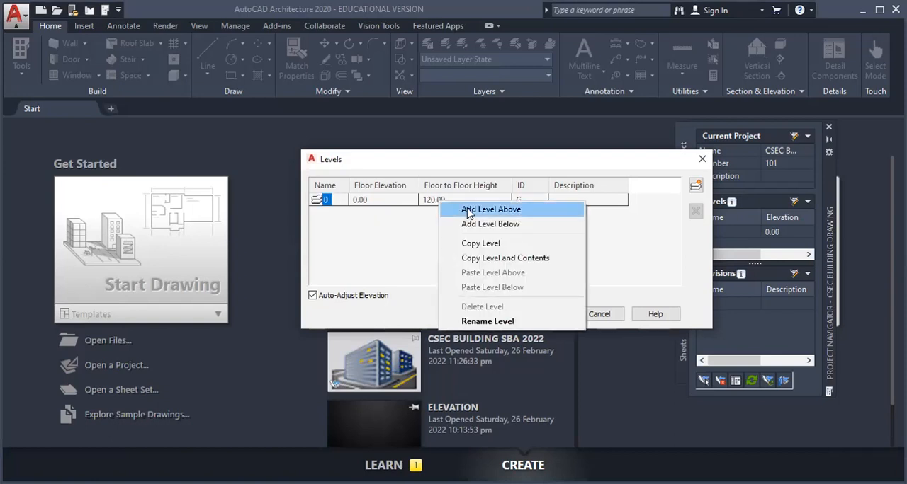
mouse_move(434, 203)
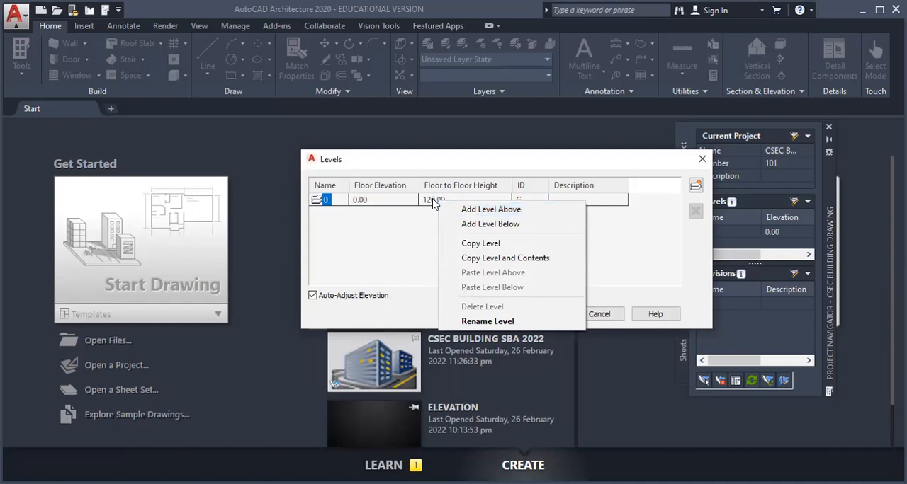
mouse_move(463, 207)
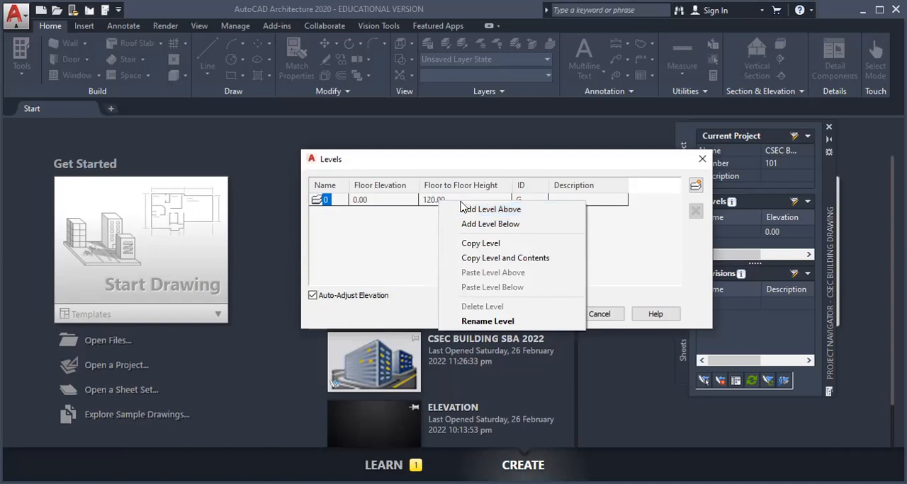
click(489, 209)
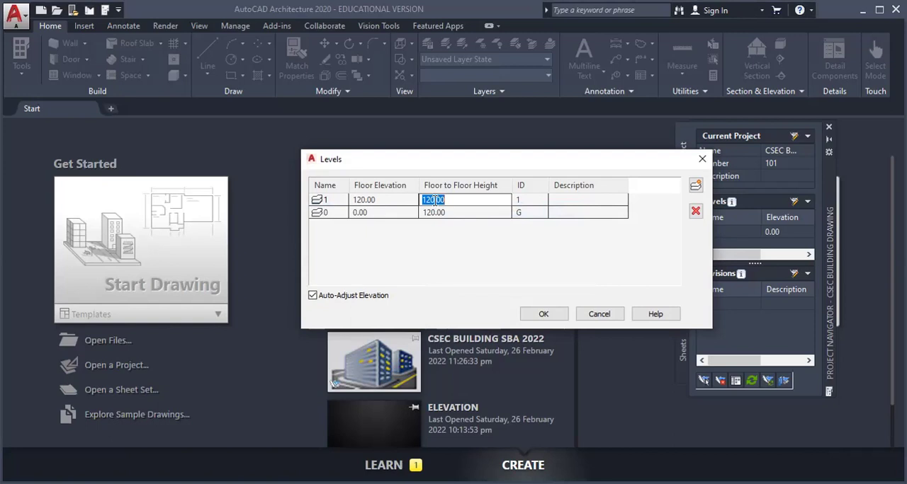
text(2)
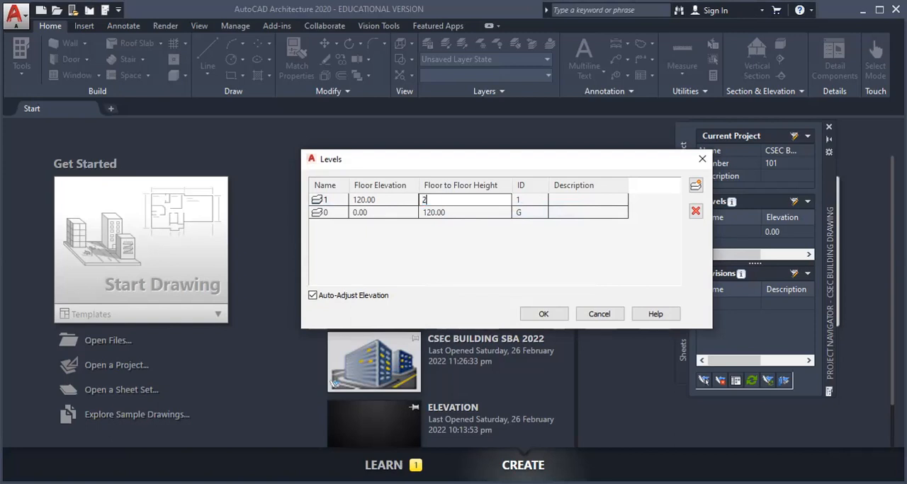
text(7)
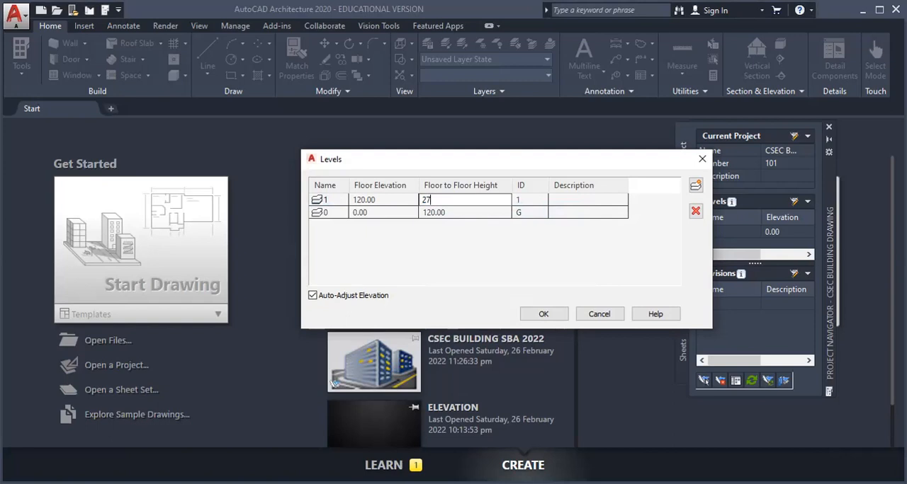
text(00)
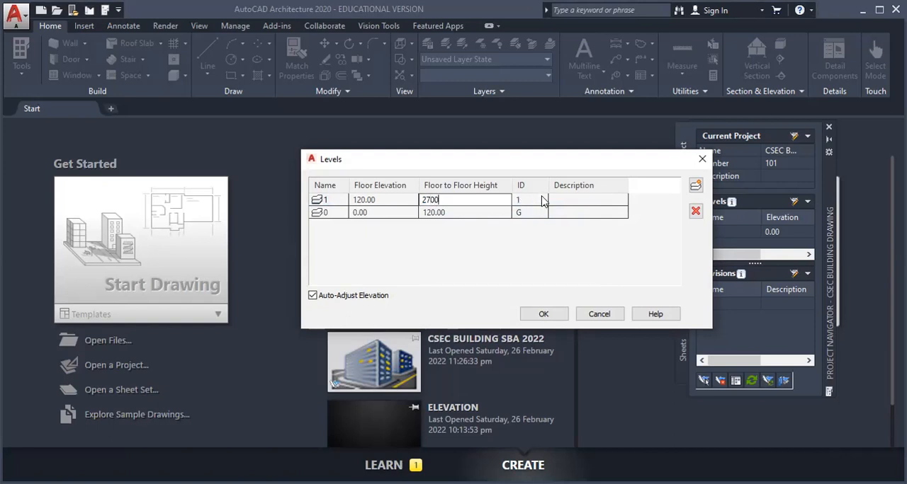
click(587, 199)
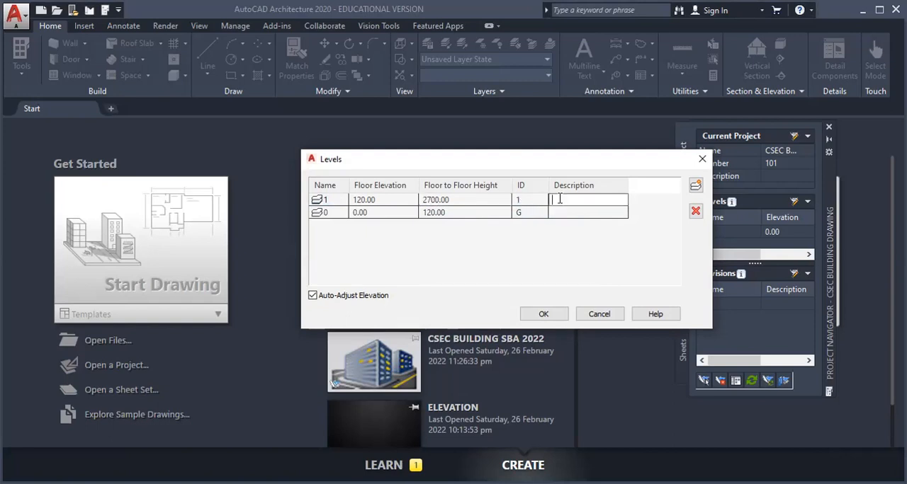
text(GROUND FL)
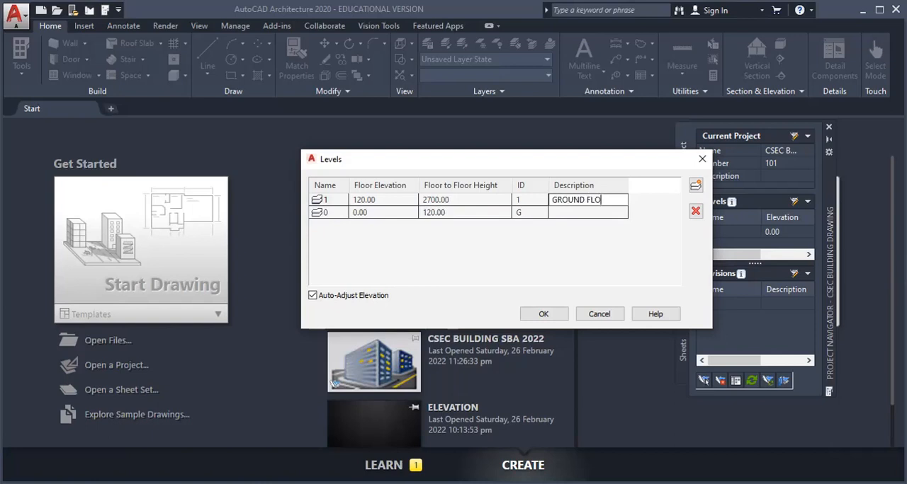
text(OR)
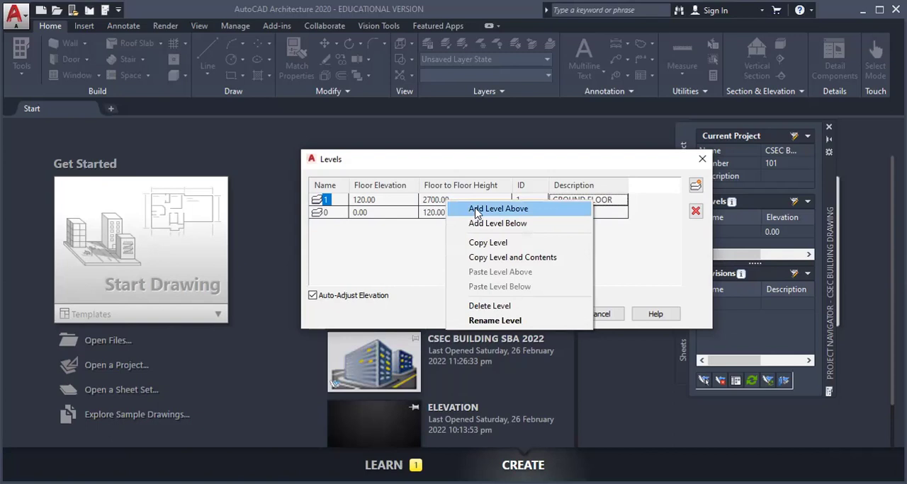
- Add level 2 described ROOF with a 1500 floor-to-floor height
click(498, 208)
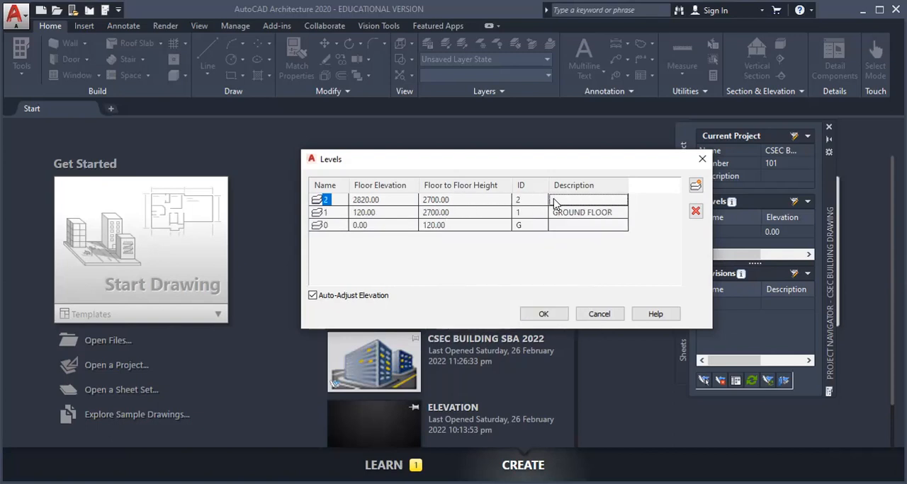
text(RO)
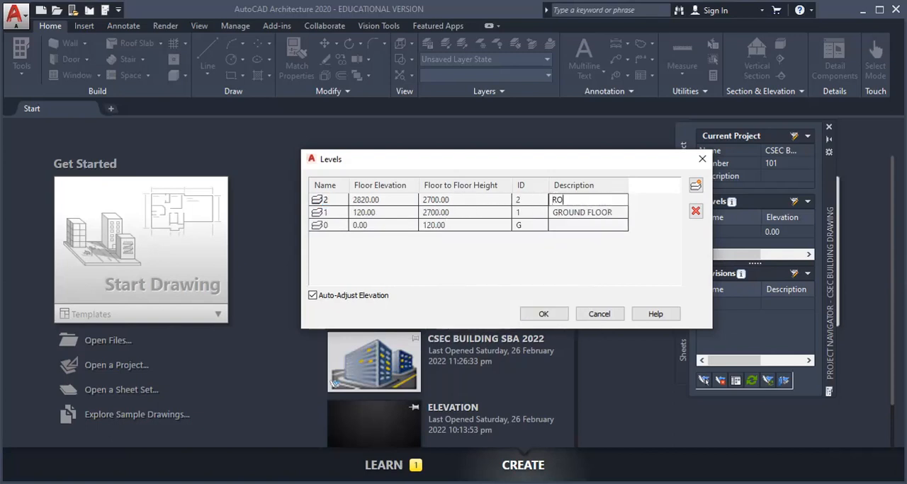
text(OF)
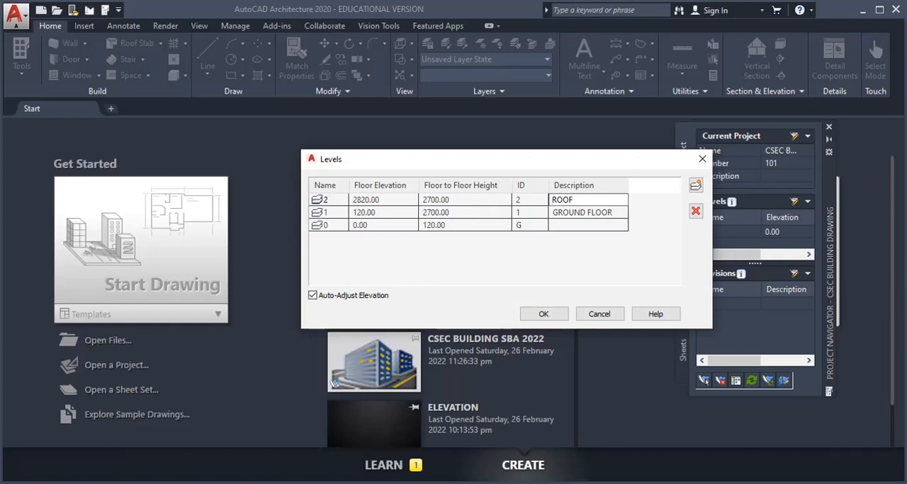
double_click(435, 199)
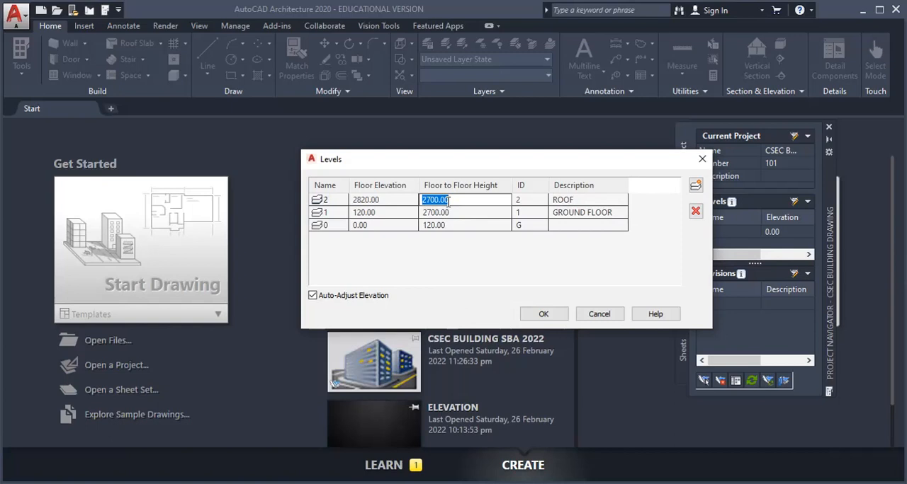
text(1500)
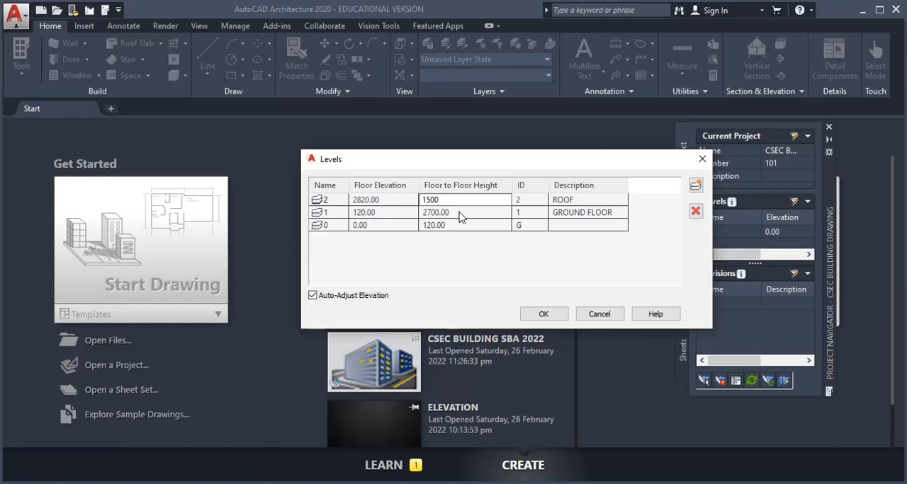
mouse_move(463, 227)
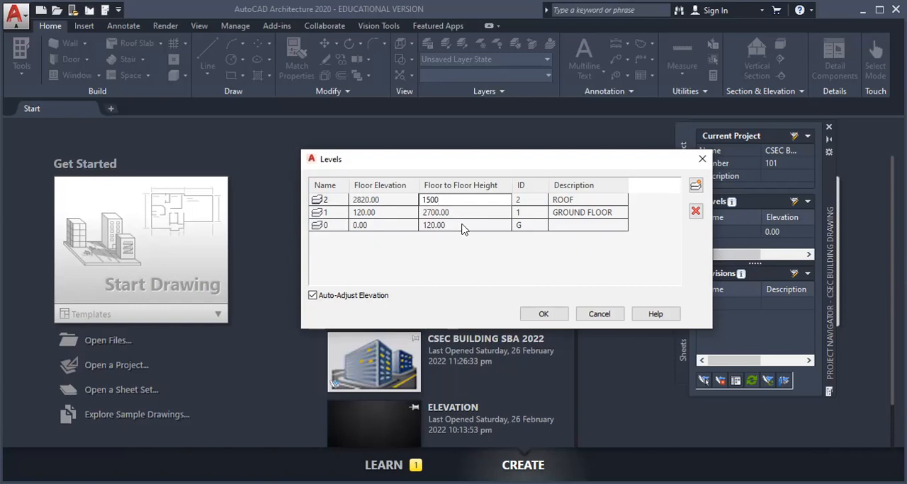
double_click(433, 226)
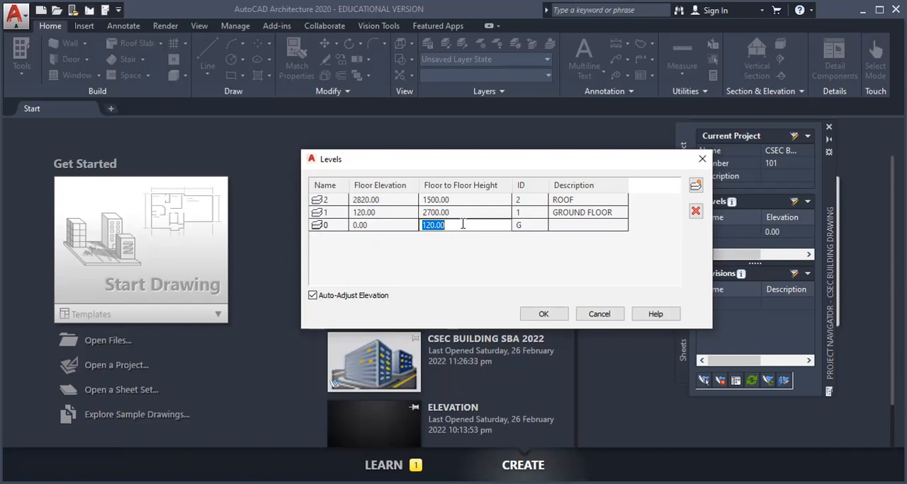
right_click(433, 226)
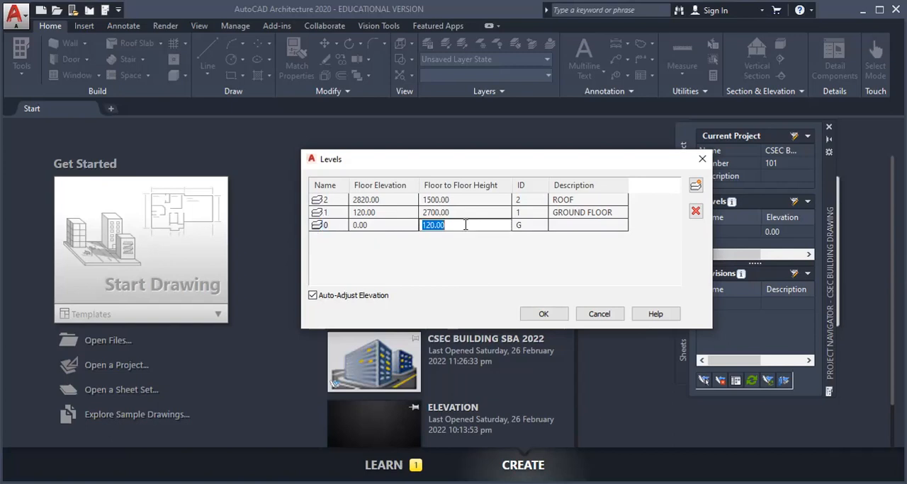
mouse_move(459, 238)
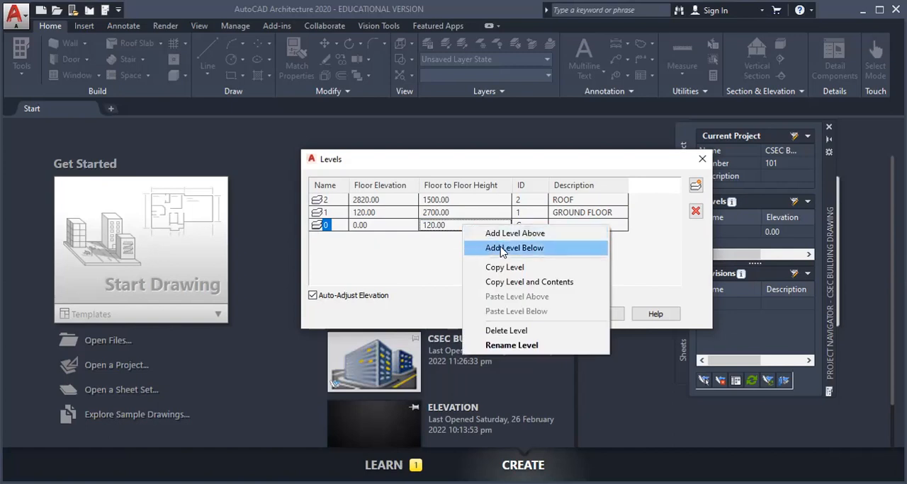
- Insert level 3 below level 0 at -120.00 elevation
click(515, 248)
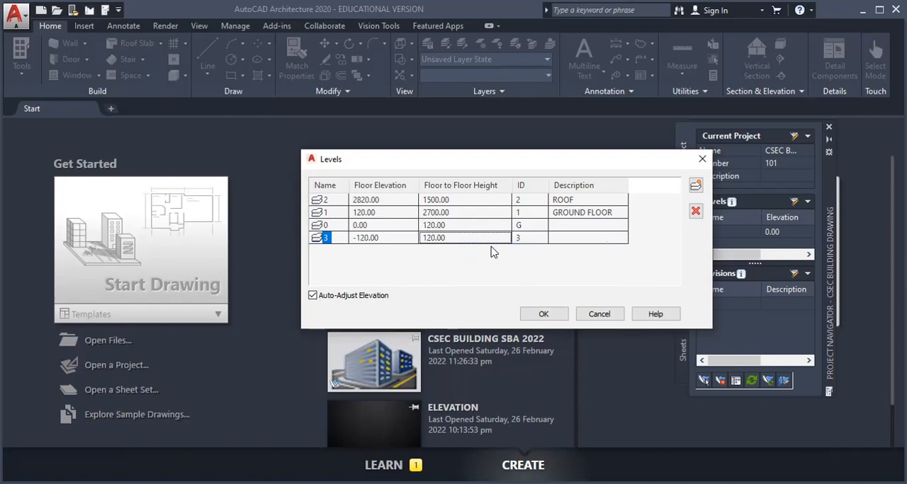
mouse_move(427, 247)
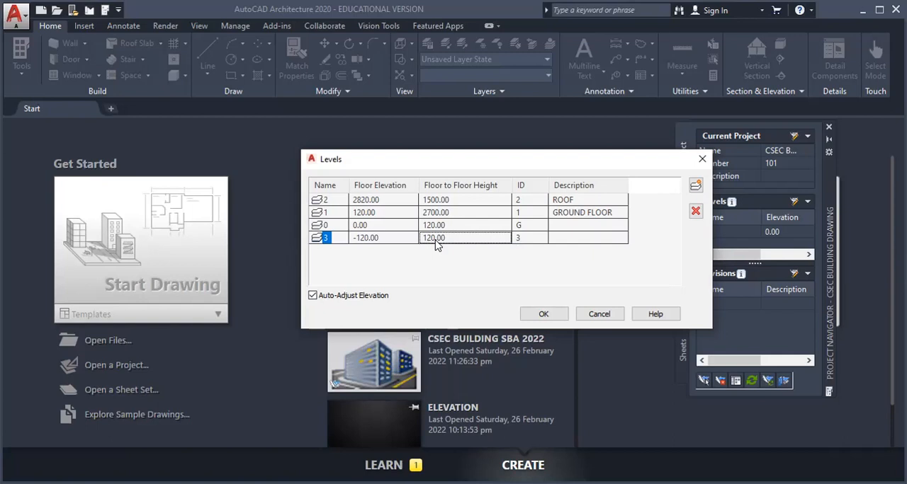
- Set level 3's floor-to-floor height to 1200, clearing the negative-height warning, and accept the levels
double_click(432, 237)
text(-)
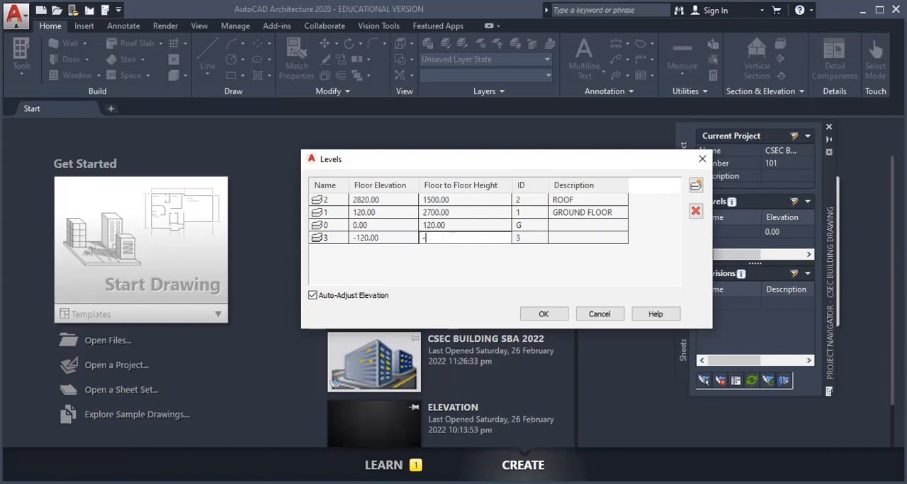
text(1000)
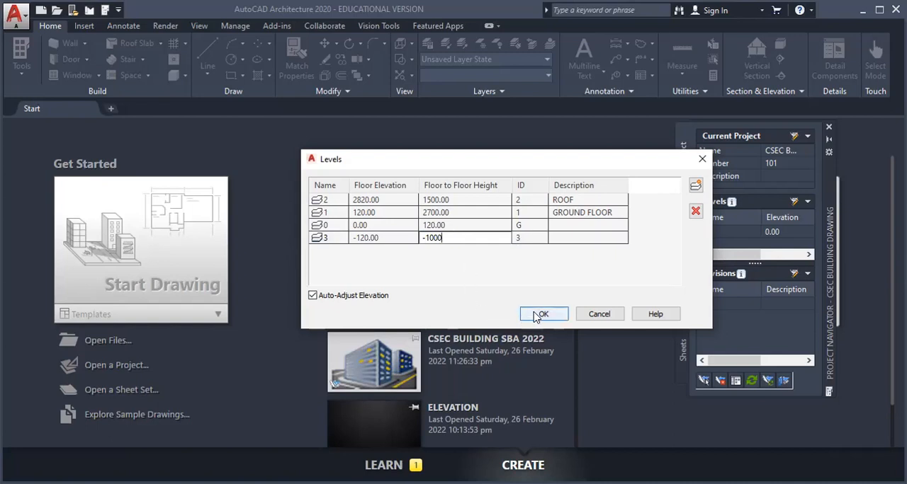
click(543, 314)
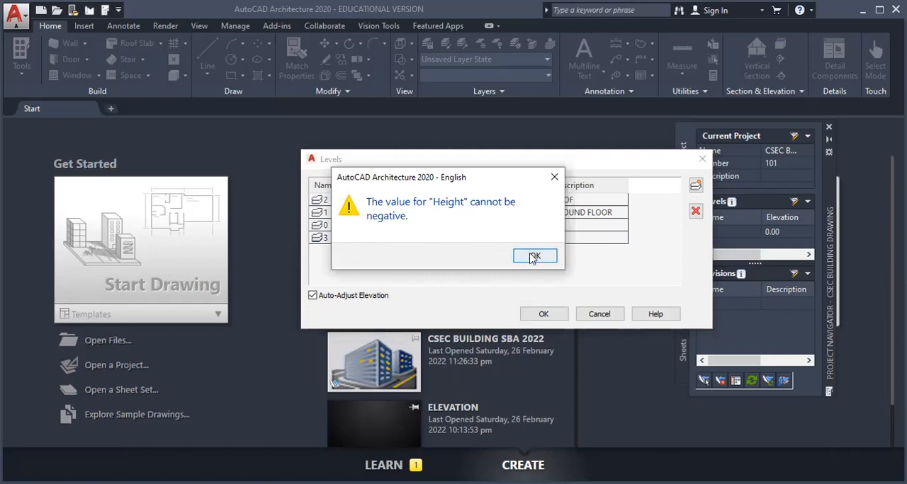
click(535, 255)
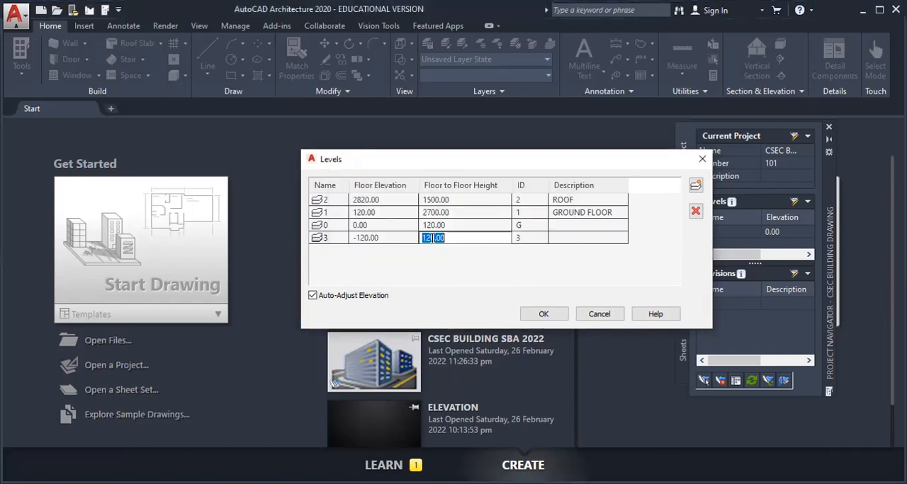
text(1200)
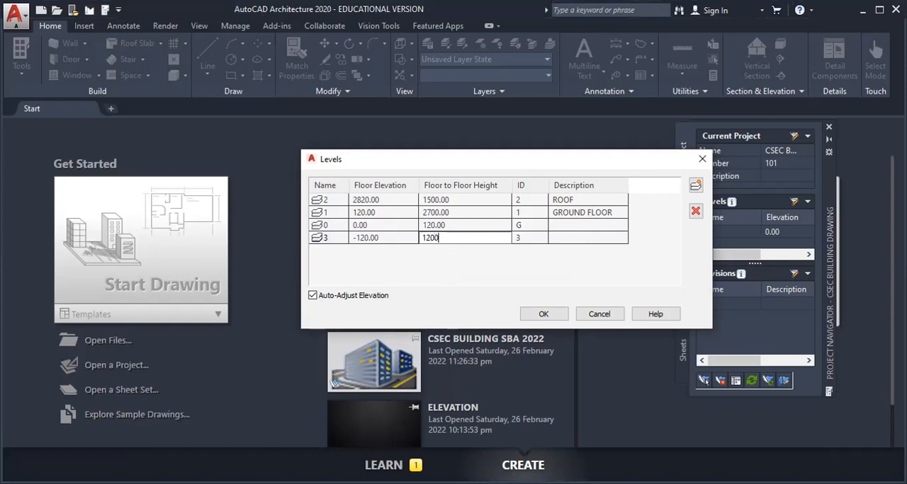
click(543, 314)
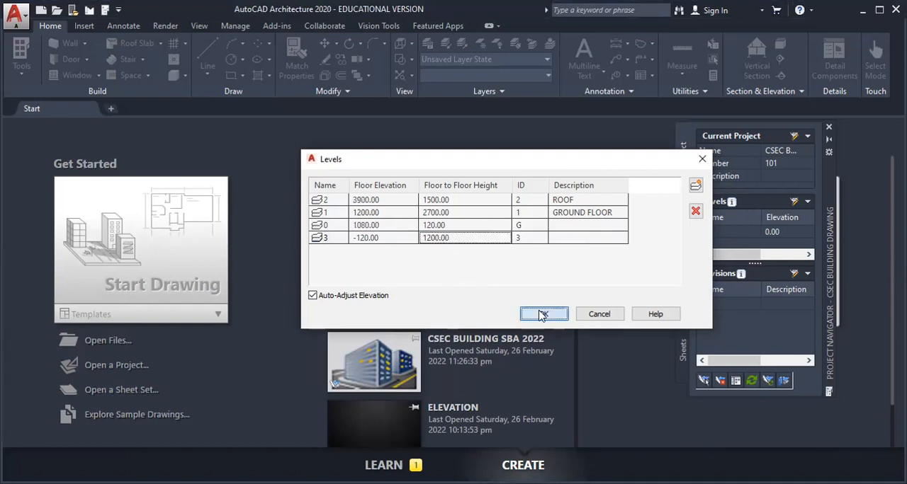
click(543, 314)
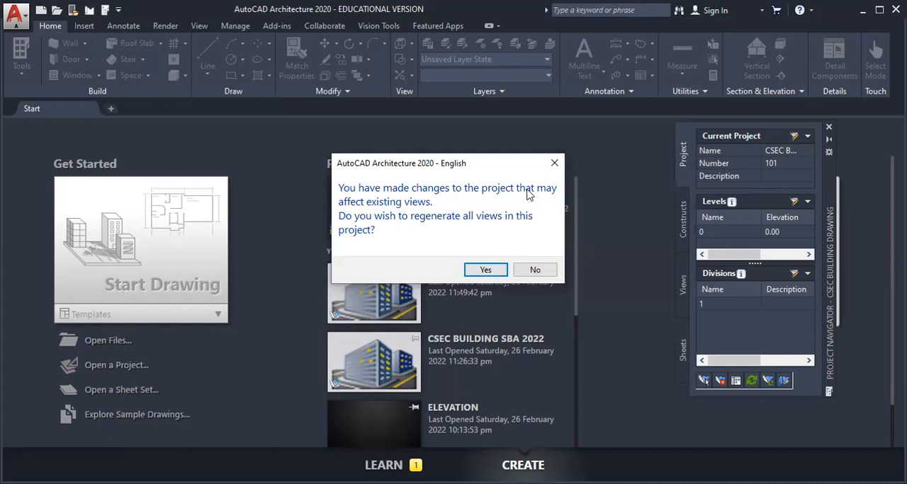
mouse_move(419, 206)
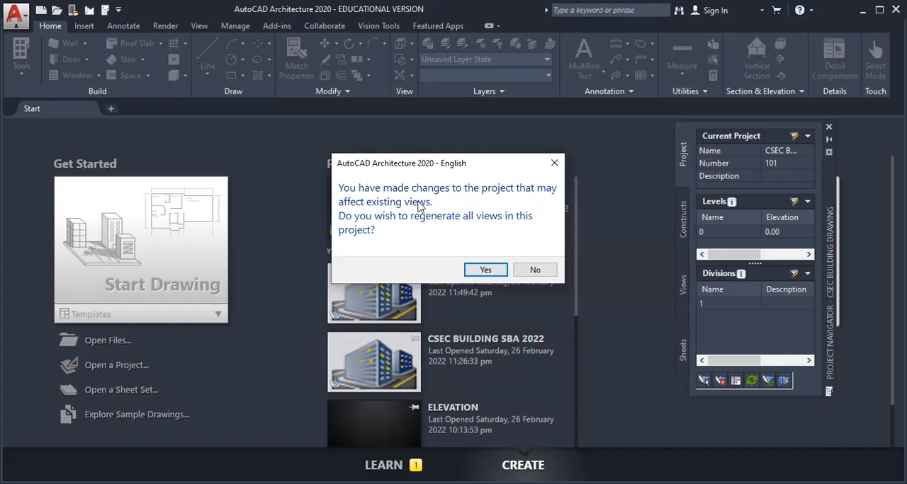
mouse_move(439, 231)
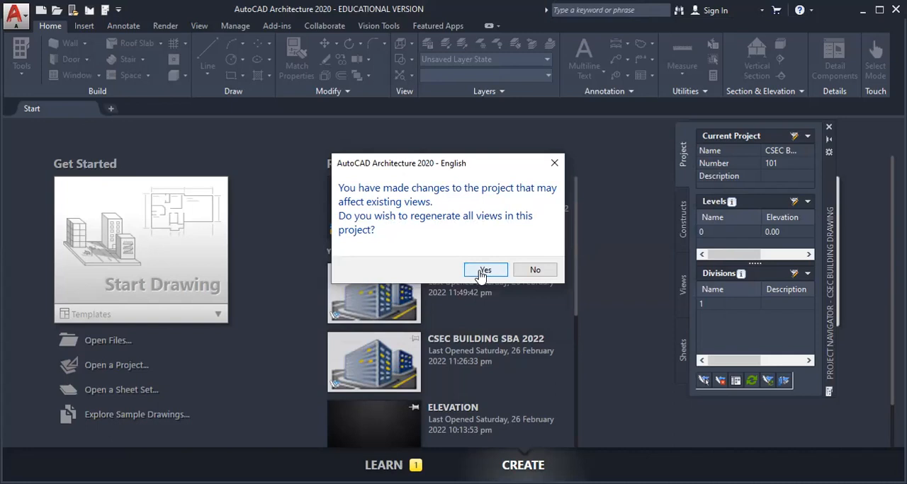
- Regenerate all project views so the navigator shows the new level elevations
click(485, 270)
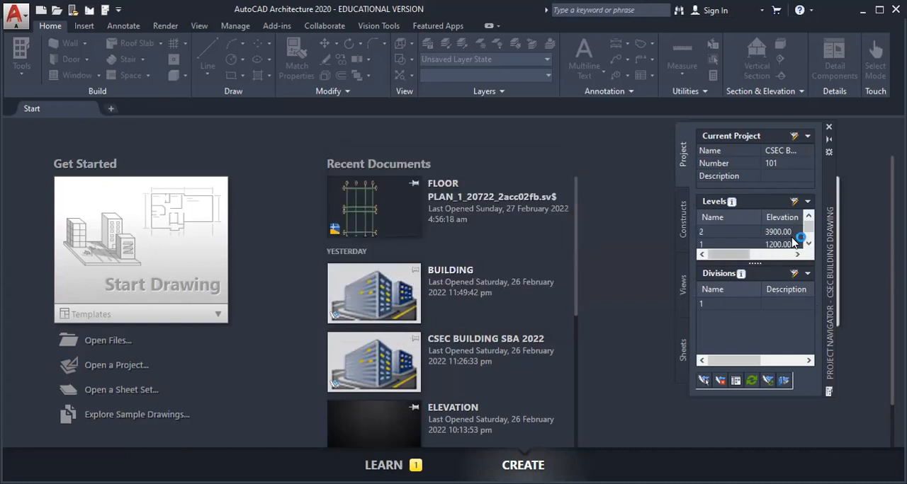
mouse_move(793, 279)
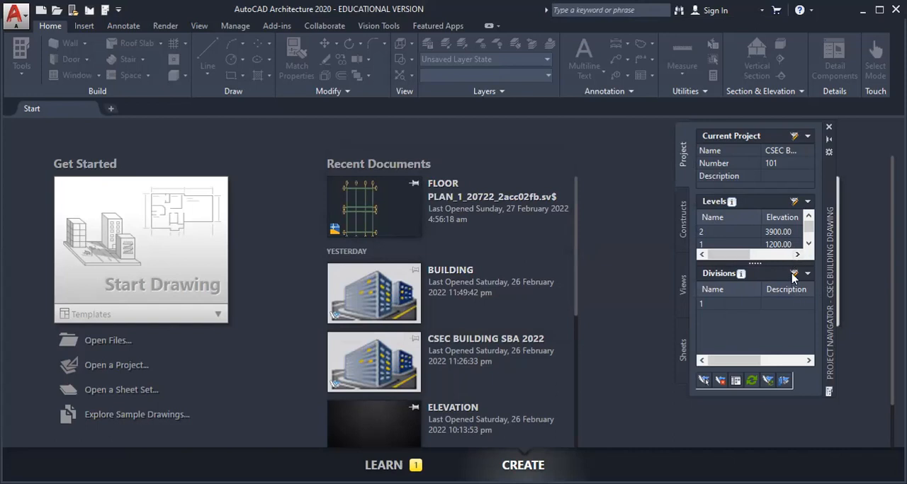
mouse_move(684, 262)
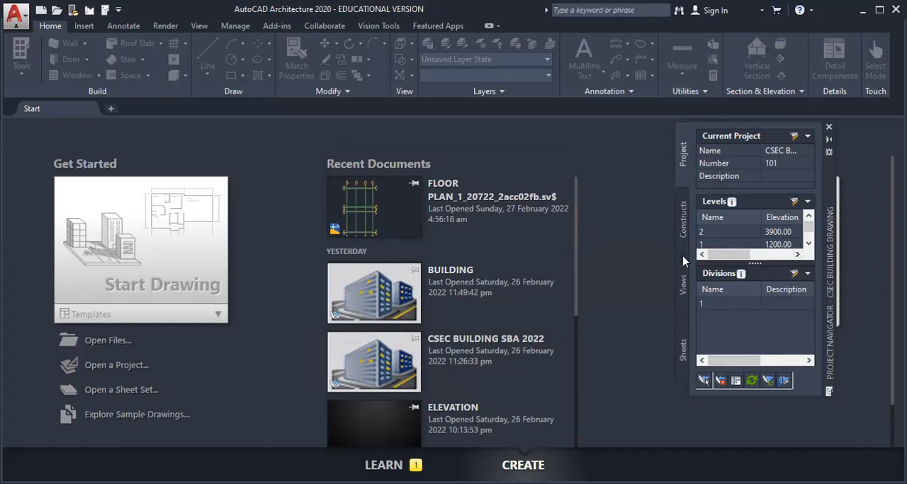
mouse_move(514, 36)
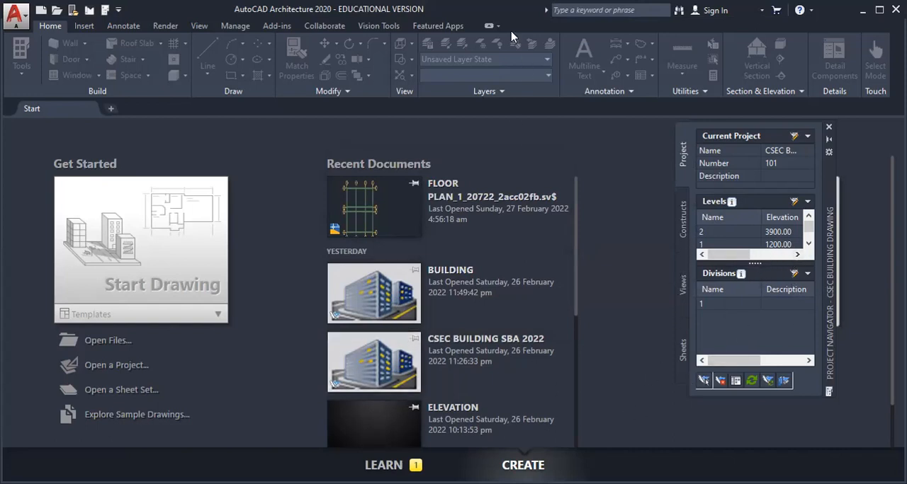
mouse_move(794, 242)
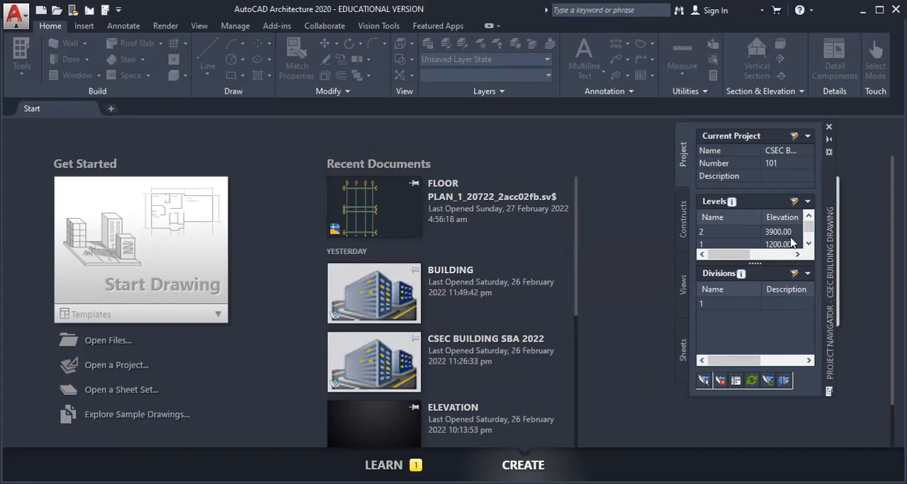
mouse_move(799, 400)
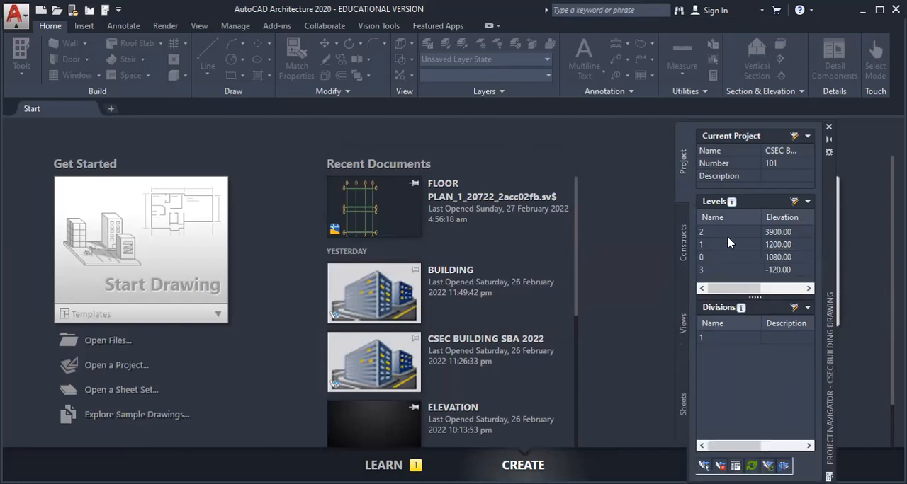
mouse_move(793, 206)
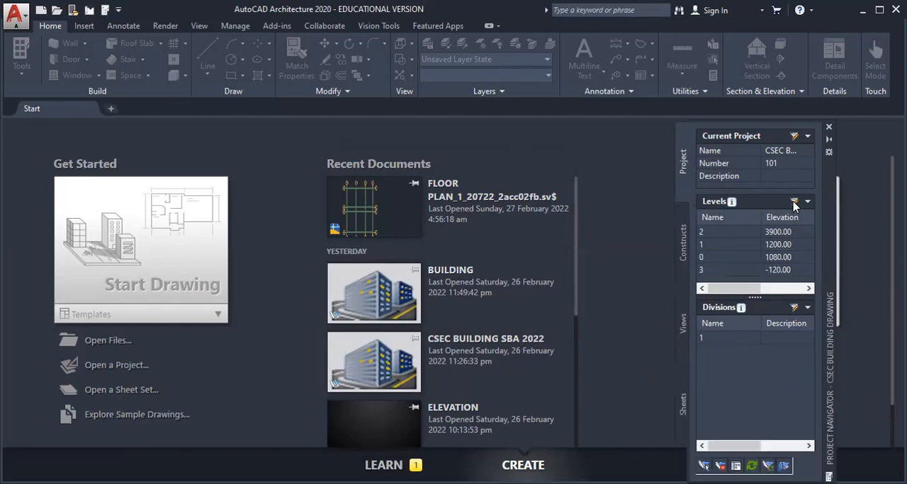
- Reopen the Levels editor and describe level 3 as FOUNDATION
click(793, 201)
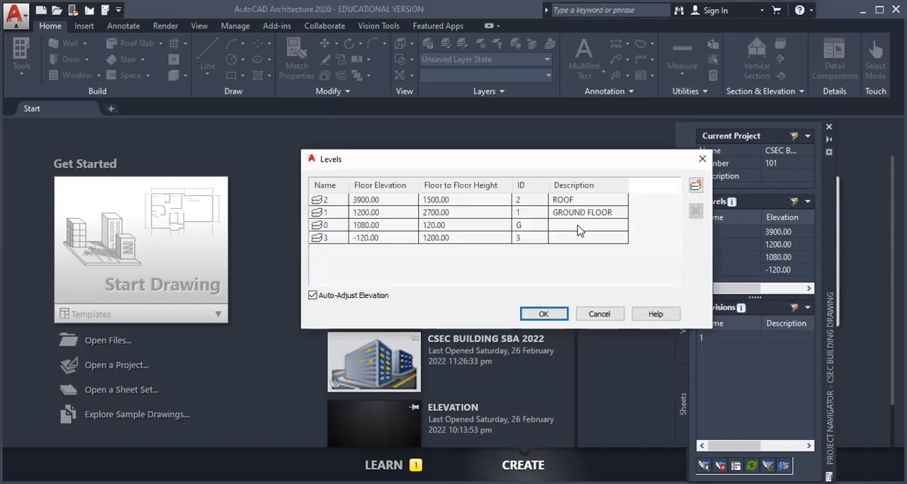
click(588, 237)
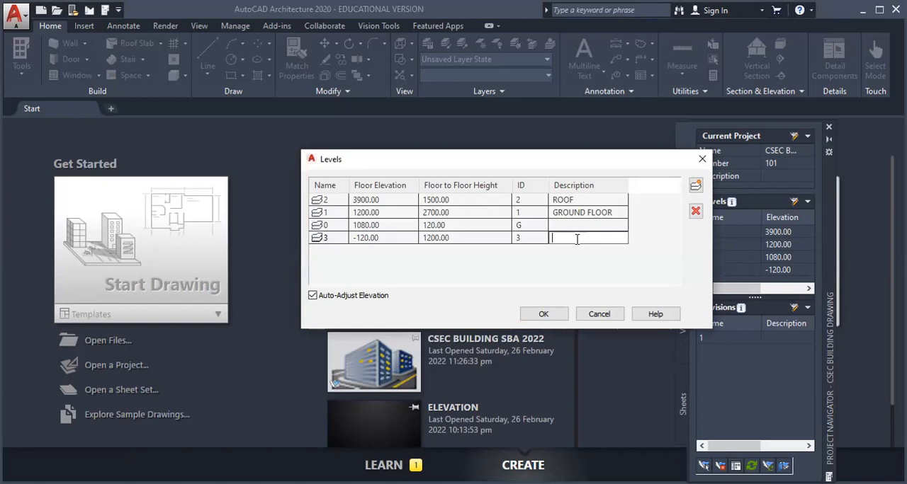
text(FOUN)
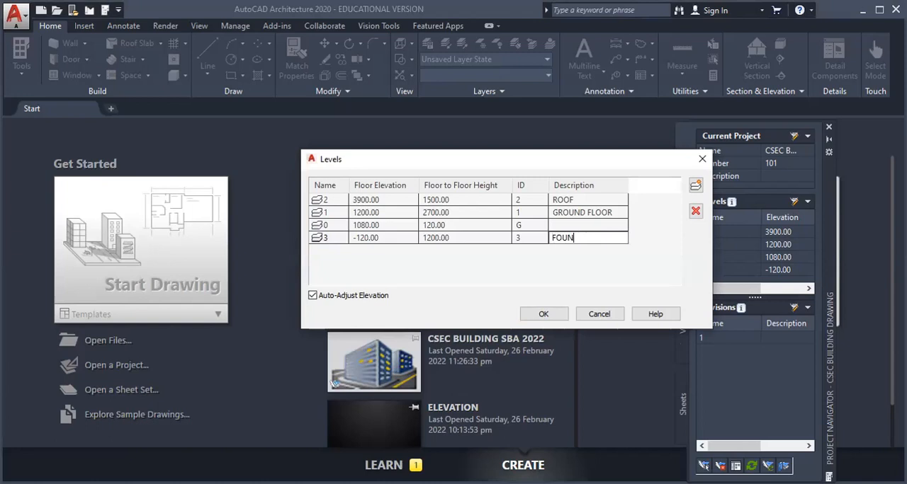
text(DATION)
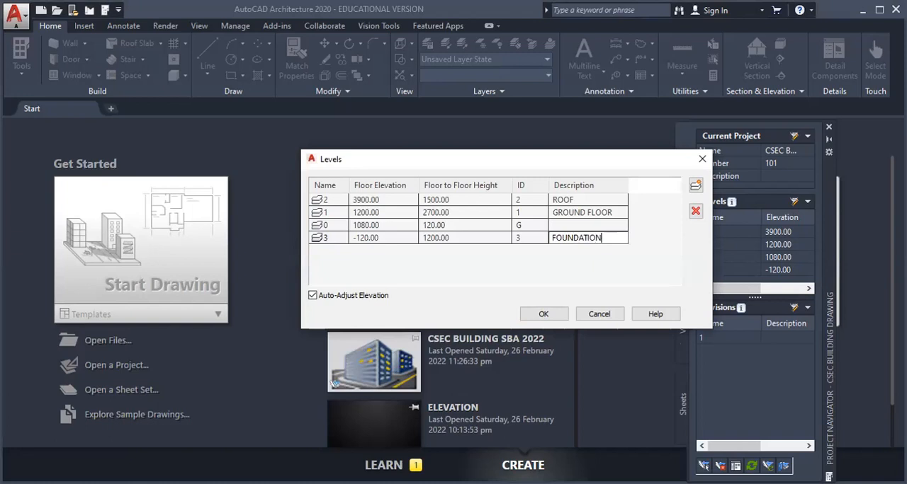
- Describe level 0 as GROUND and apply, recalculating elevations to 2820, 120, 0, -1200
click(588, 225)
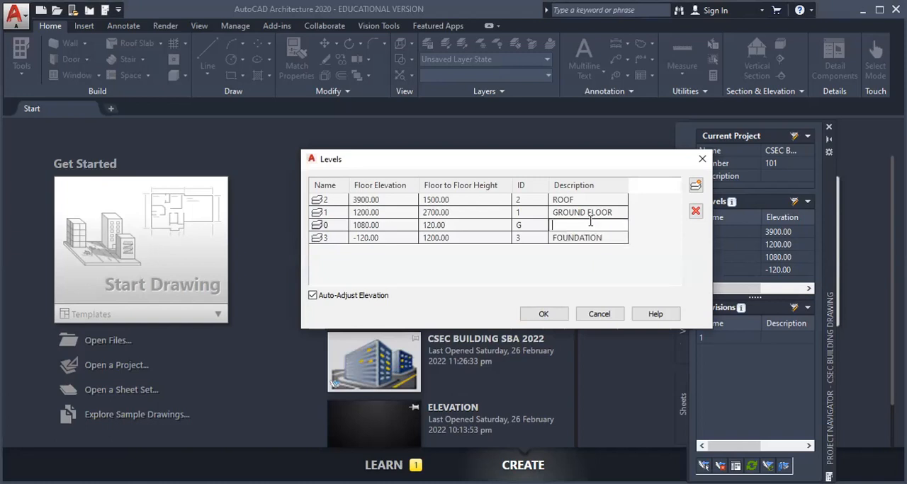
text(GROUND)
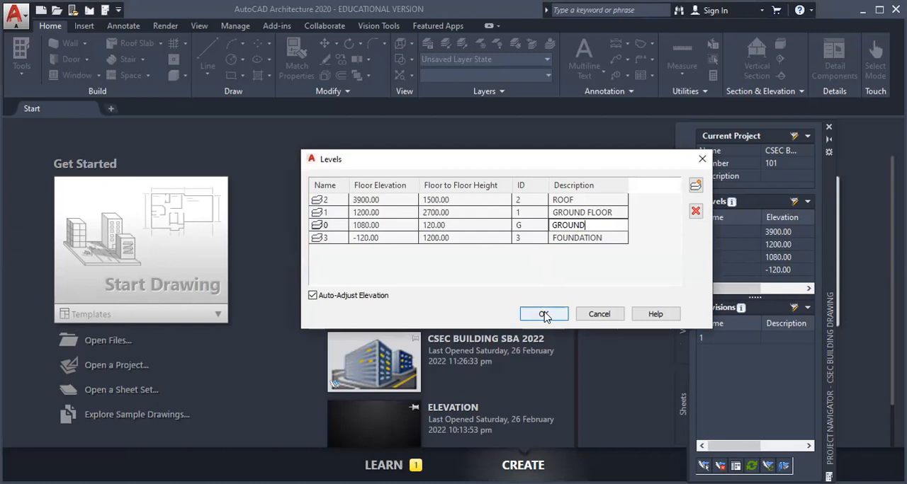
click(543, 314)
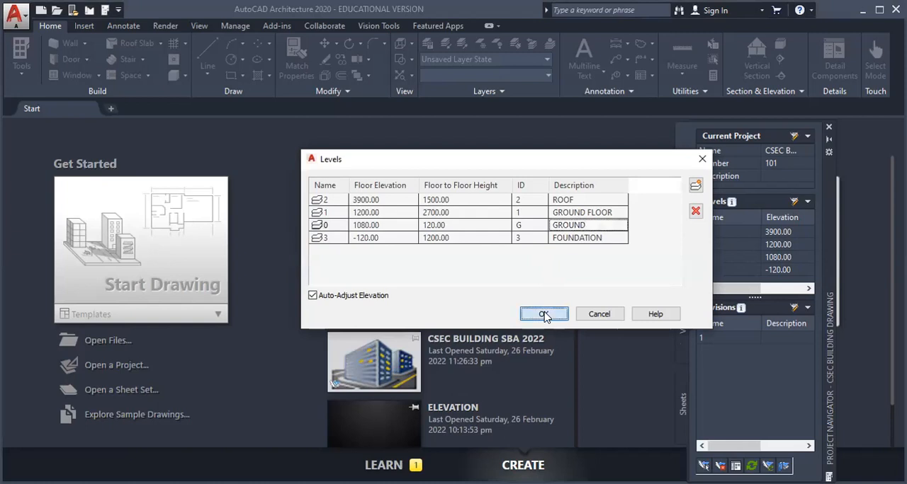
click(543, 314)
text(-1200)
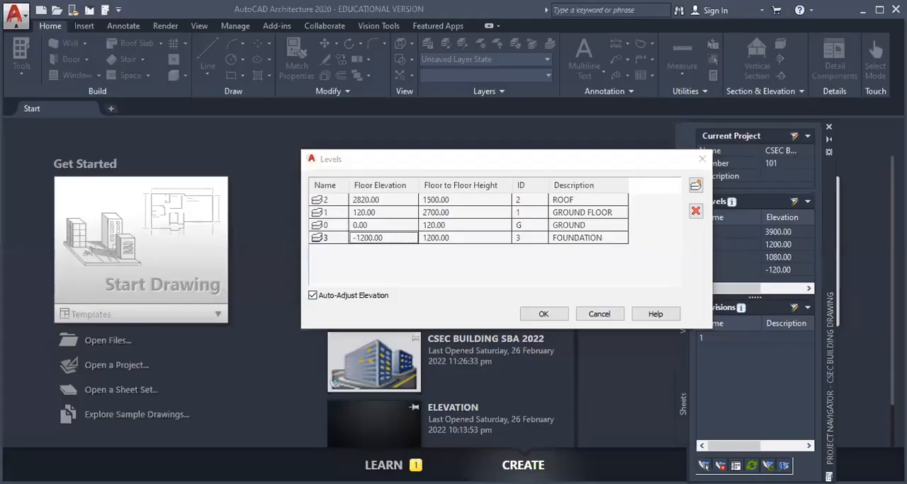
mouse_move(578, 286)
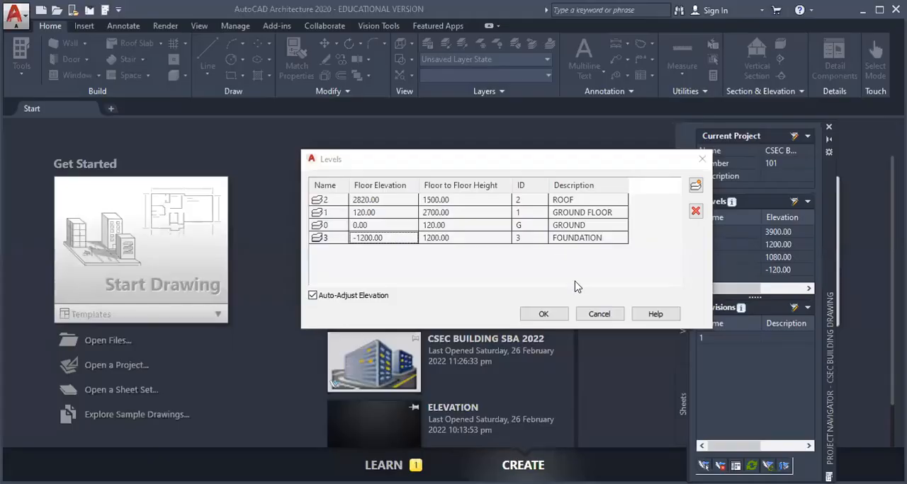
mouse_move(705, 202)
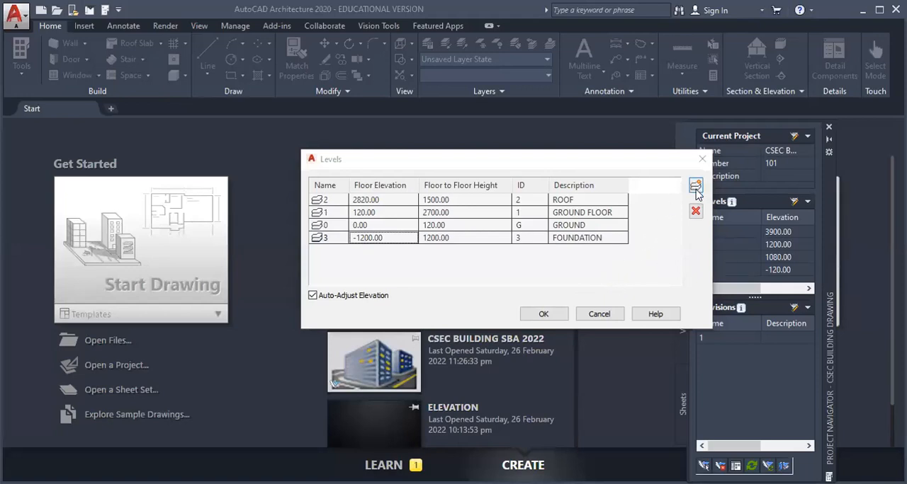
mouse_move(651, 239)
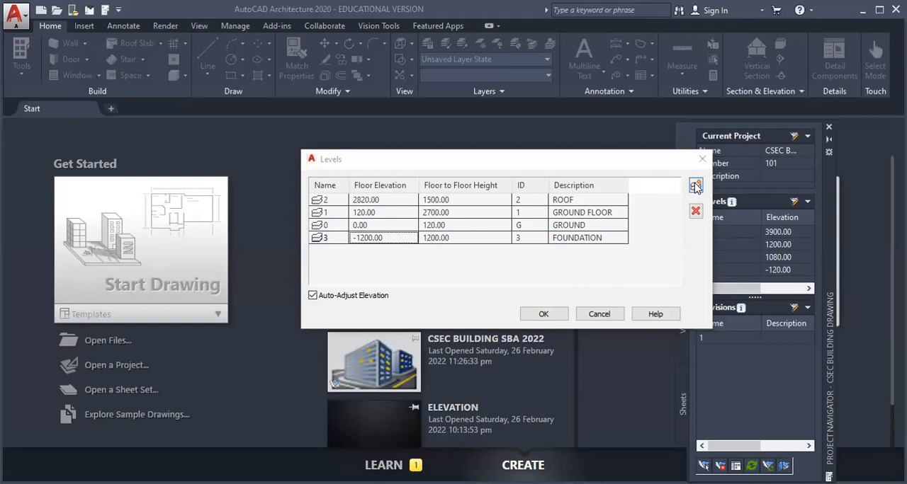
mouse_move(695, 187)
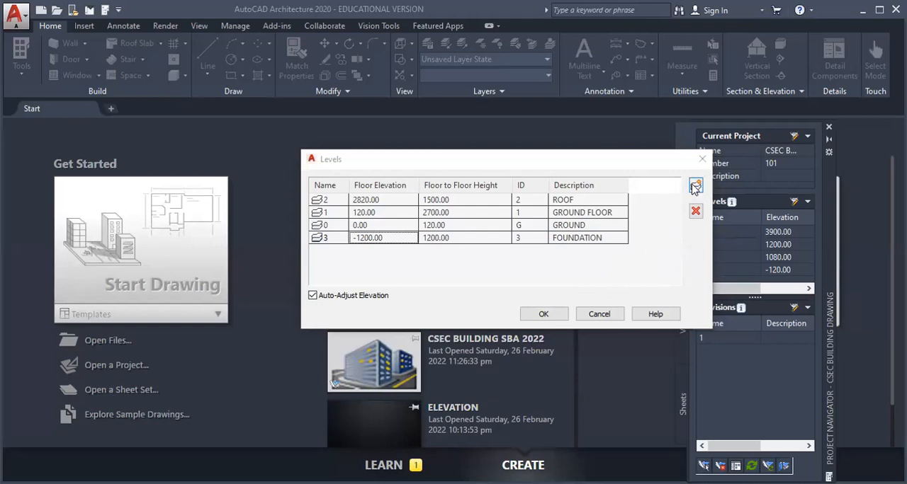
mouse_move(496, 243)
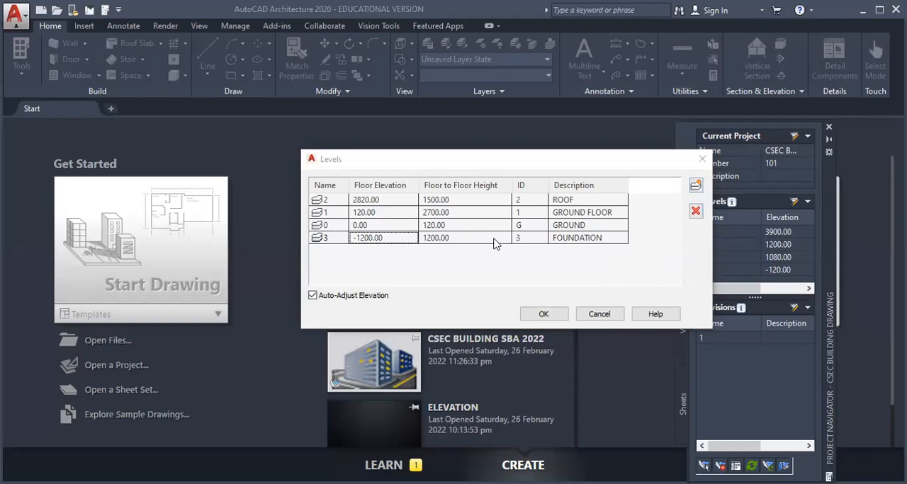
double_click(435, 237)
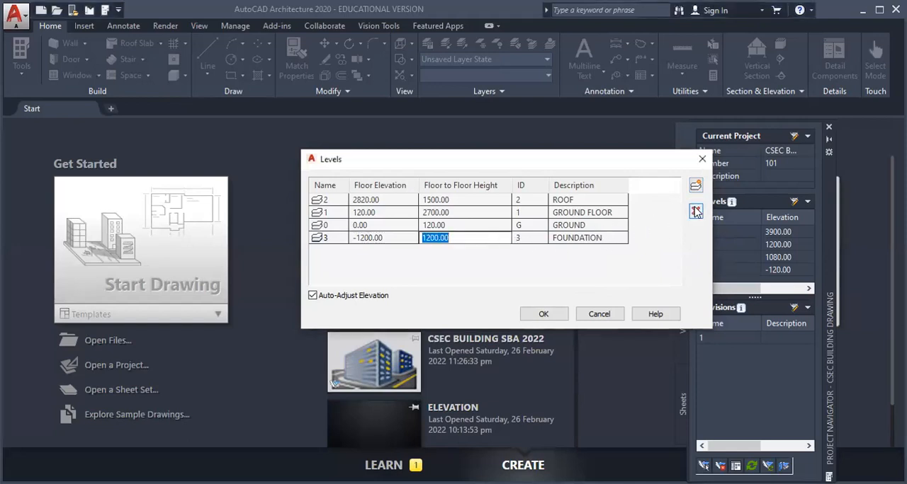
mouse_move(695, 212)
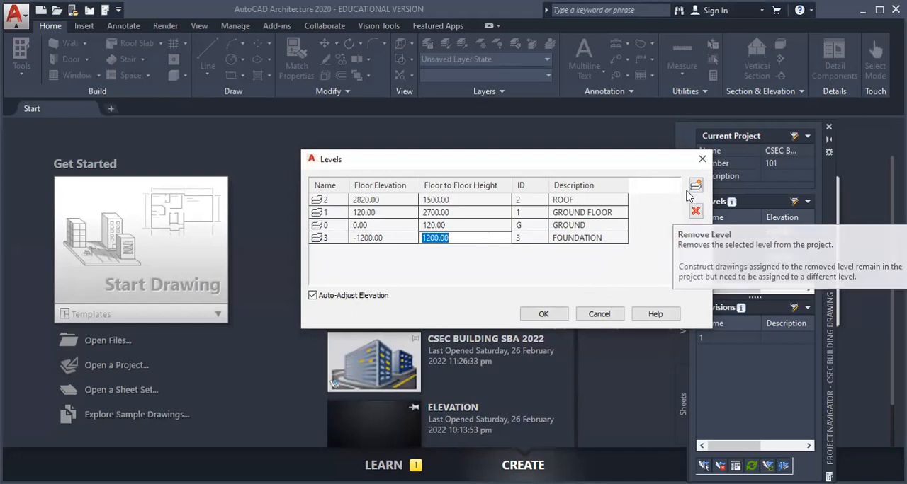
mouse_move(695, 185)
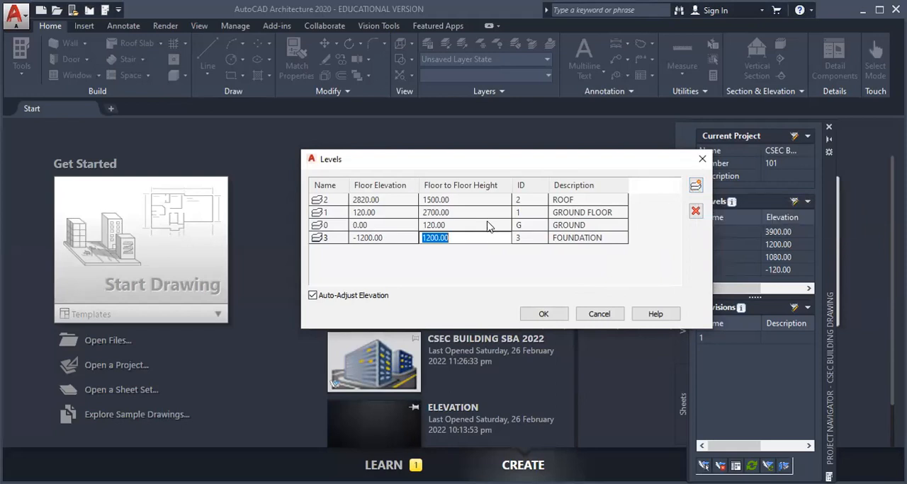
mouse_move(487, 238)
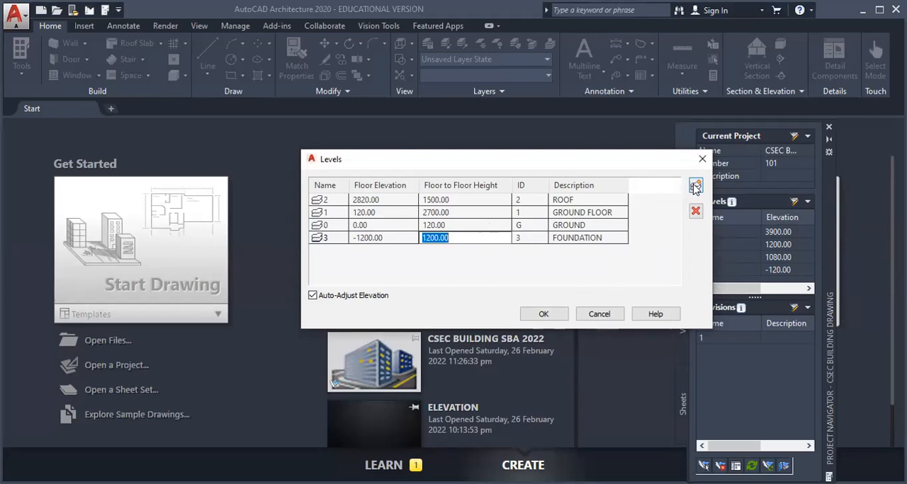
mouse_move(695, 186)
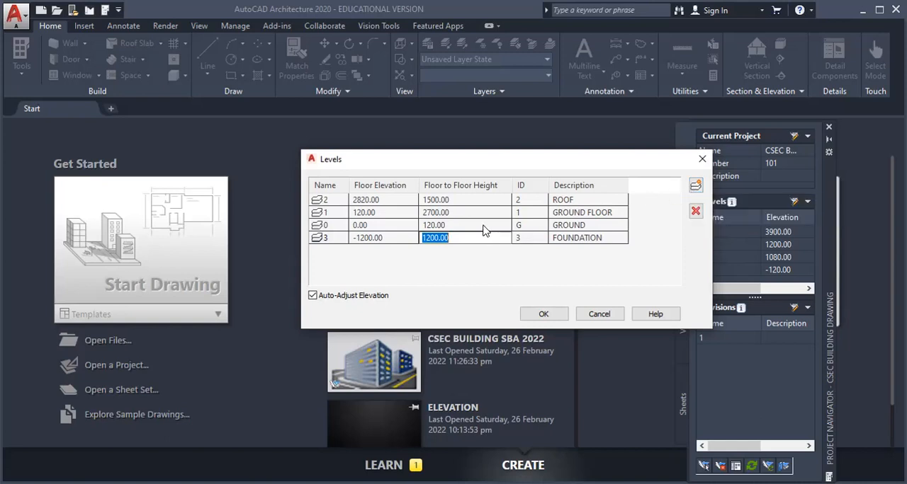
- Select GROUND's floor-to-floor height cell and accept the four levels with OK
click(464, 225)
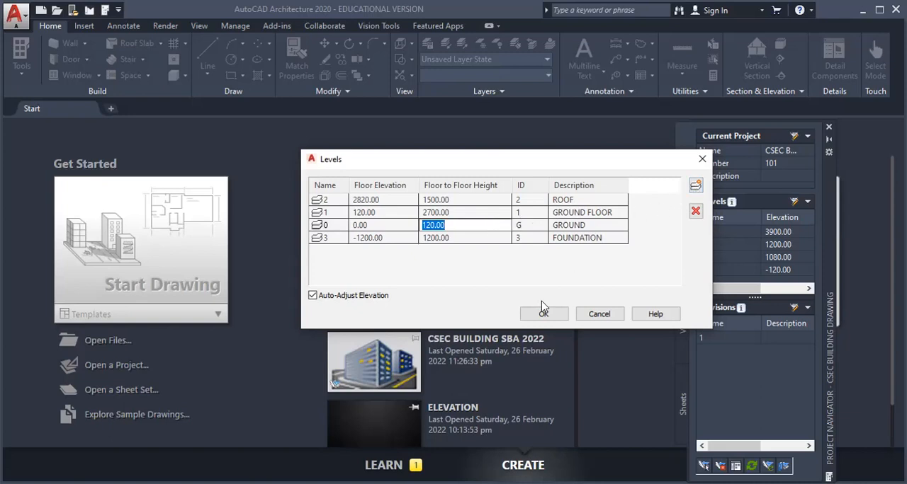
mouse_move(474, 327)
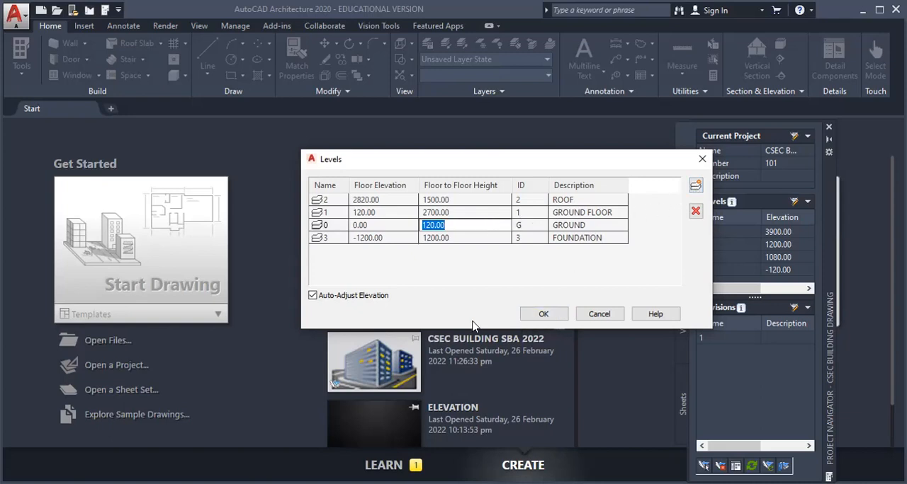
mouse_move(313, 295)
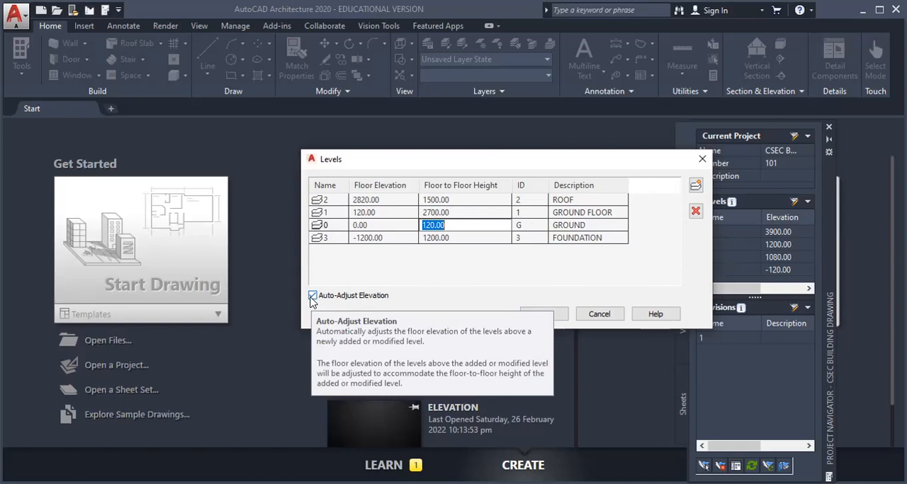
mouse_move(605, 294)
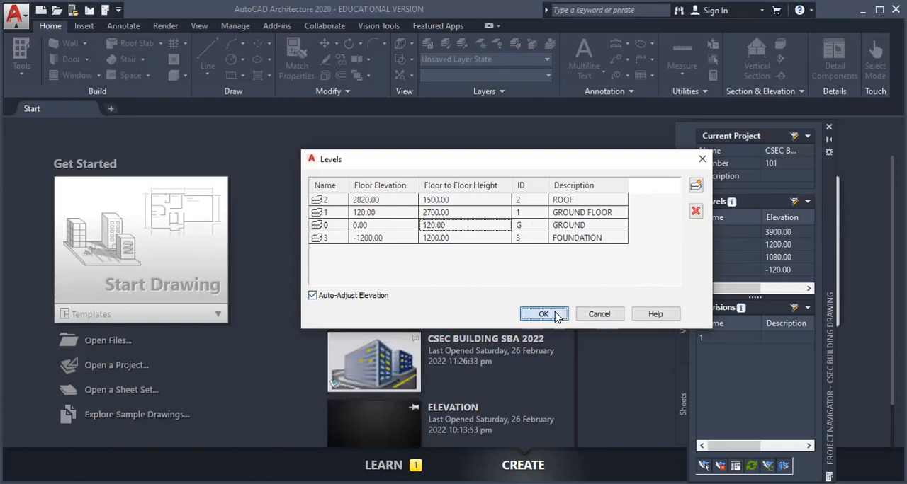
click(544, 313)
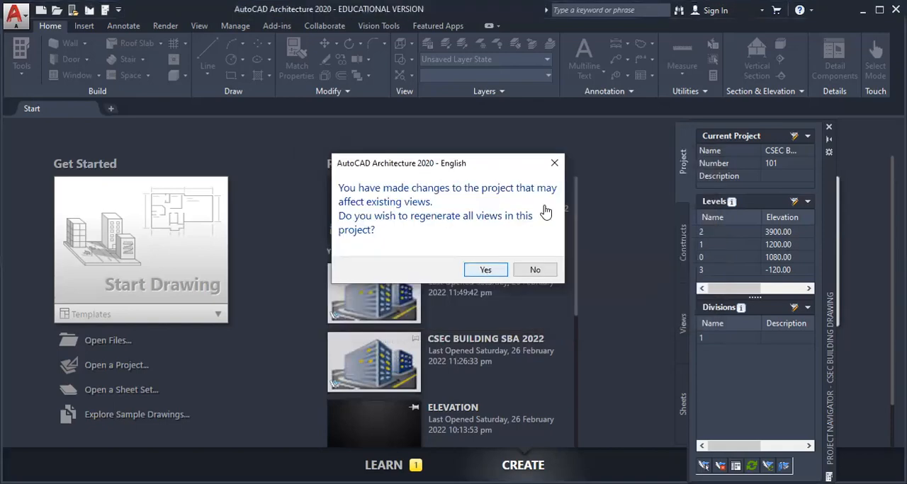